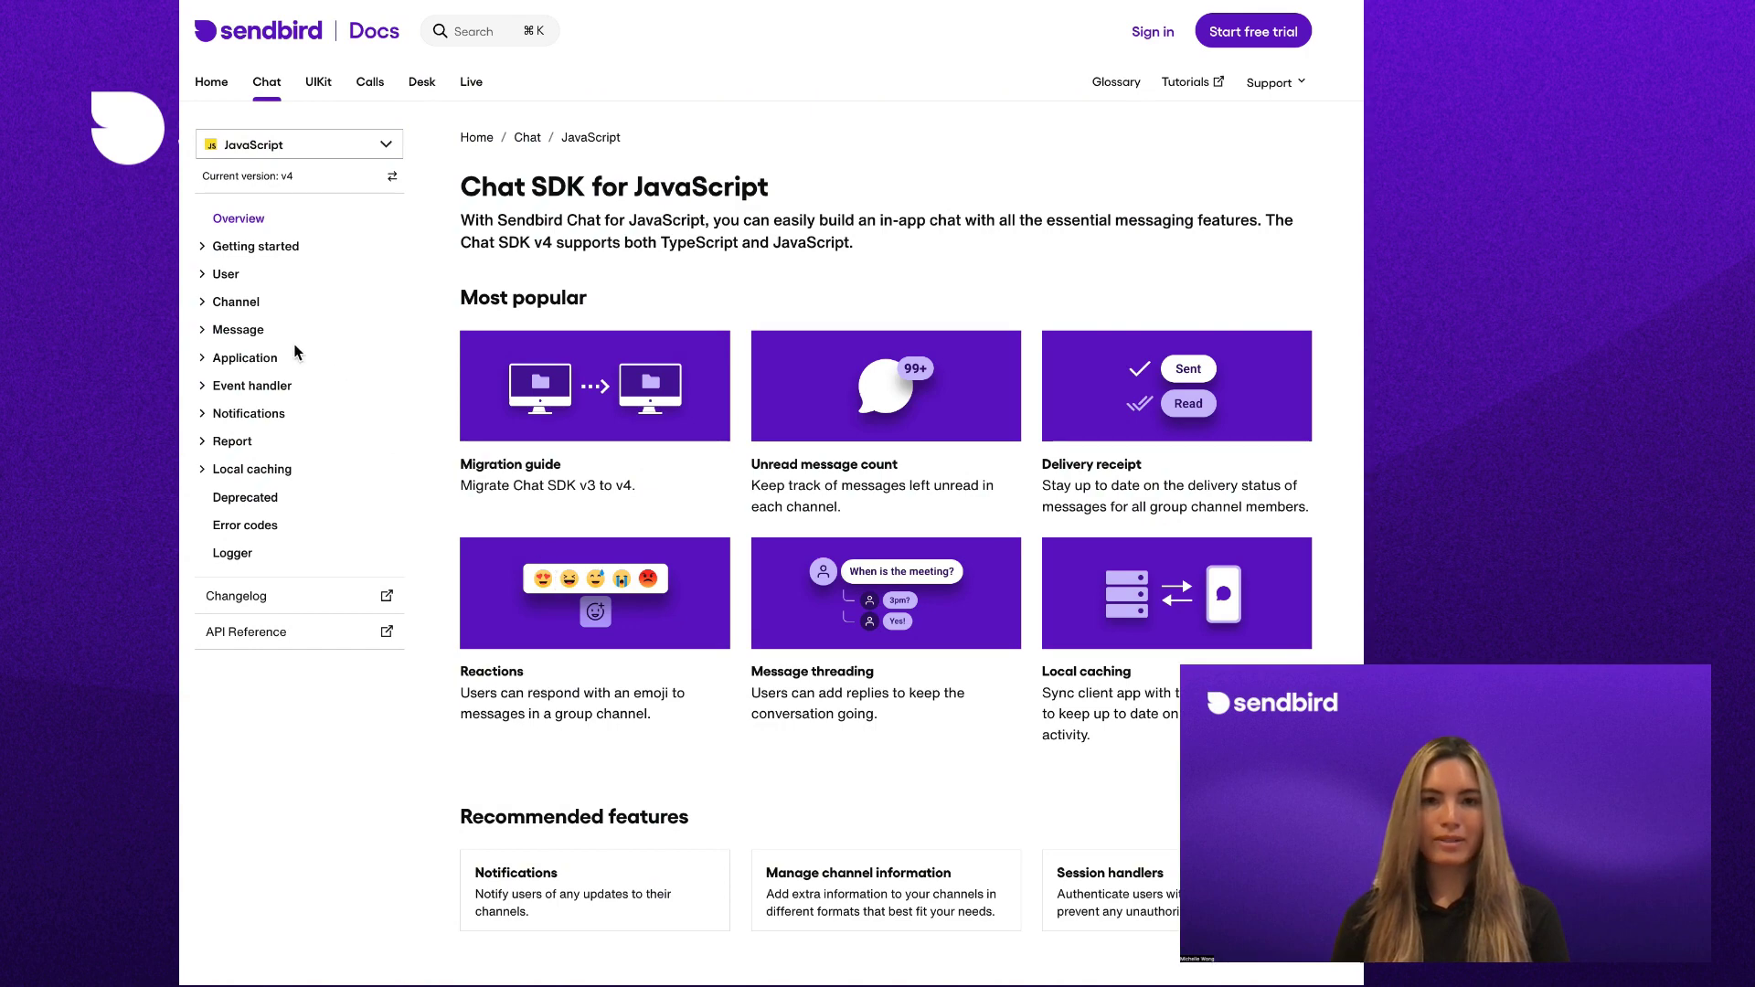
Expand the Message topics in the JavaScript Chat SDK docs sidebar to reveal Managing polls
{"action": "left_click", "coordinate": [237, 330]}
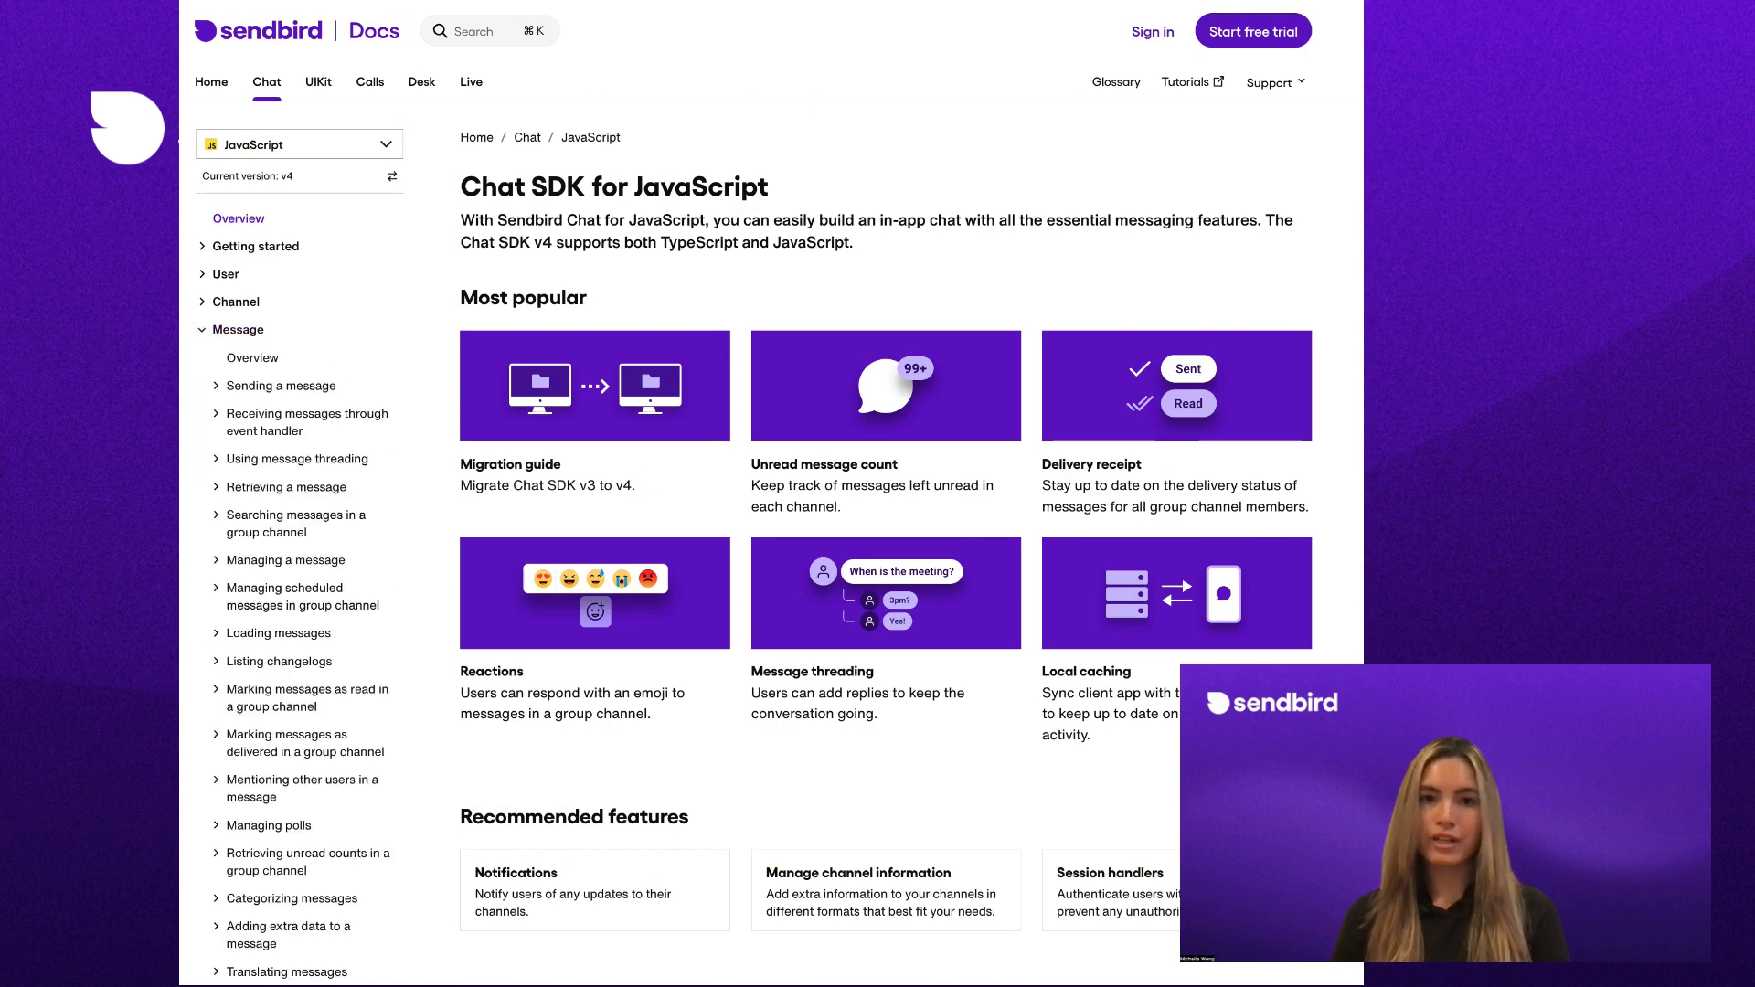
{"action": "scroll", "scroll_direction": "down", "scroll_amount": 3}
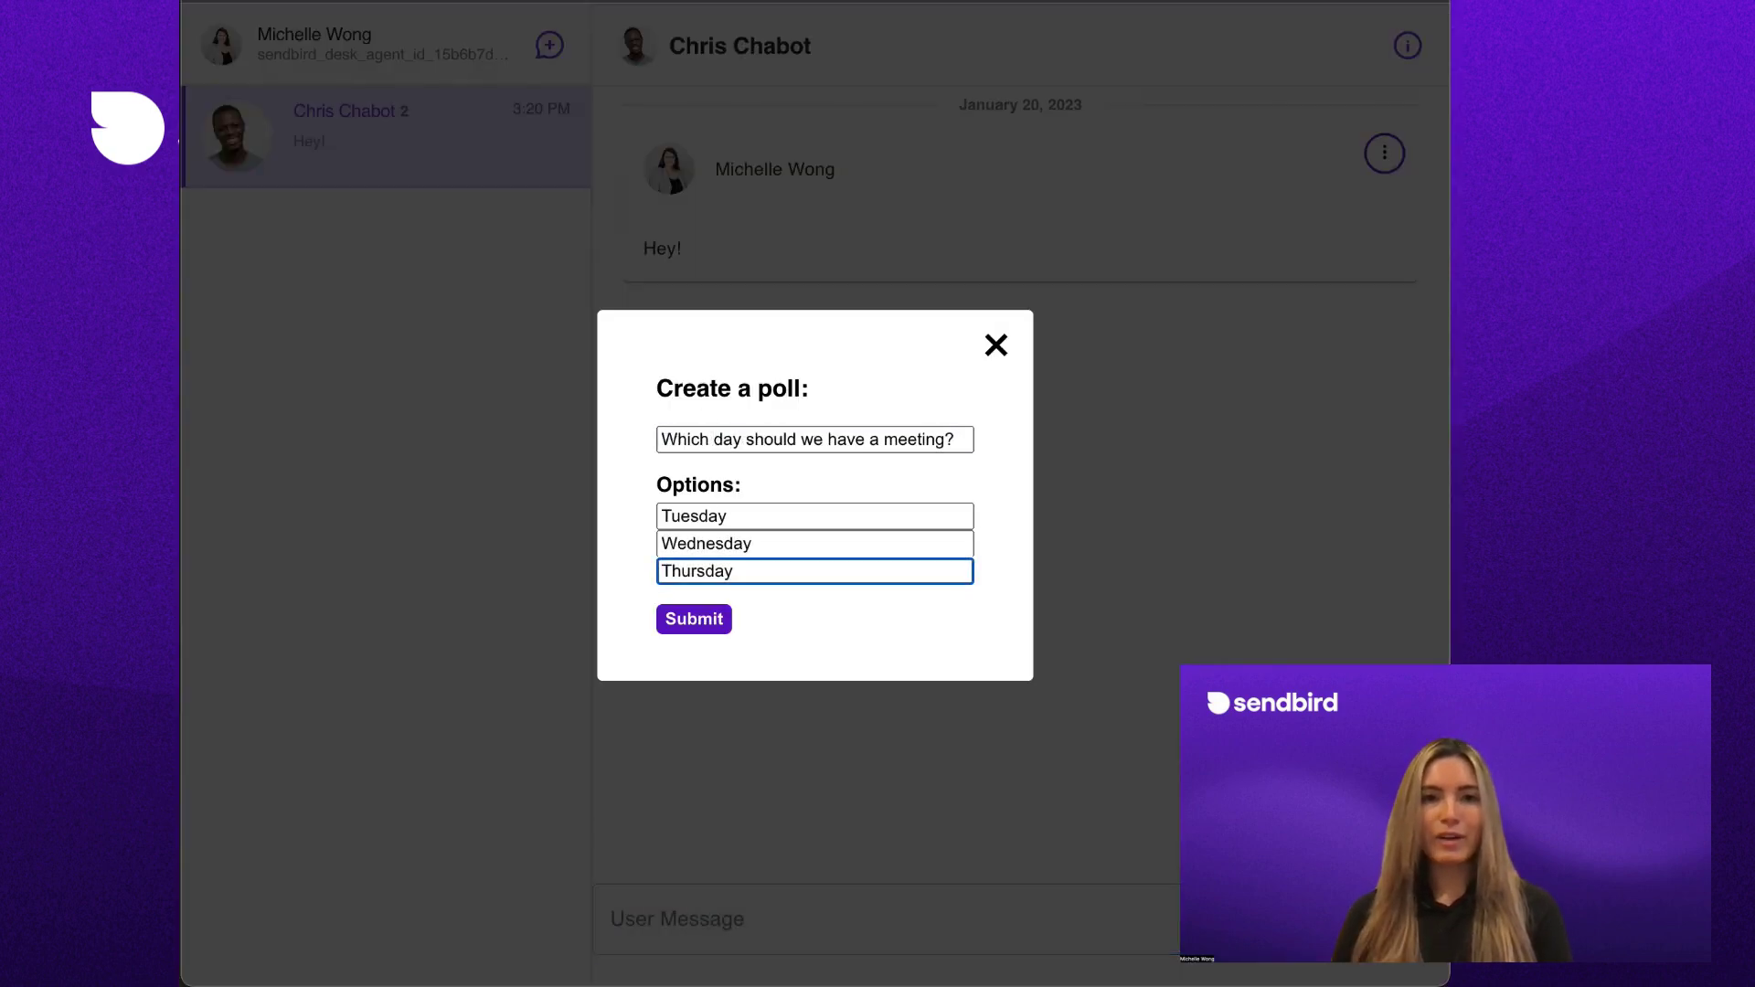
Post the meeting-day poll, add a Friday option, vote for Friday, and submit a poll title change
{"action": "left_click", "coordinate": [692, 619]}
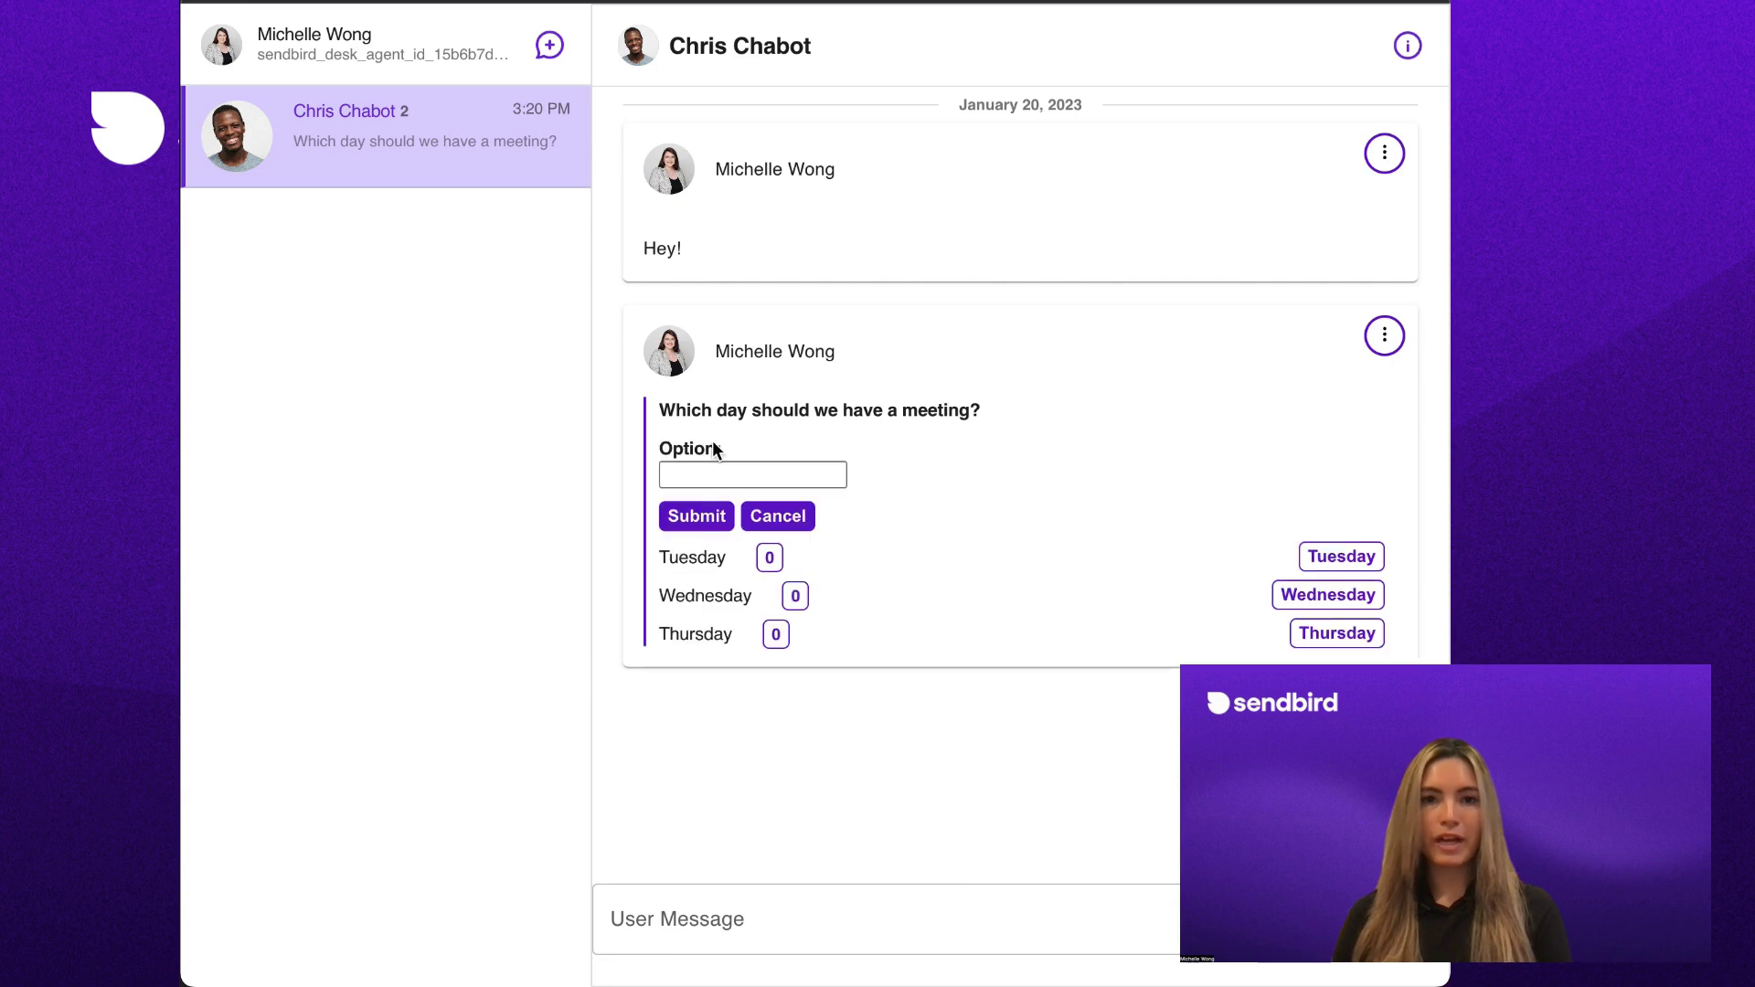
{"action": "left_click", "coordinate": [695, 515]}
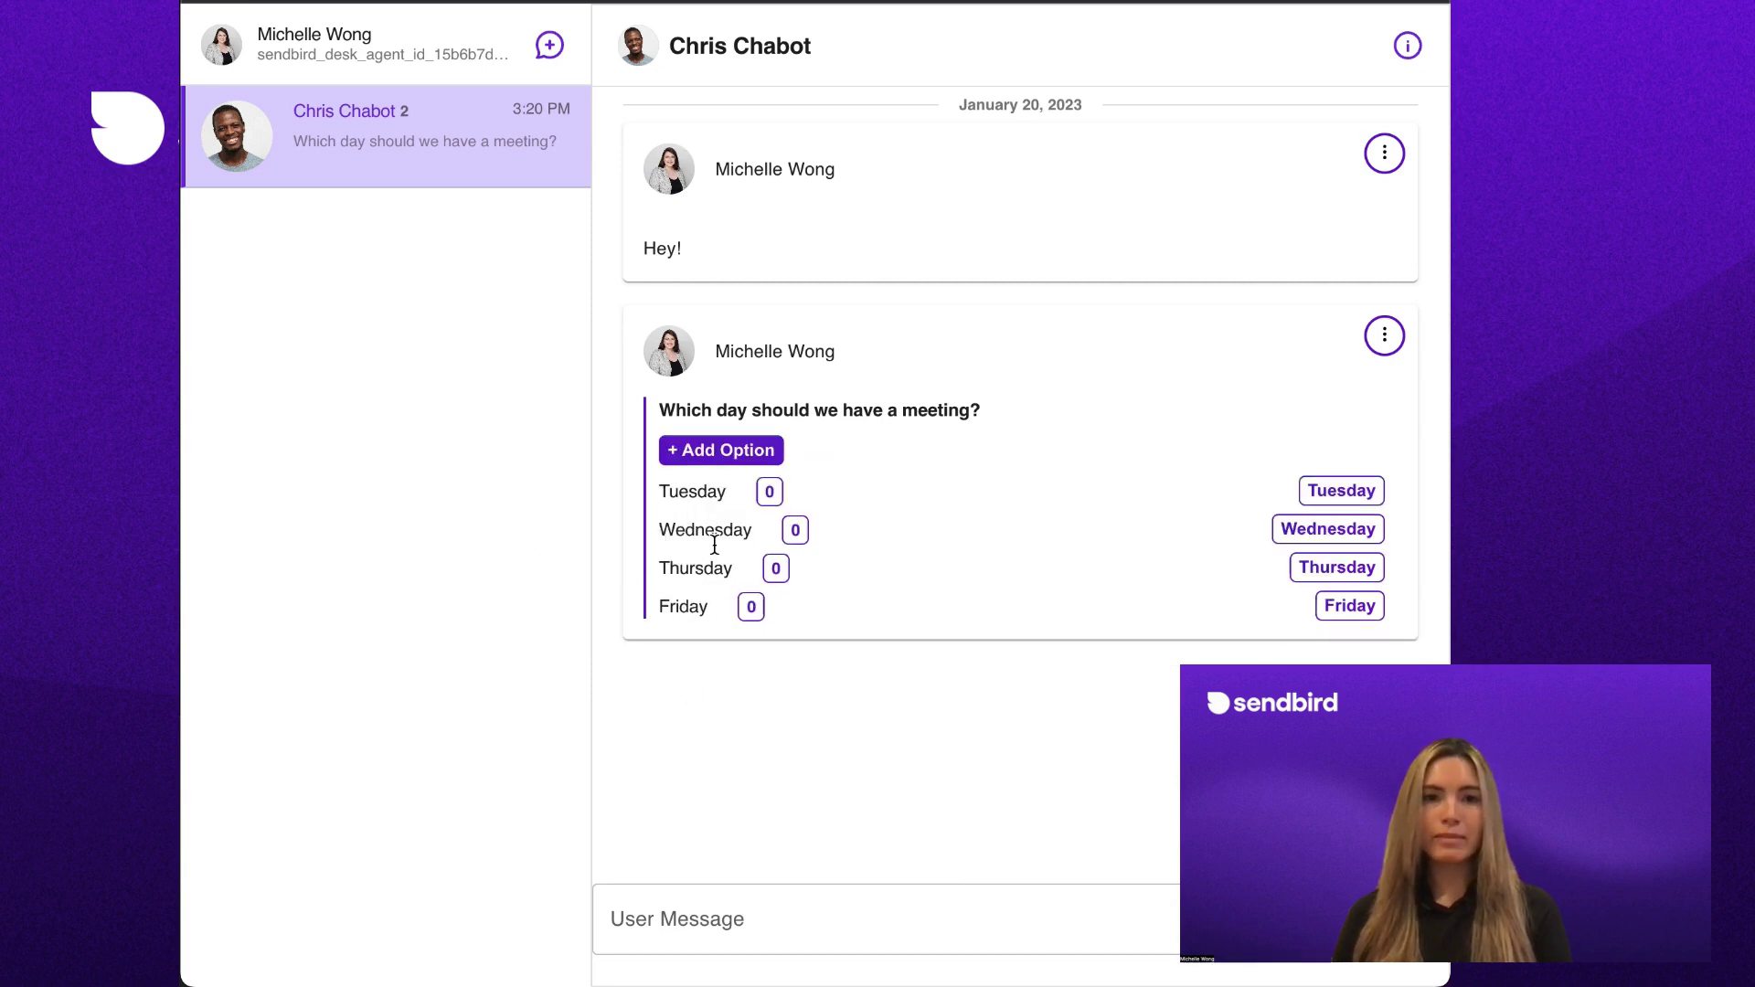
{"action": "left_click", "coordinate": [1348, 605]}
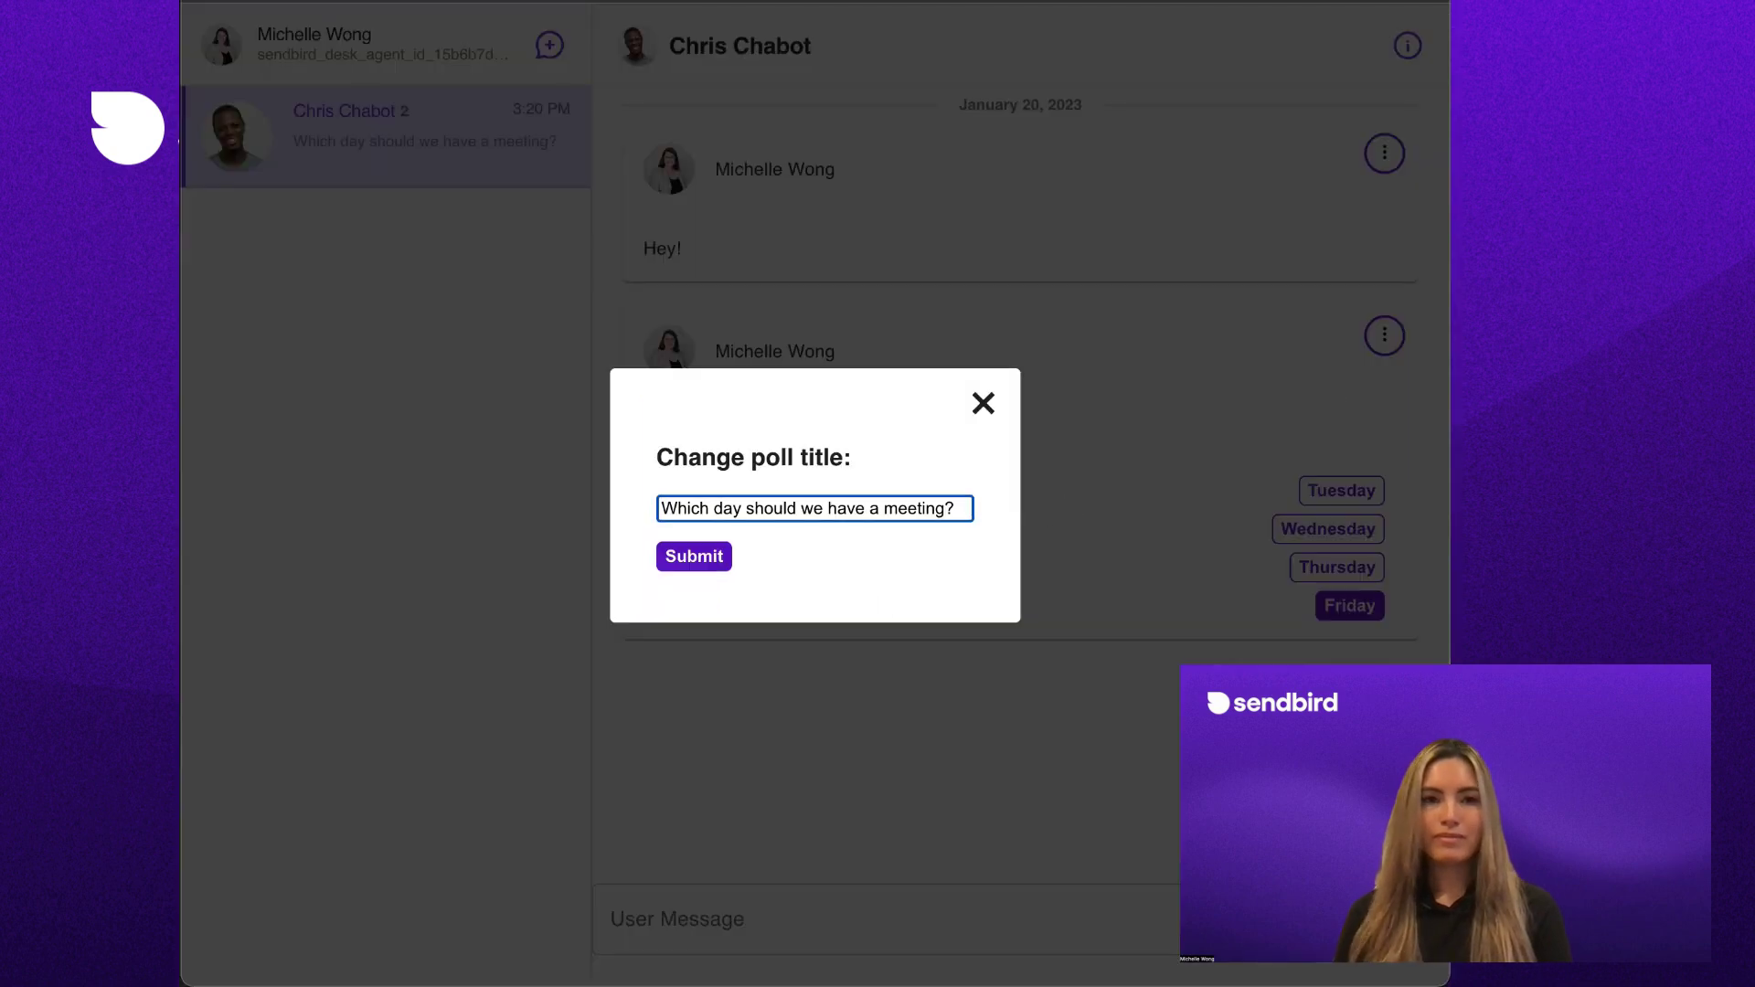
{"action": "left_click", "coordinate": [692, 557]}
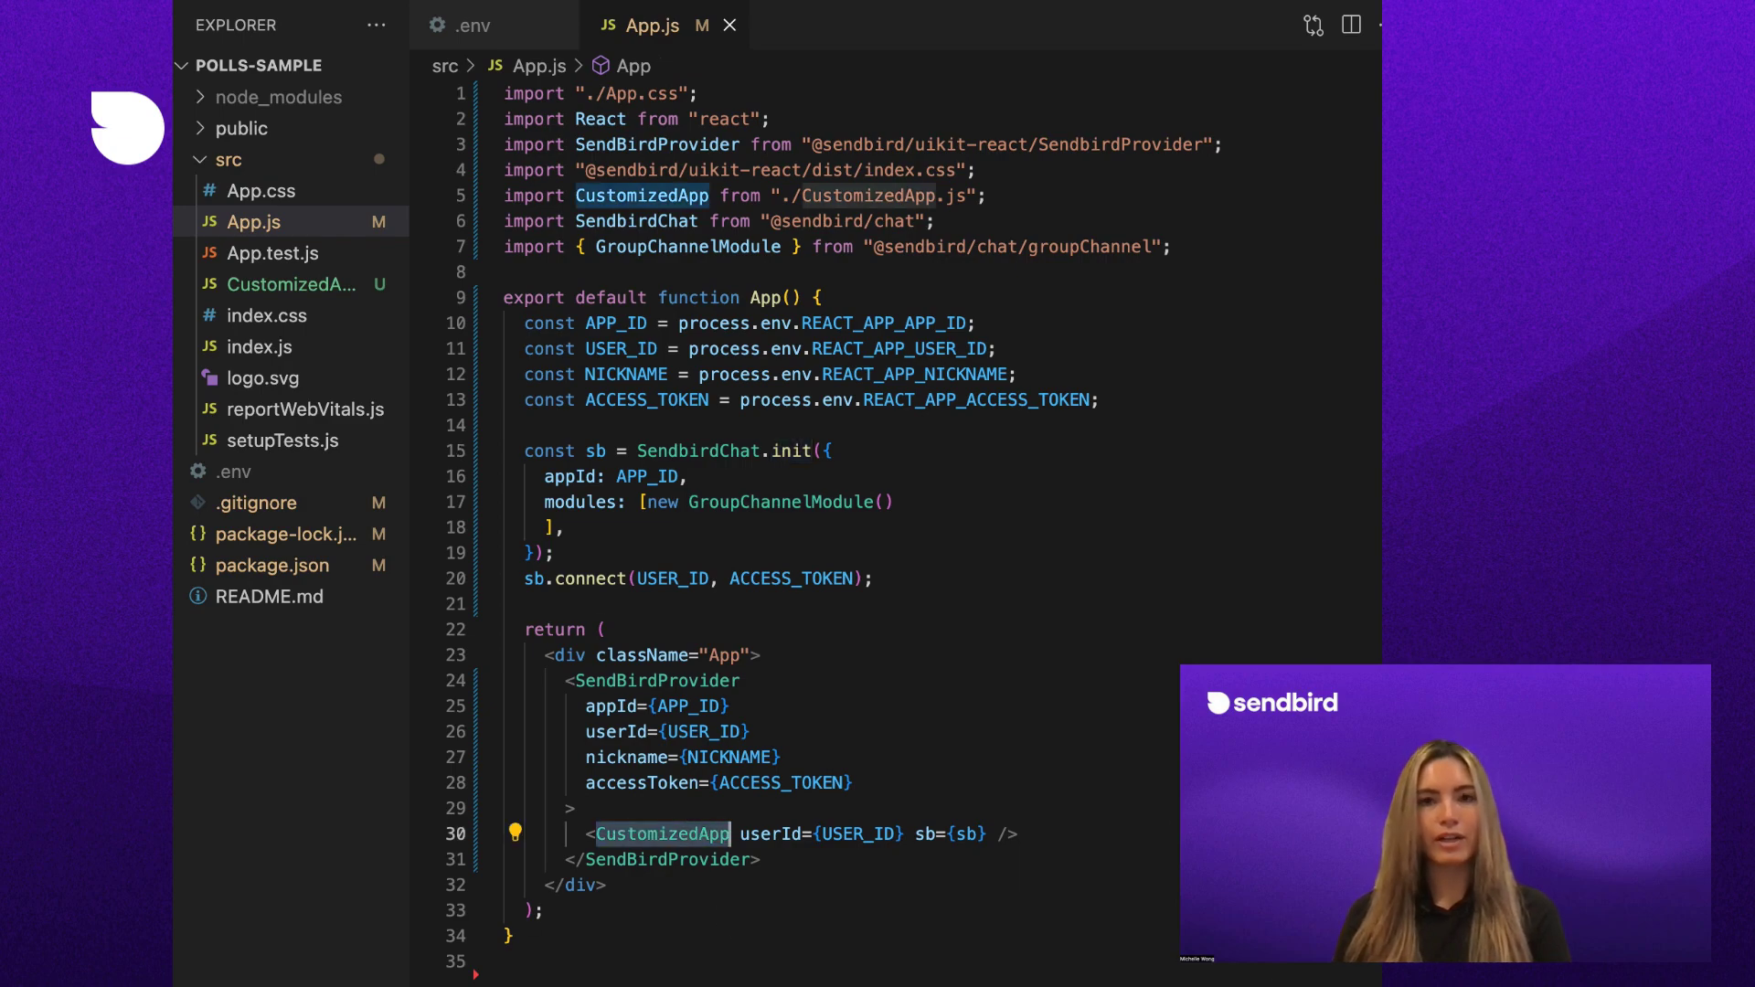
After reviewing App.js, open CustomizedApp.js from the Explorer
{"action": "left_click", "coordinate": [289, 283]}
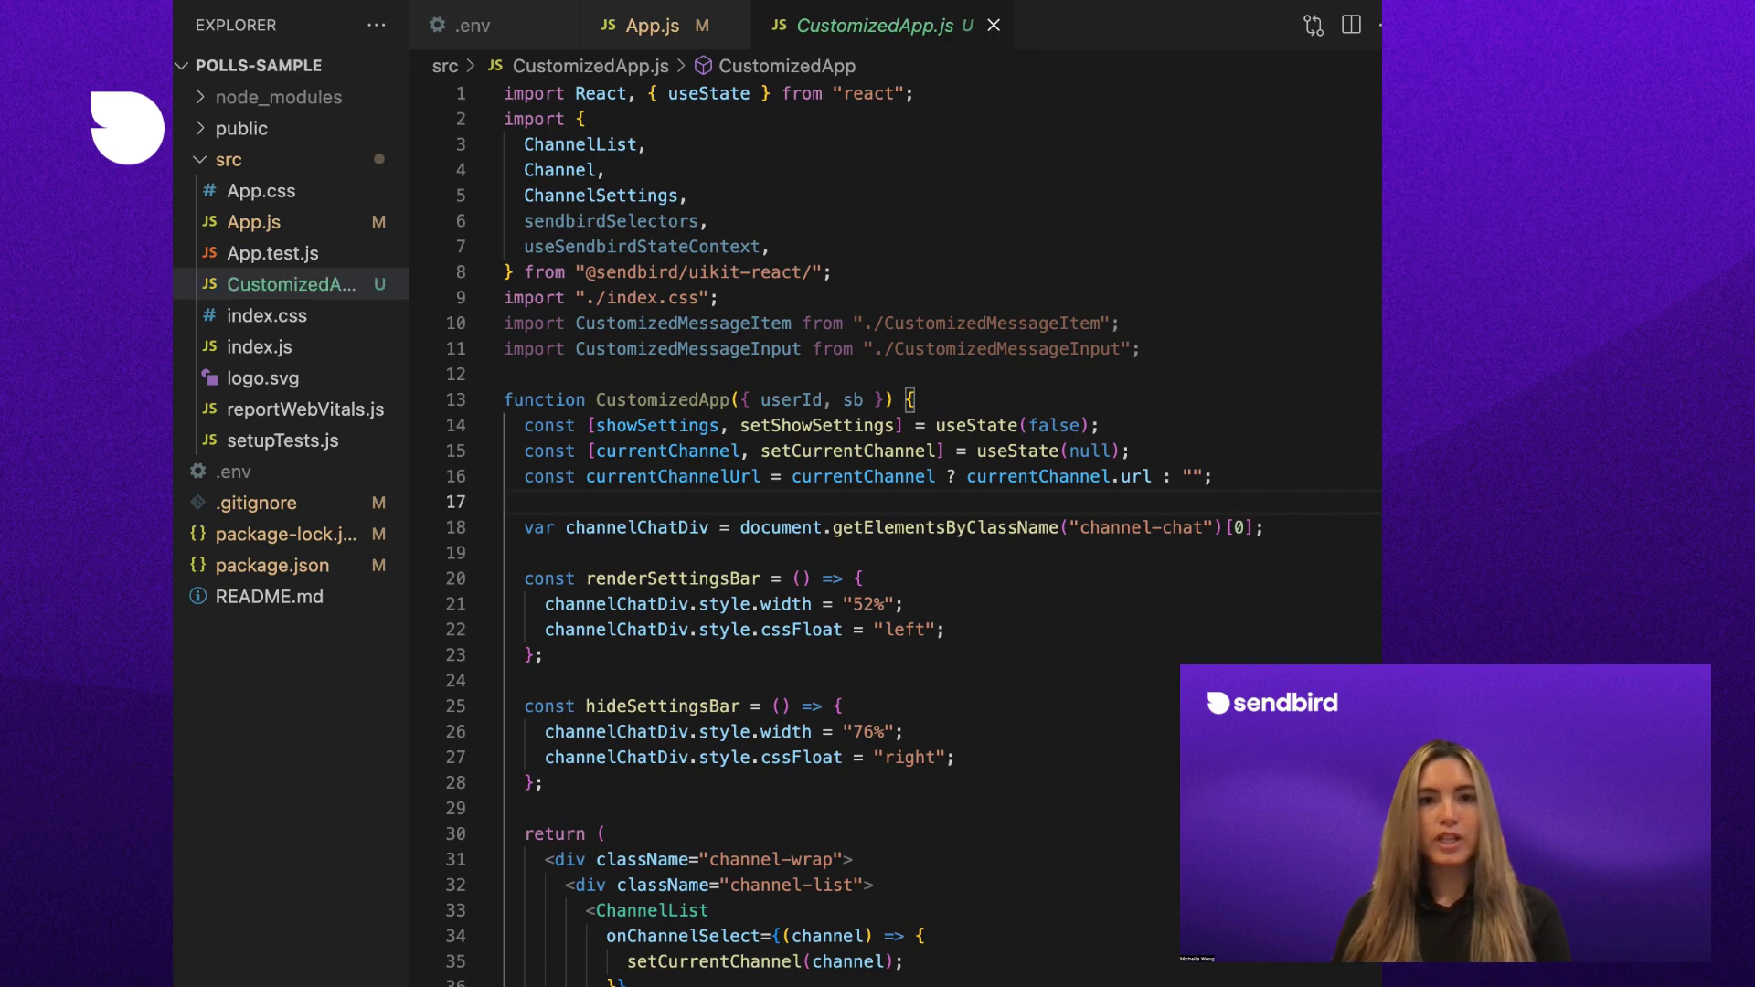
Give Channel renderMessage with CustomizedMessageItem and renderMessageInput with CustomizedMessageInput, then save
{"action": "scroll", "scroll_direction": "down", "scroll_amount": 3}
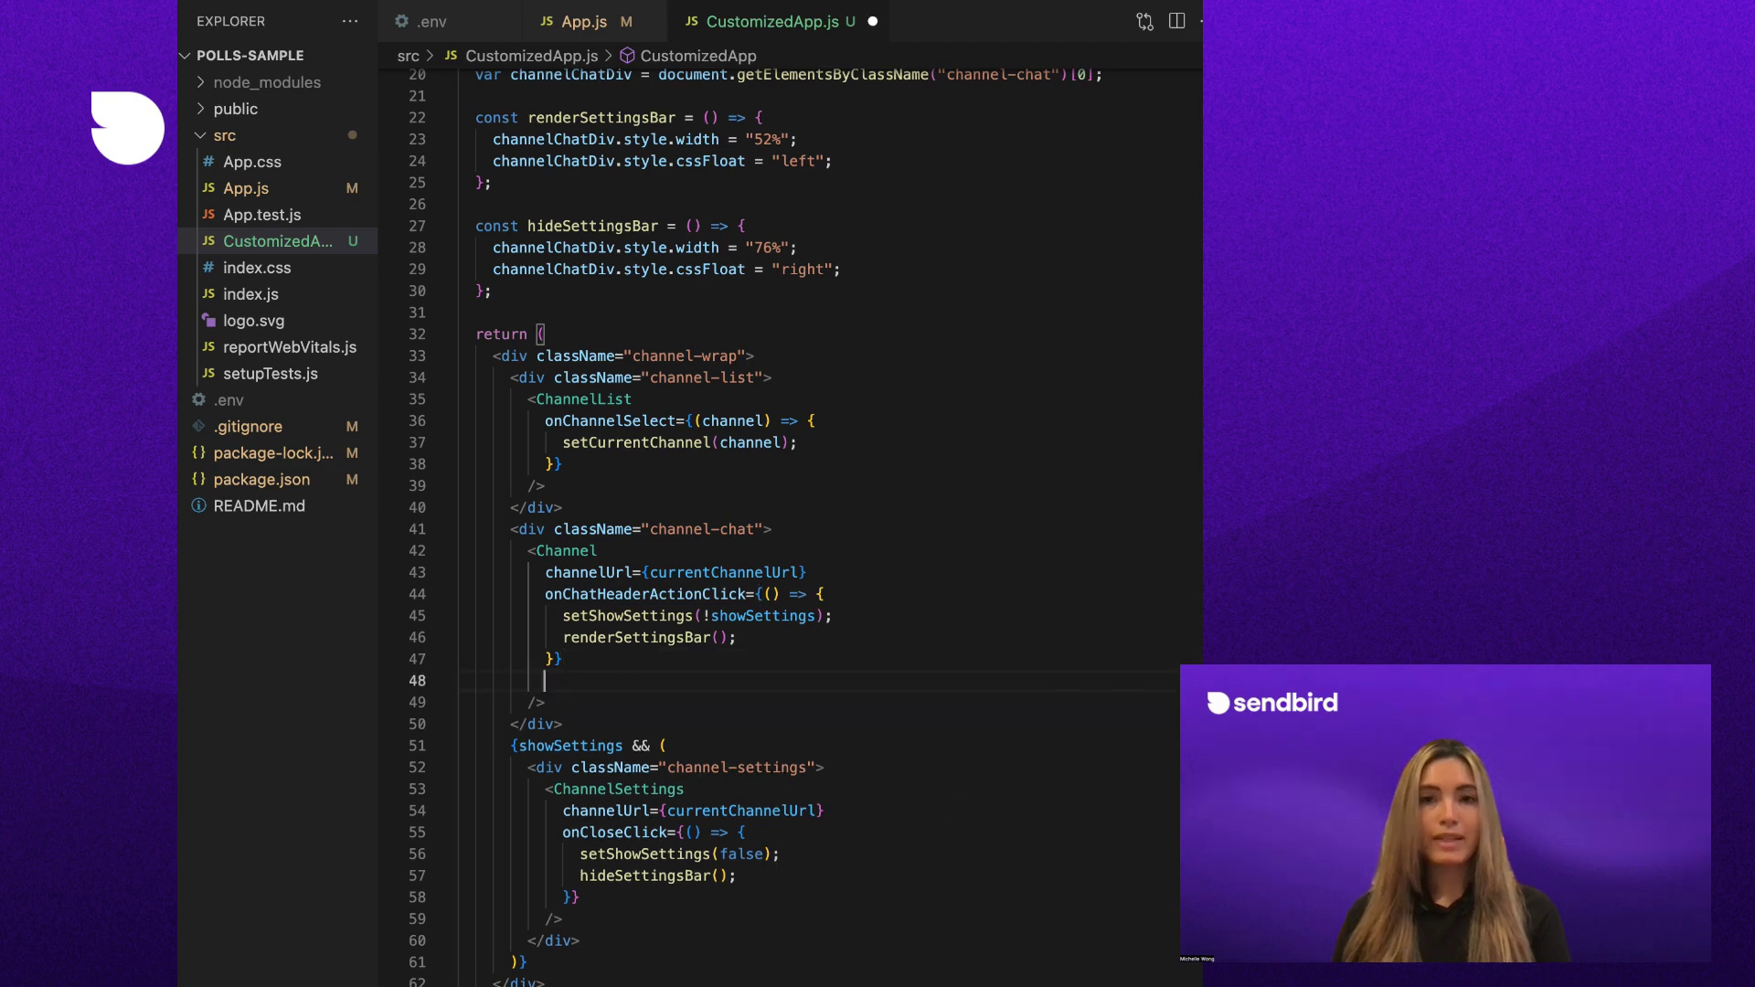
{"action": "type", "text": "renderMessage={({ message }) => ("}
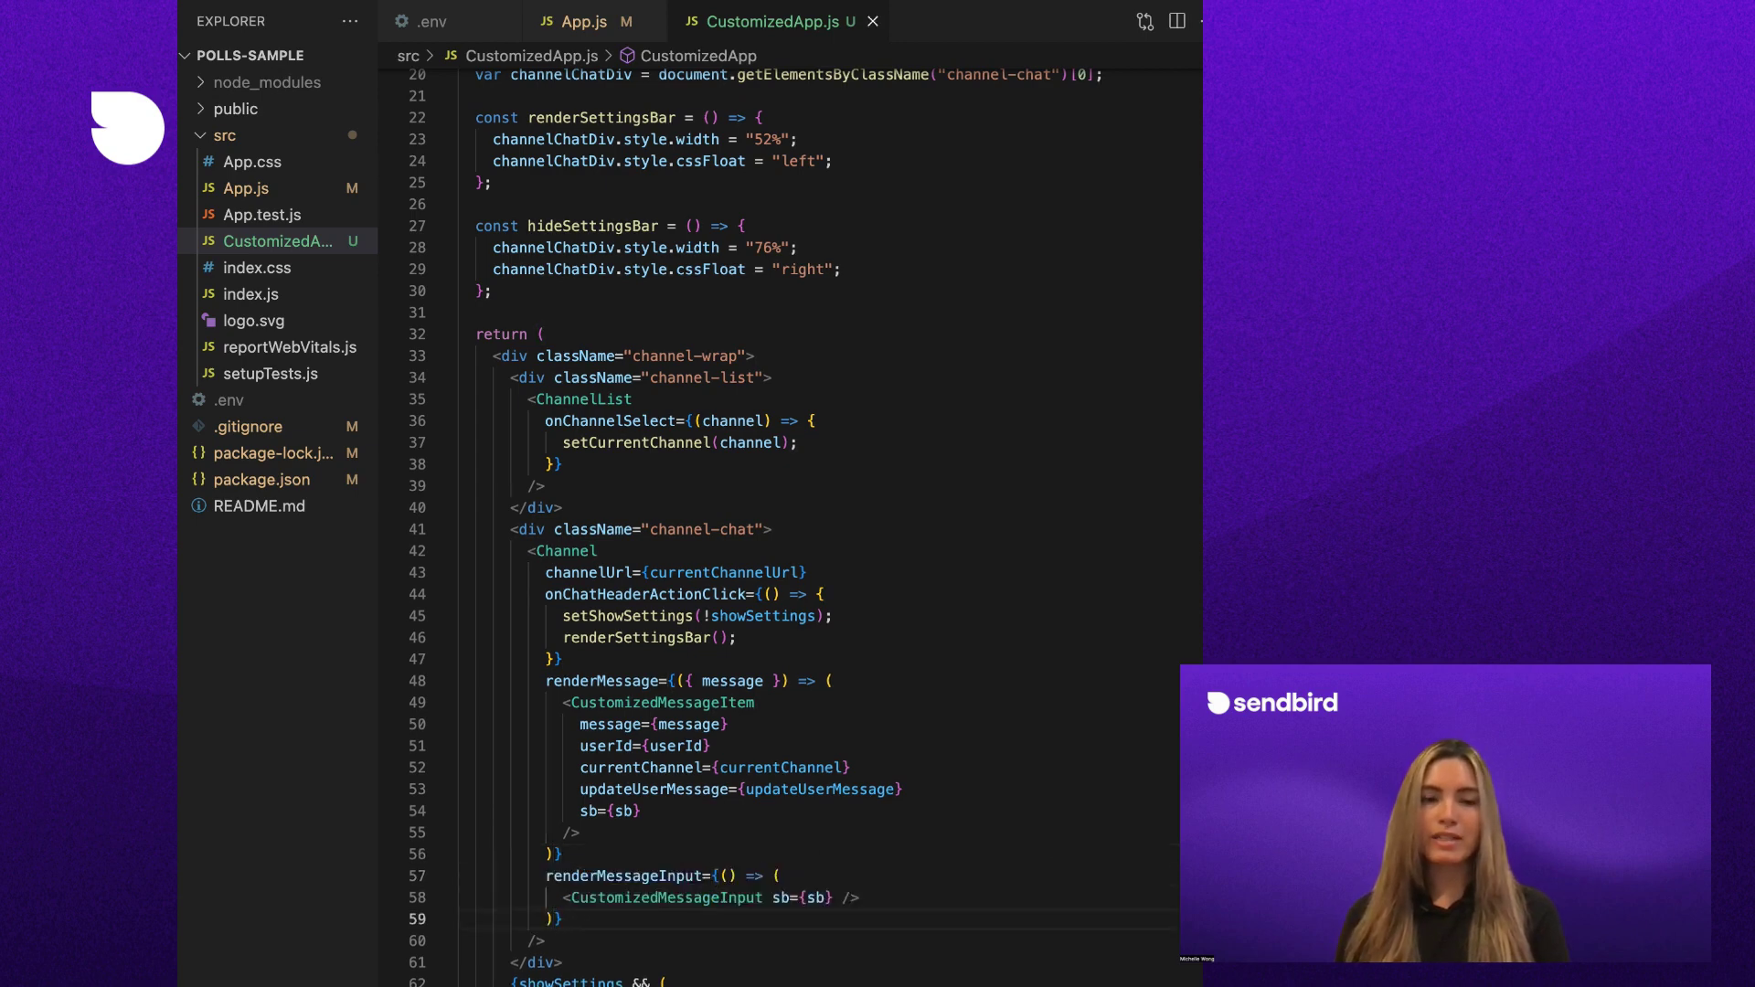
Create CustomizedMessageInput.js and make handleChange update the input text and detect /poll
{"action": "type", "text": "C"}
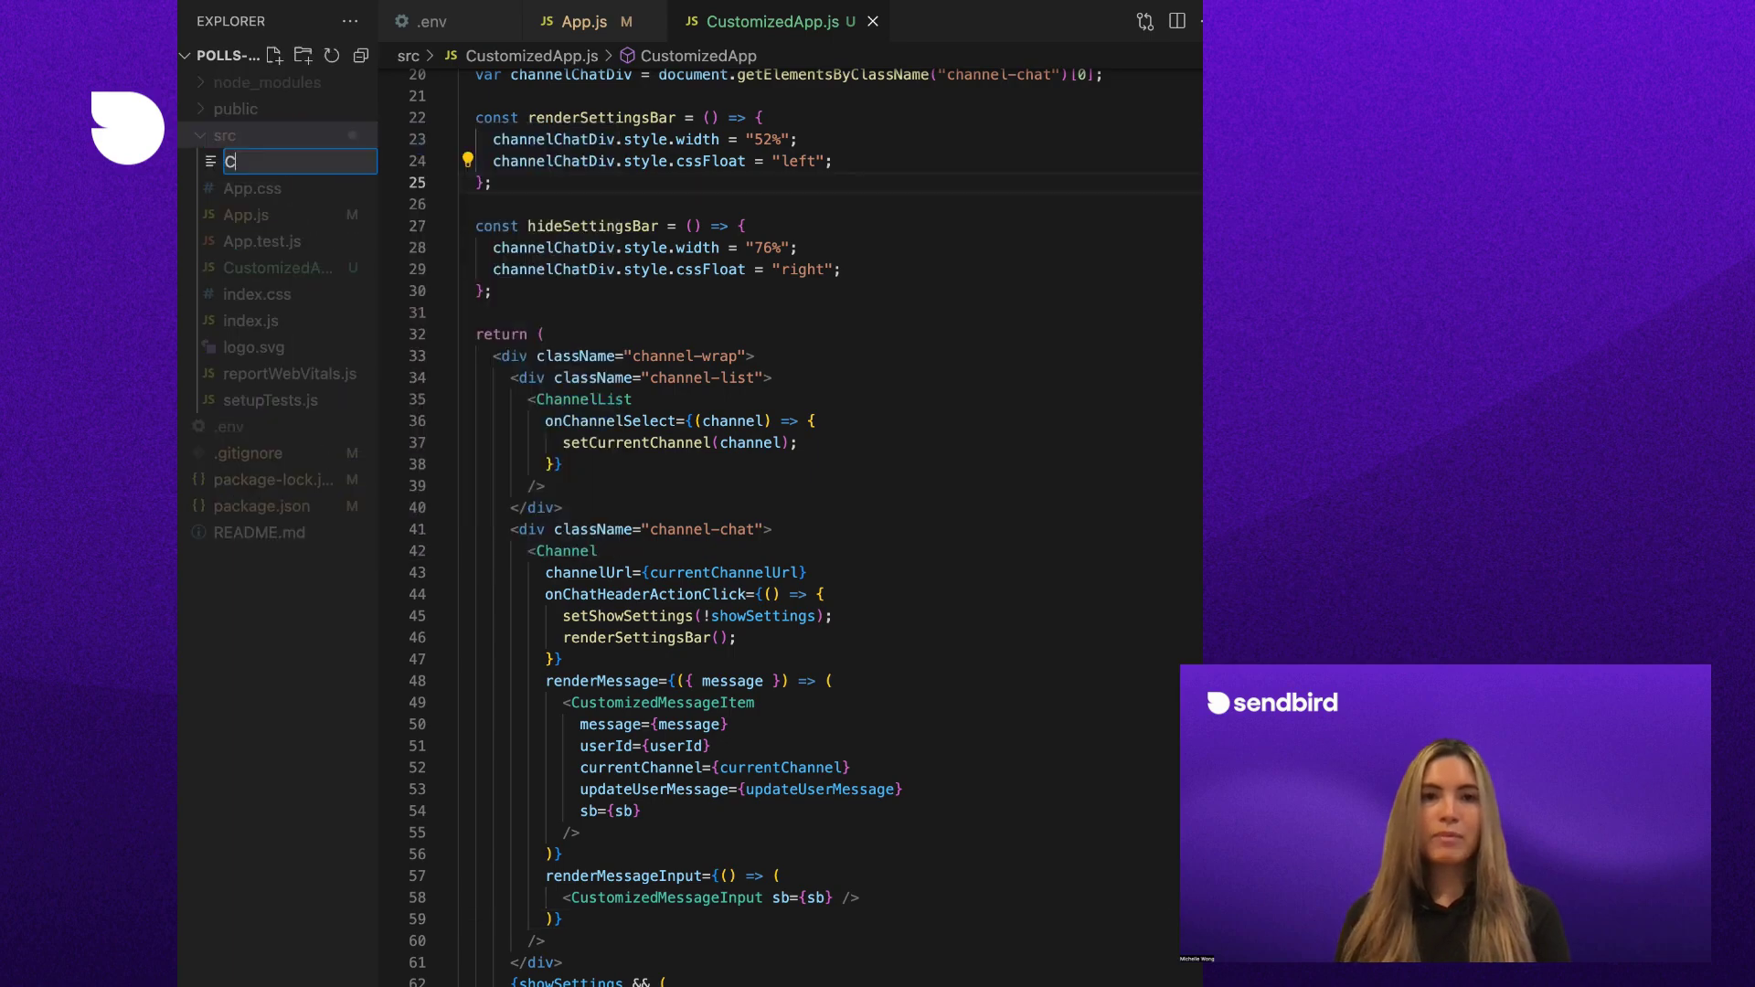
{"action": "type", "text": "ustomizedMessageInput"}
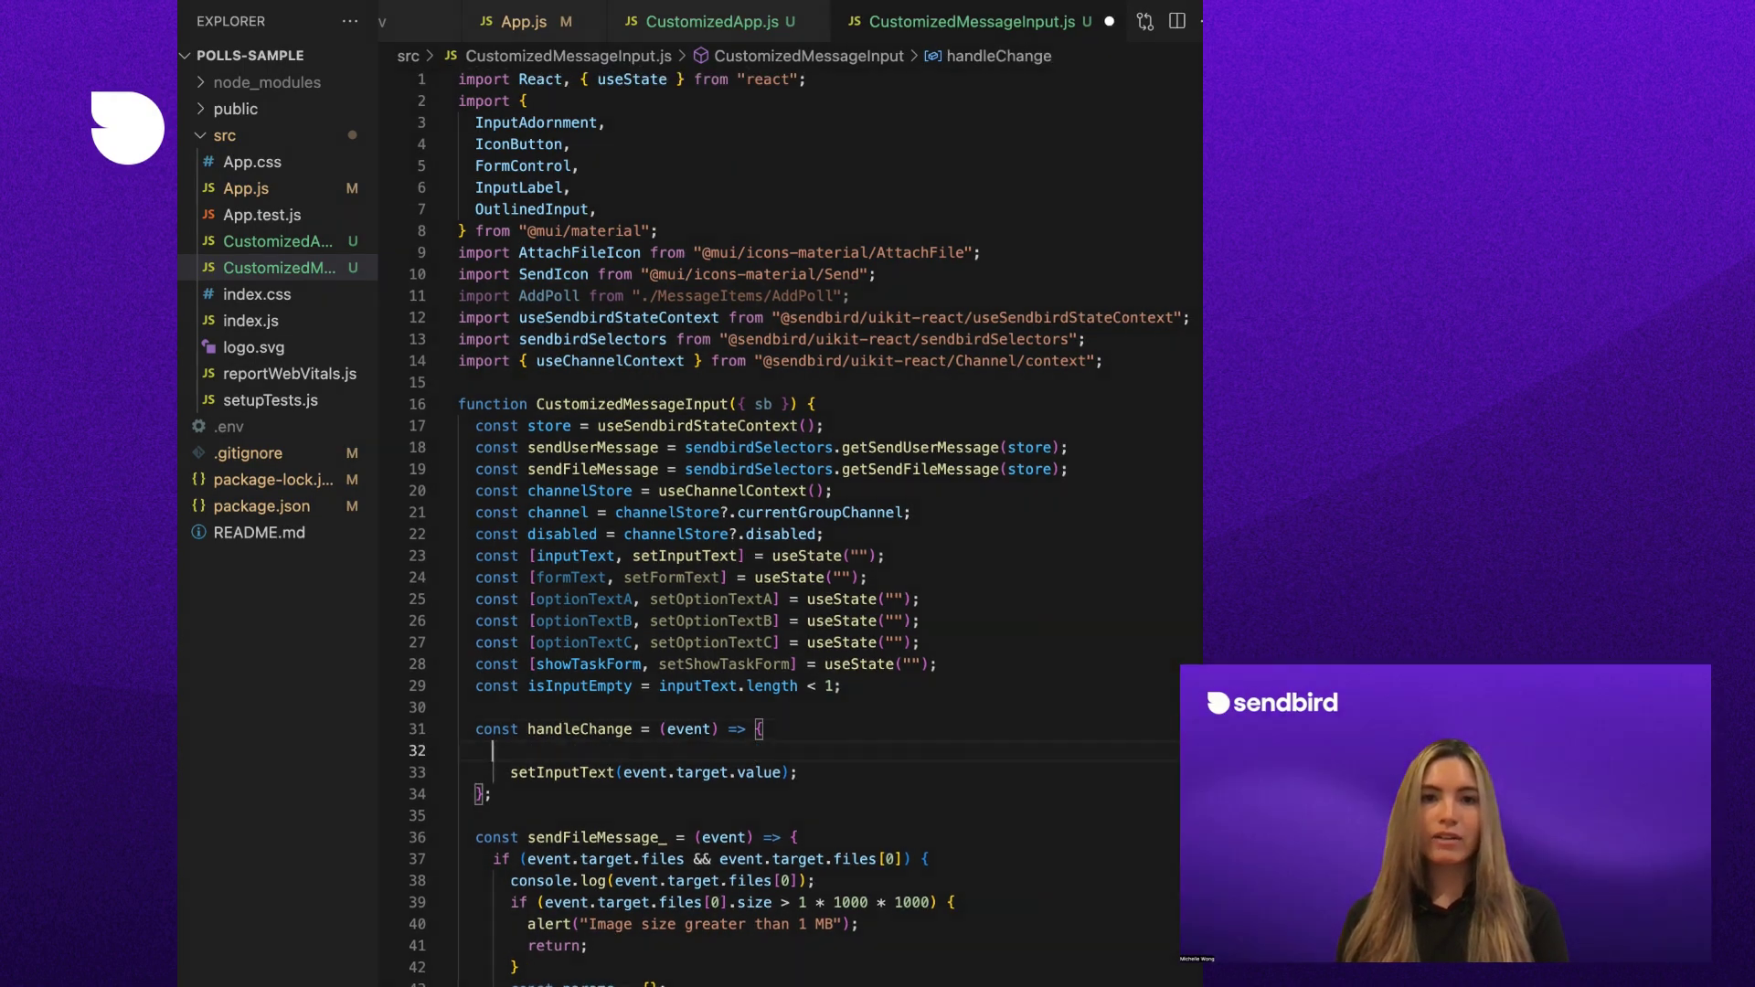
{"action": "type", "text": "setShowTaskForm(true);"}
{"action": "type", "text": "}else{"}
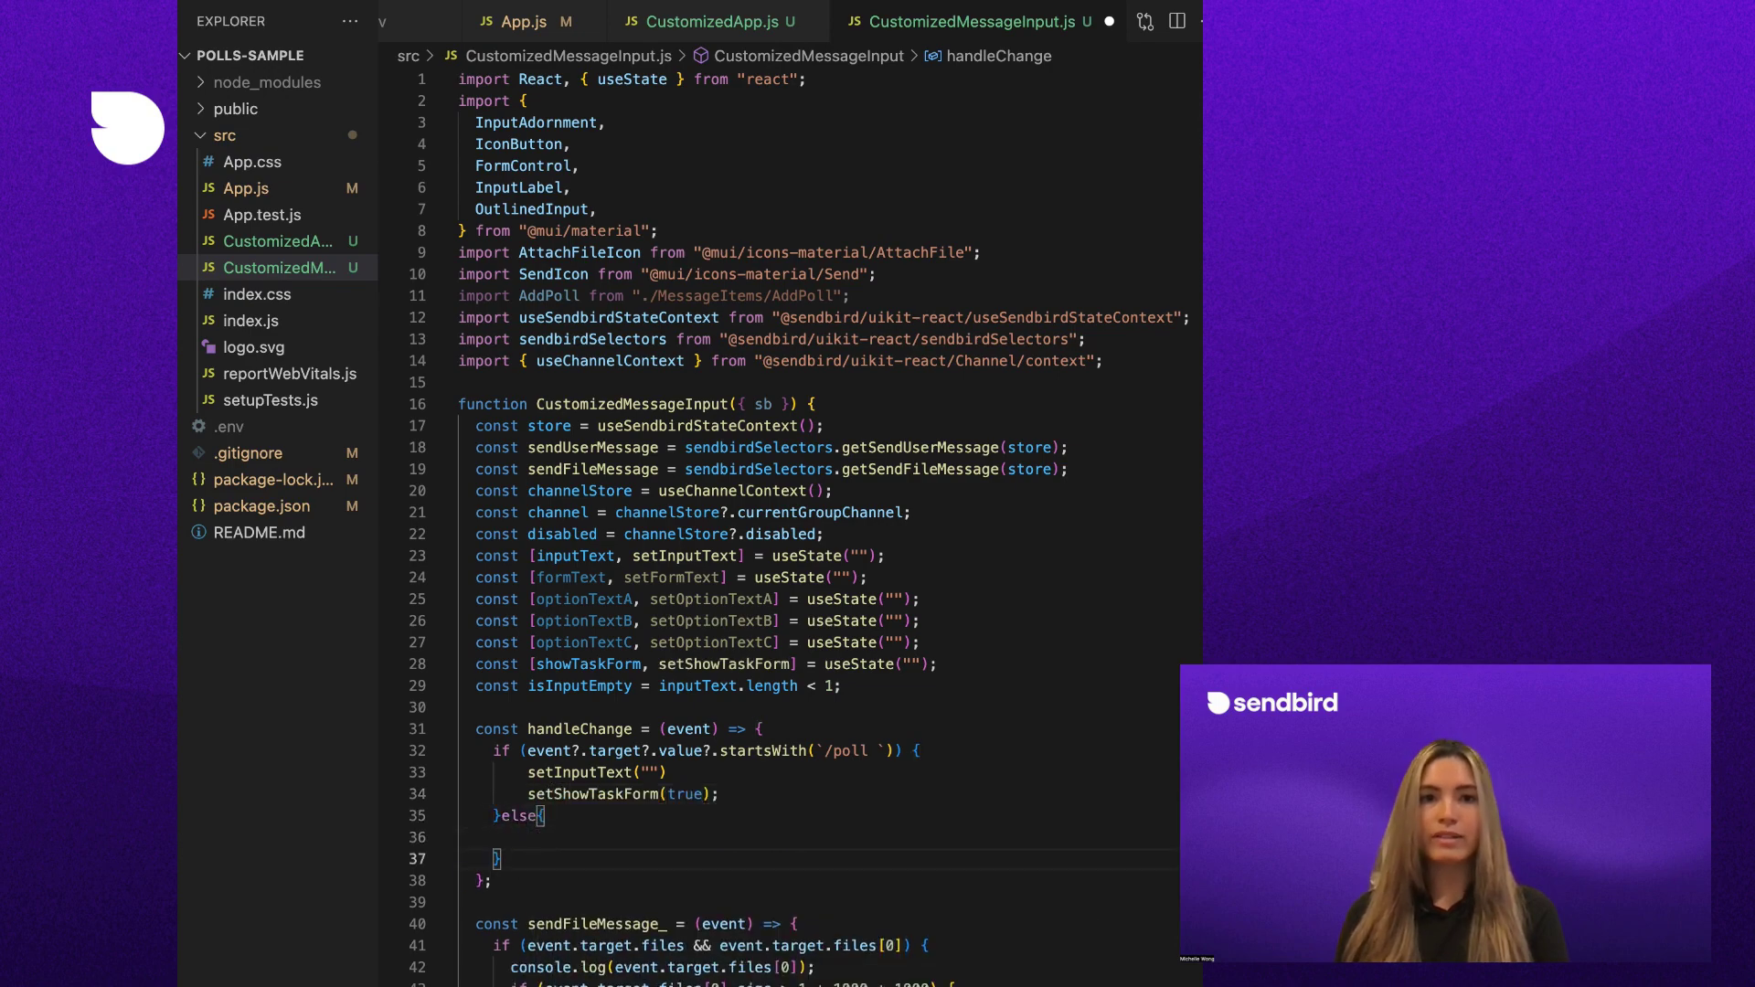
{"action": "type", "text": "setInputText(event.target.value);"}
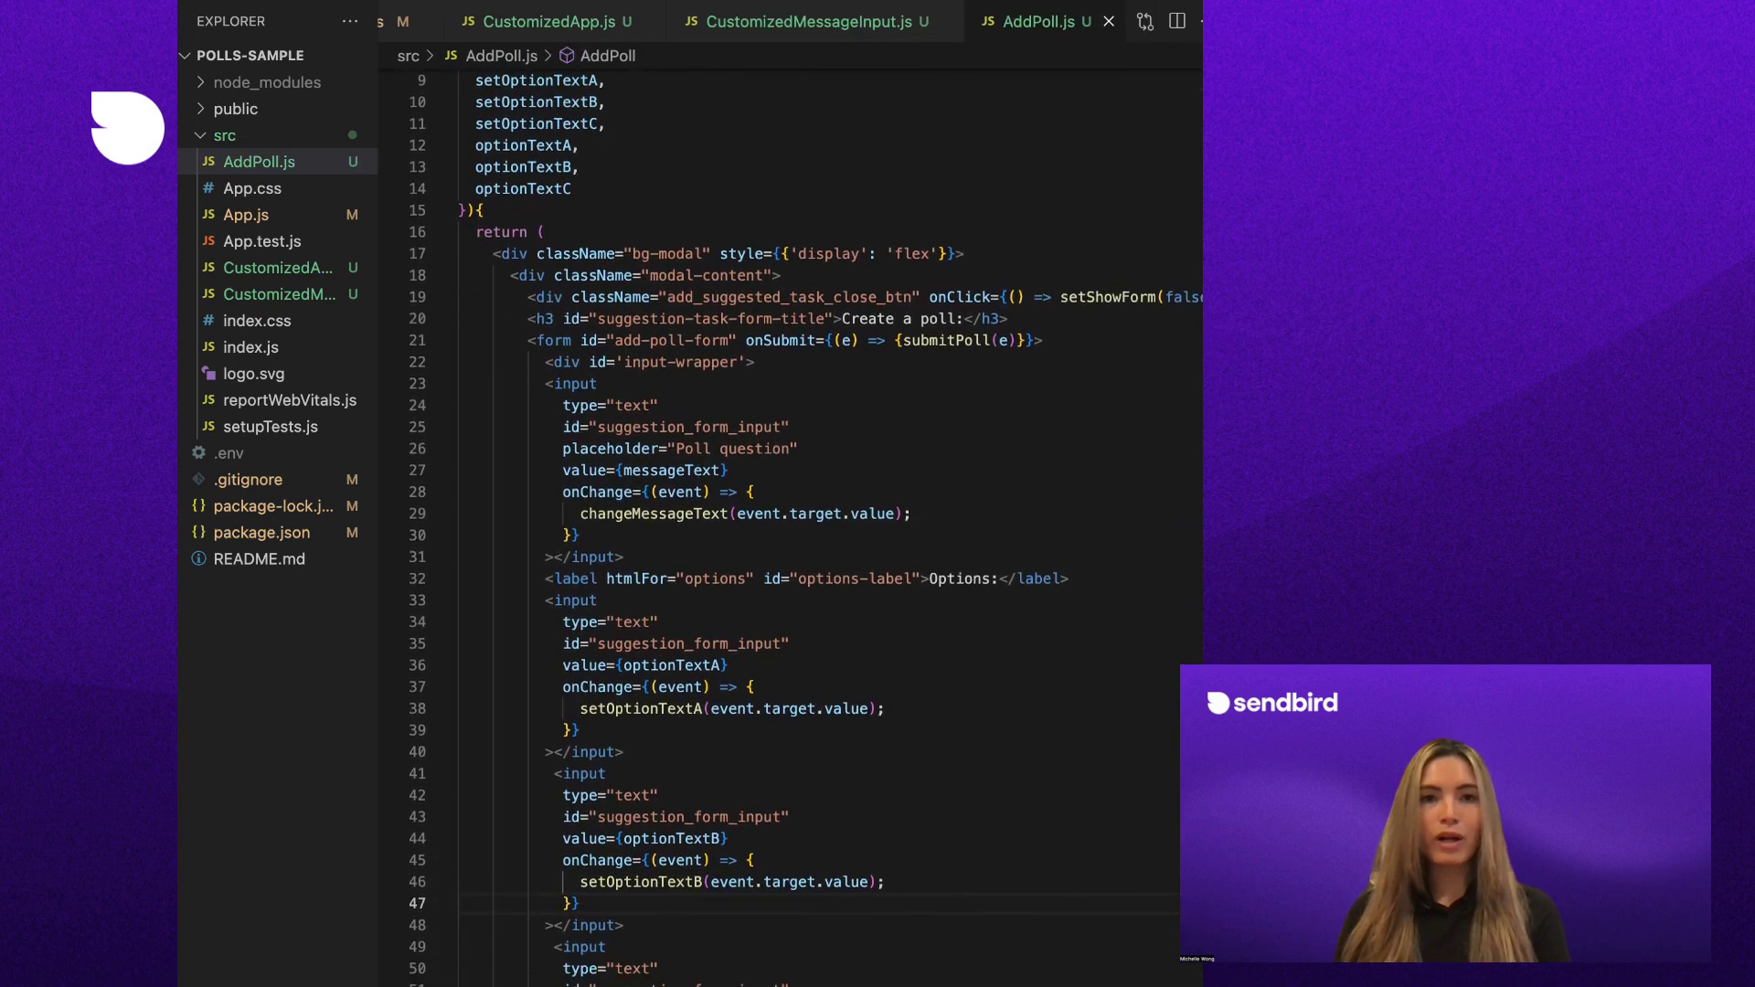
Review the AddPoll.js Create a poll form and its submitPoll handler
{"action": "scroll", "scroll_direction": "down", "scroll_amount": 3}
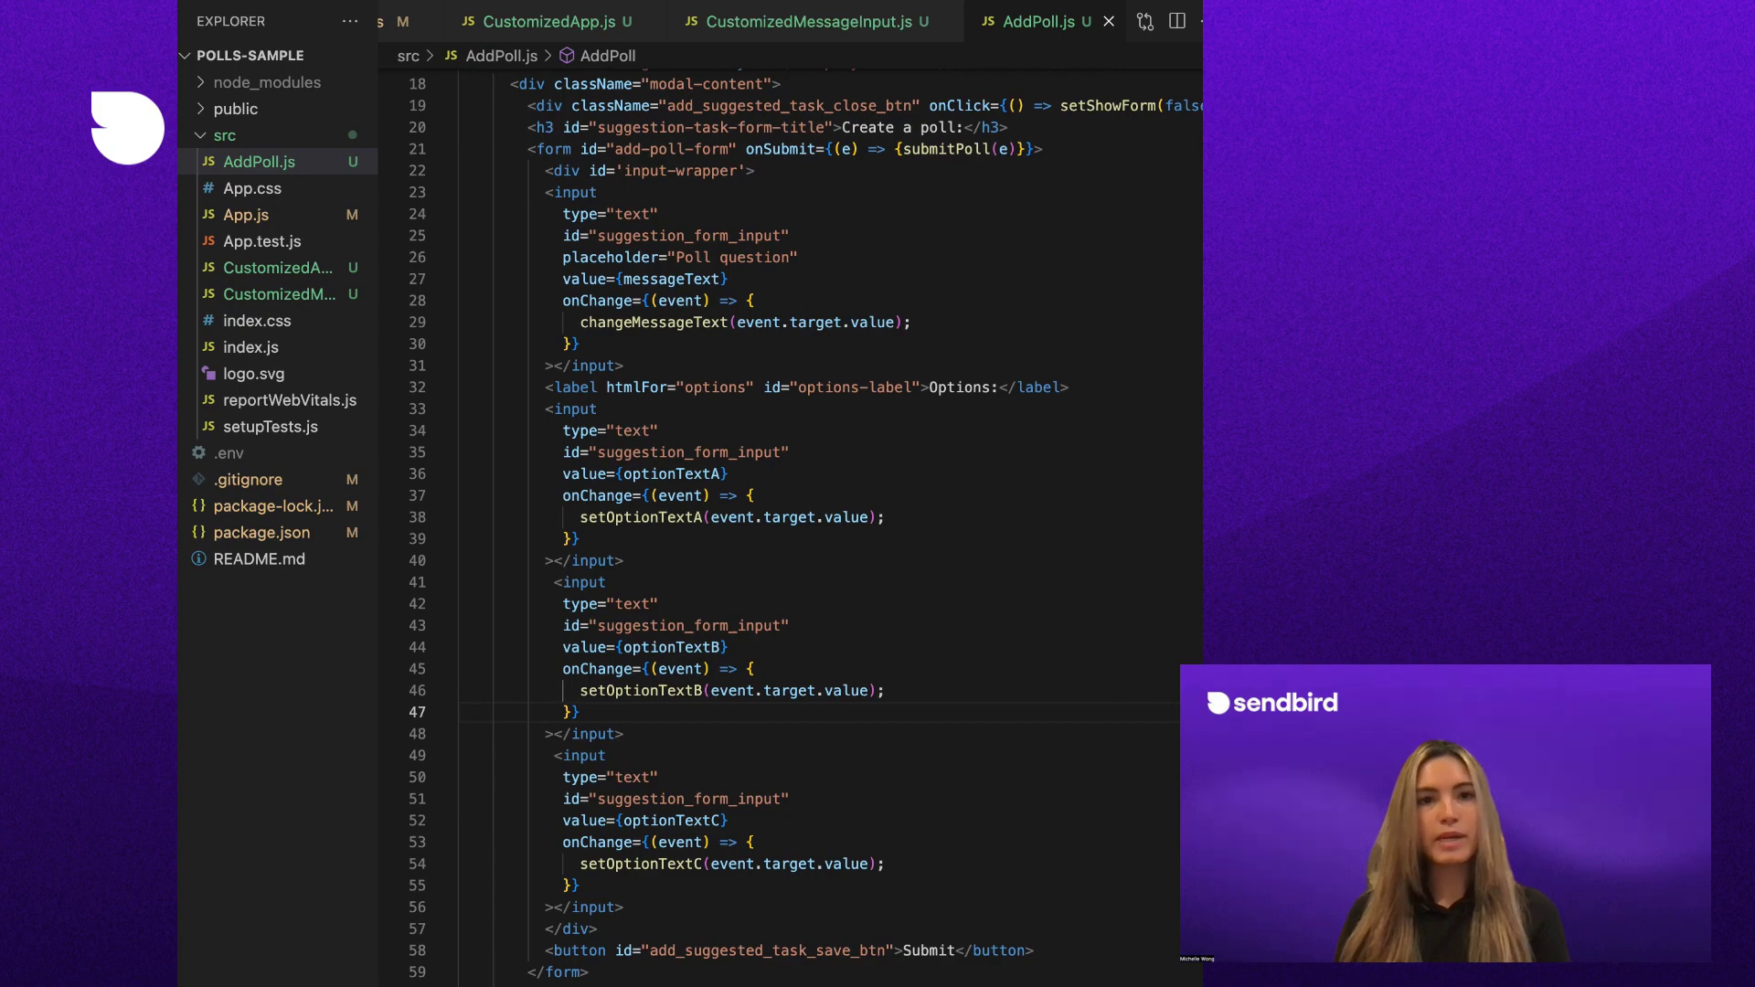
{"action": "double_click", "coordinate": [943, 149]}
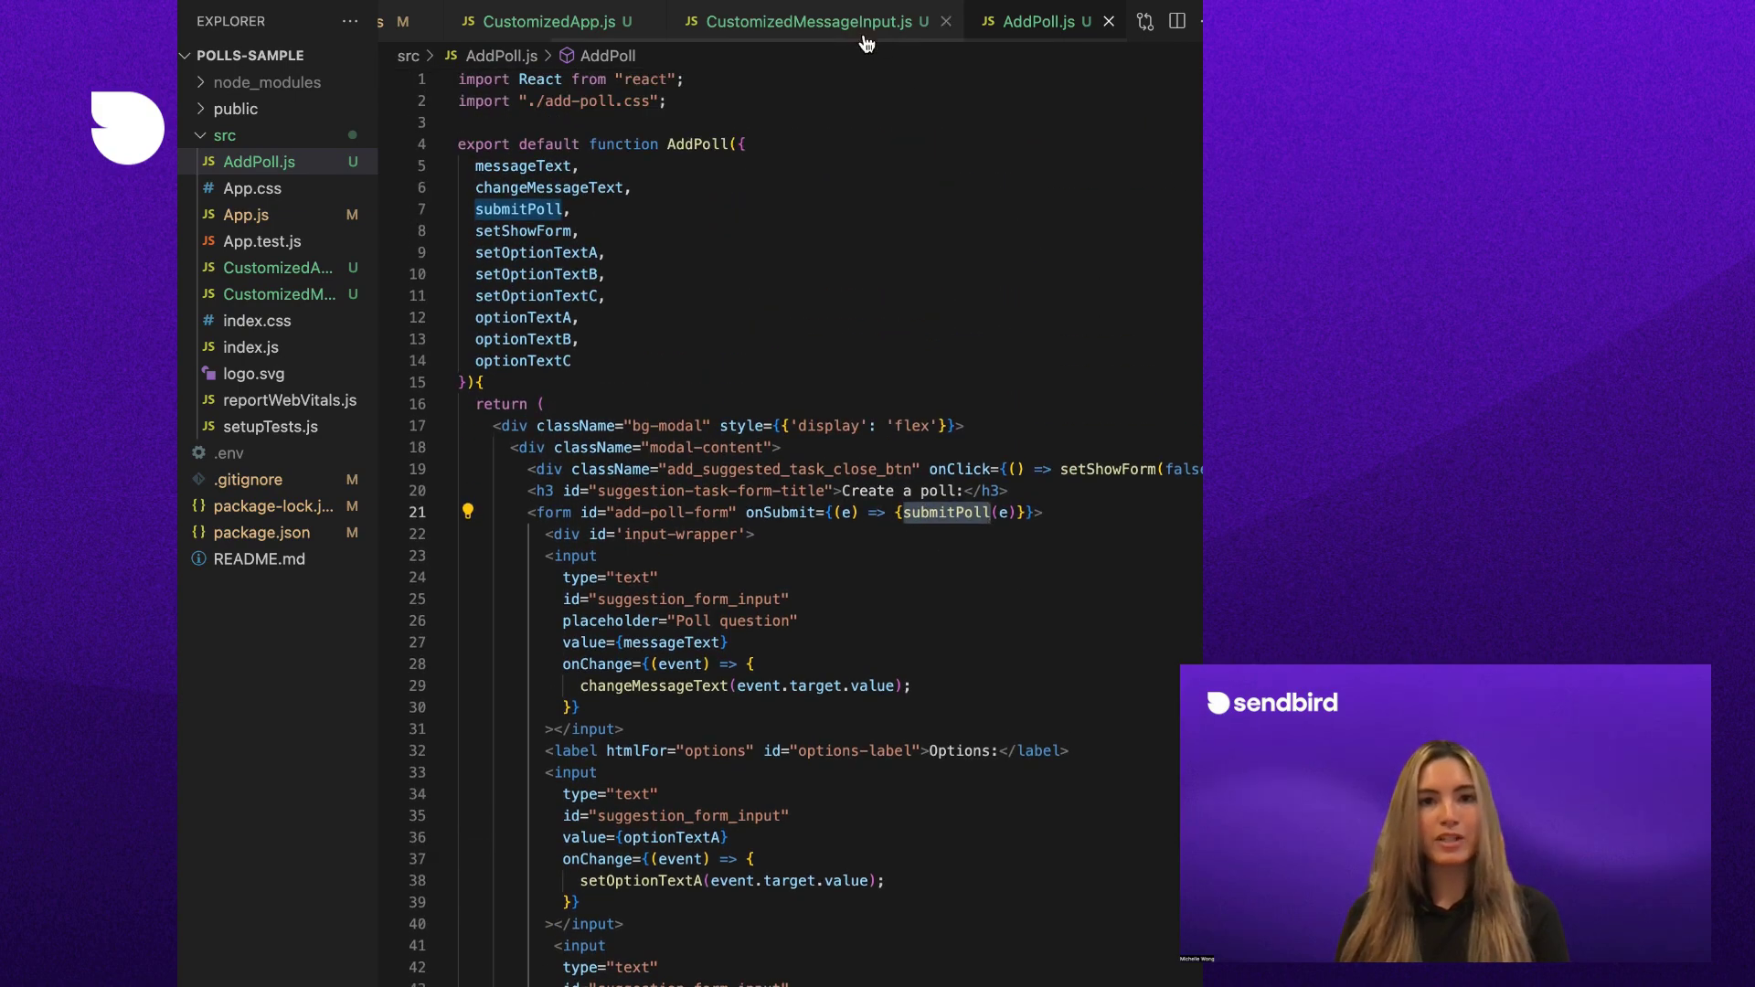
{"action": "left_click", "coordinate": [809, 21]}
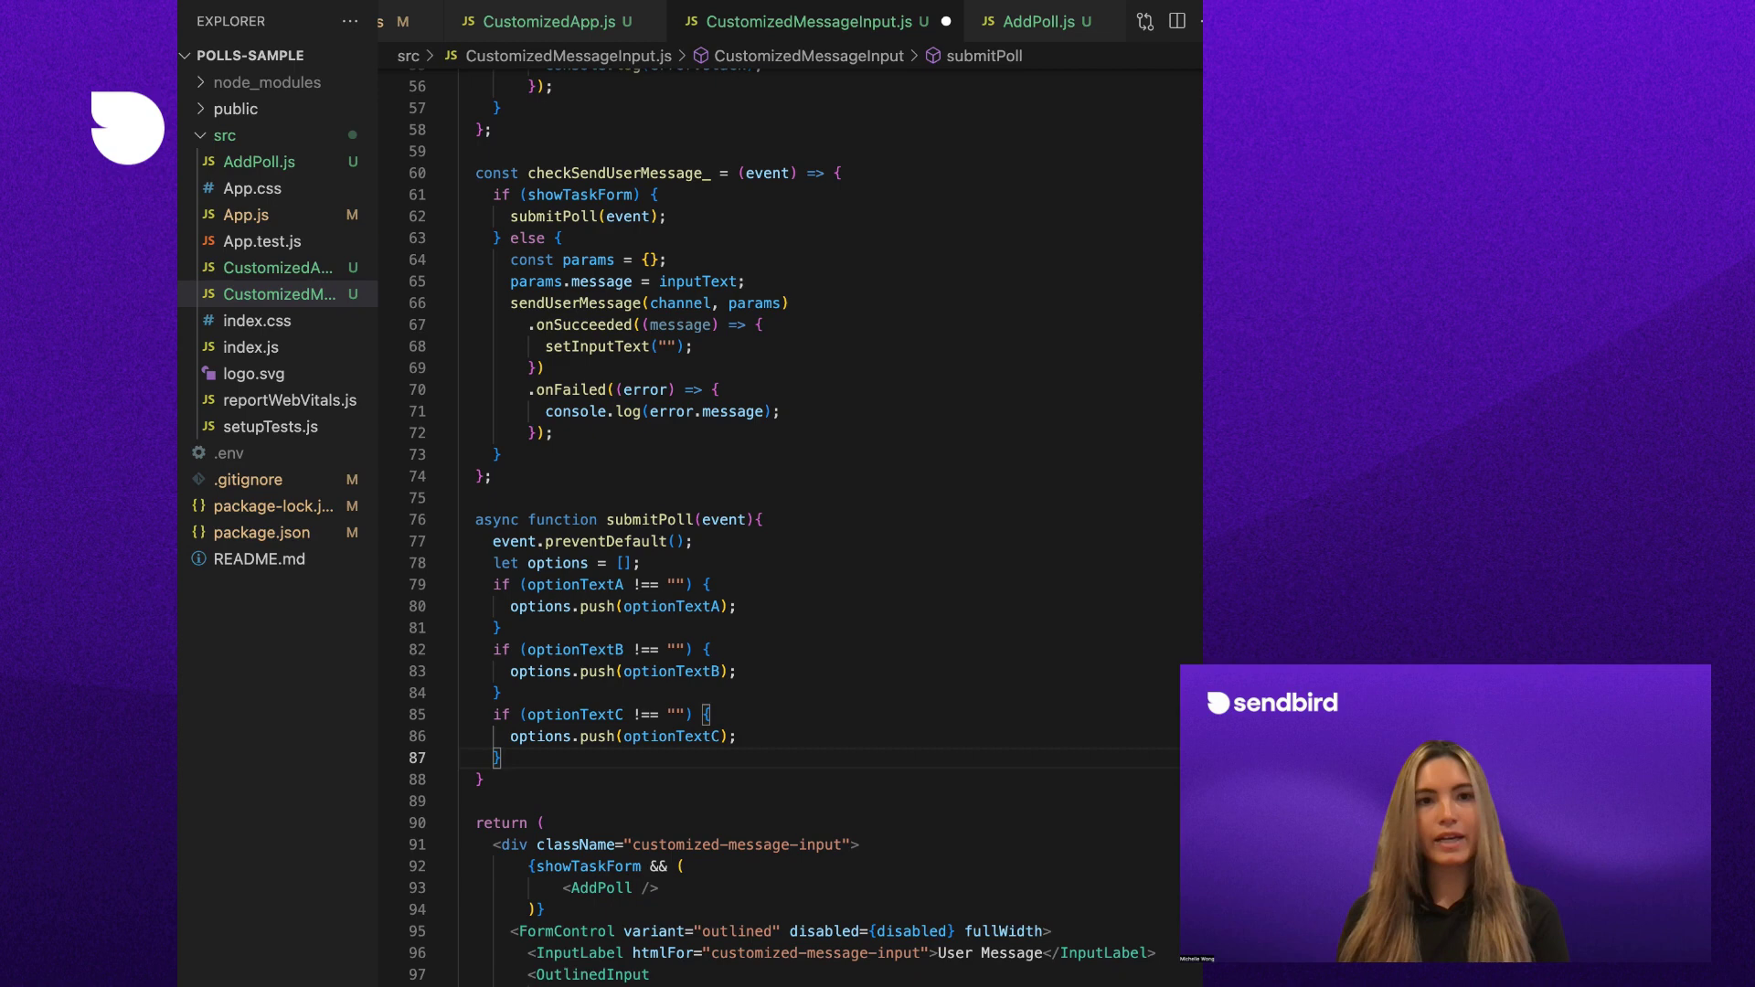
Write submitPoll to build params, call sb.poll.create(params), send the poll message, and reset the form
{"action": "type", "text": "const params = {"}
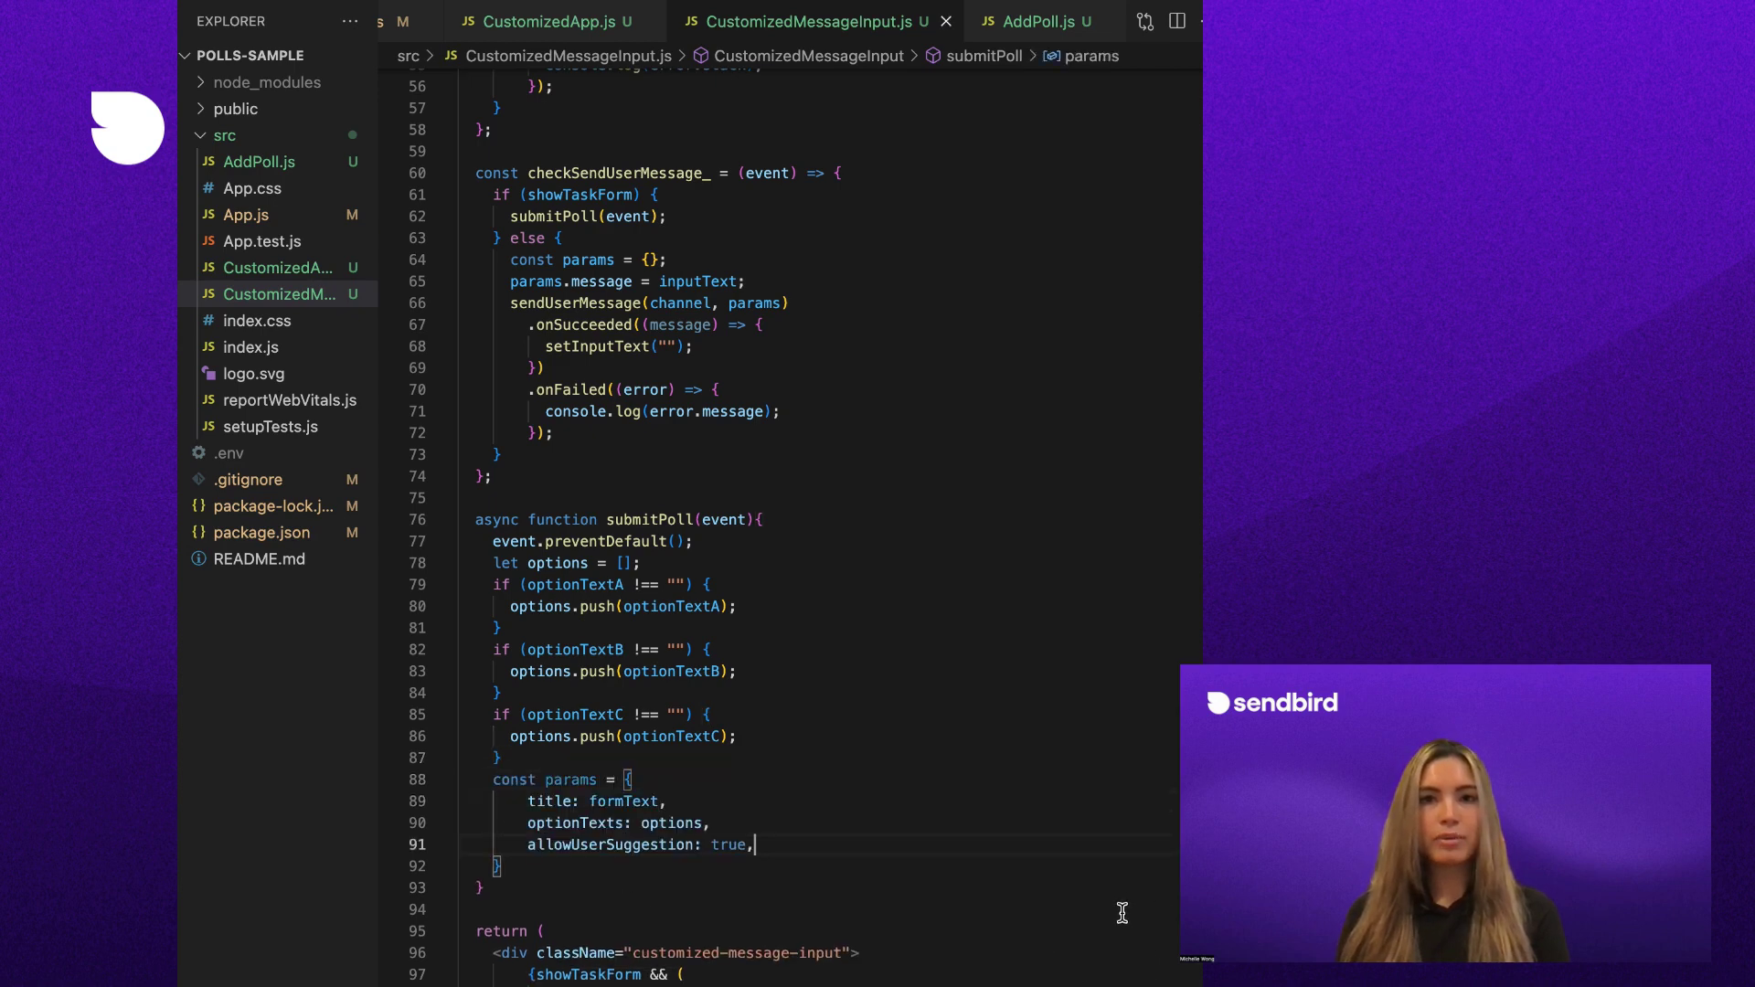
{"action": "scroll", "scroll_direction": "down", "scroll_amount": 3}
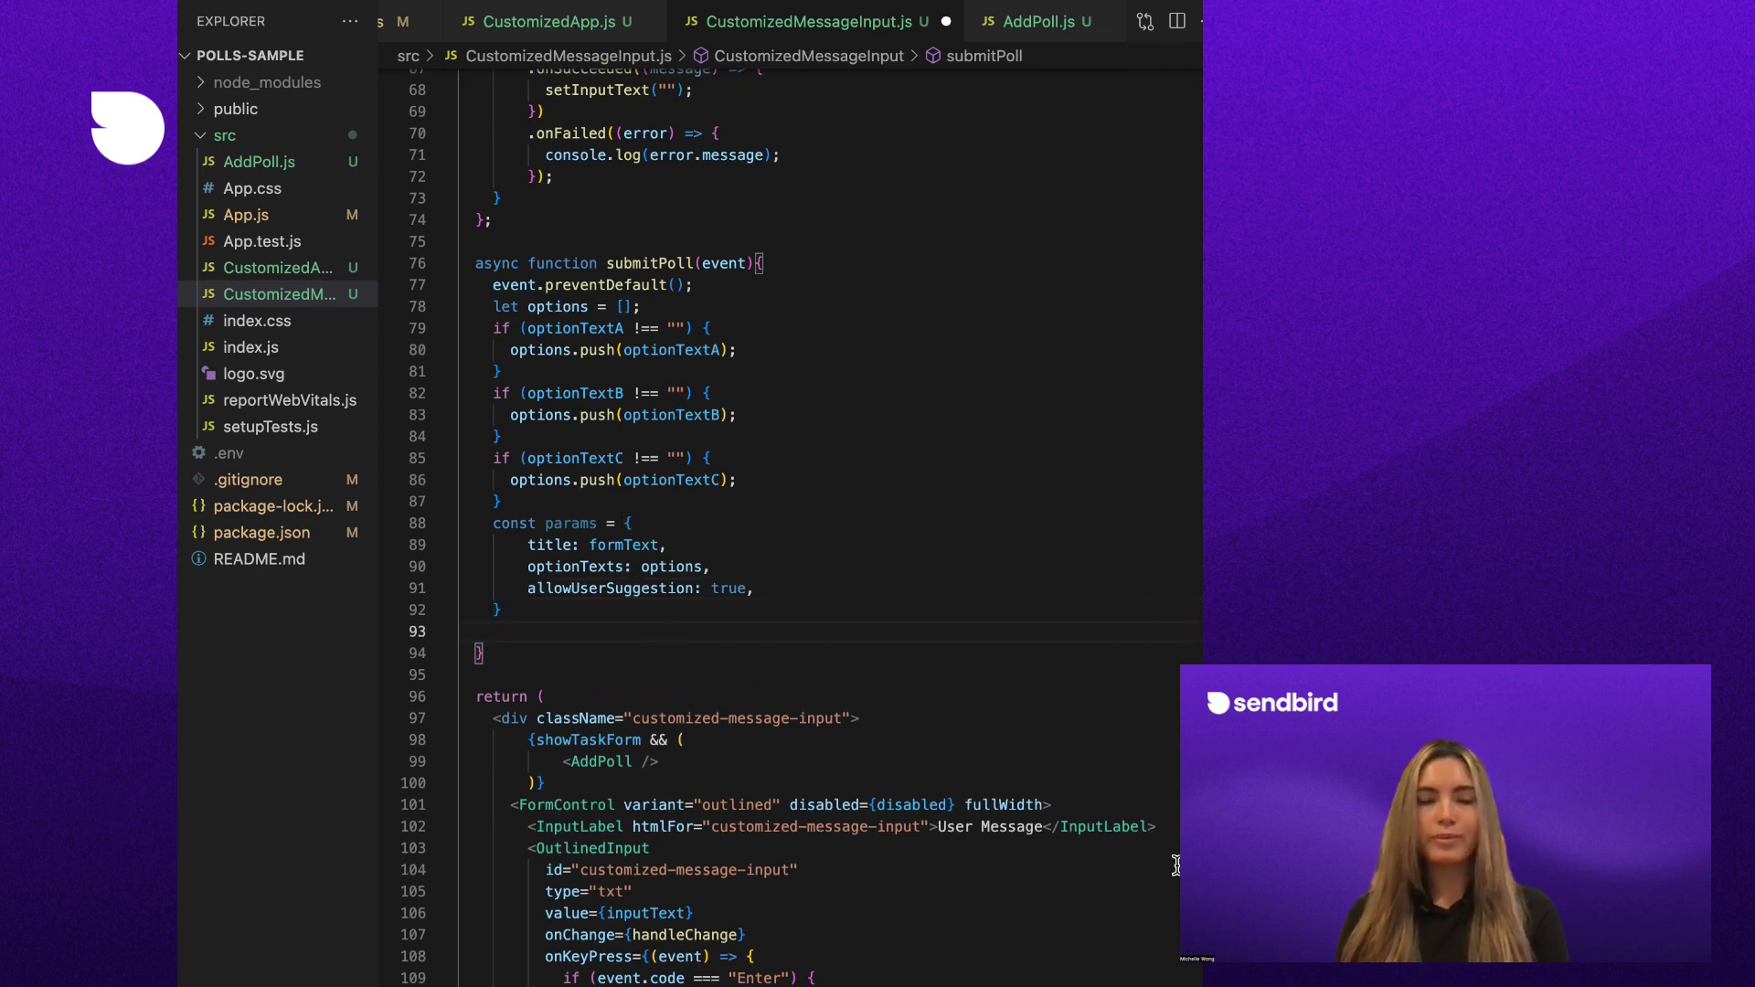
{"action": "type", "text": "const myPoll = await sb.poll."}
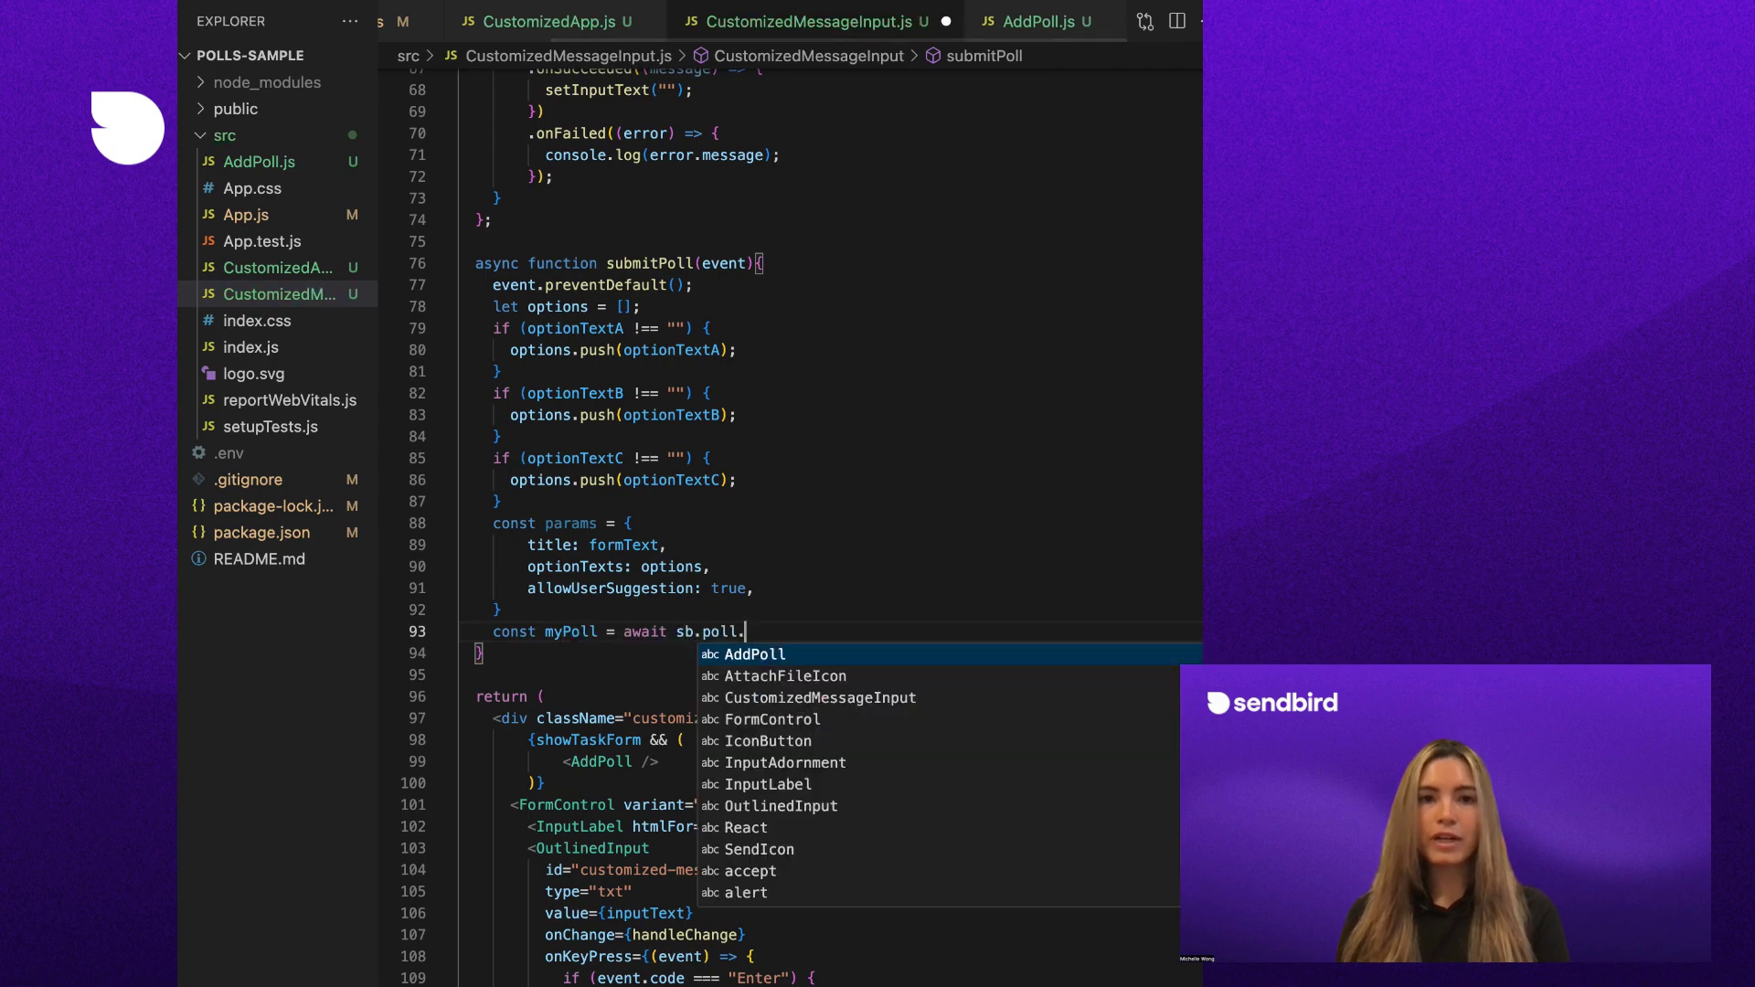
{"action": "type", "text": "create(params)"}
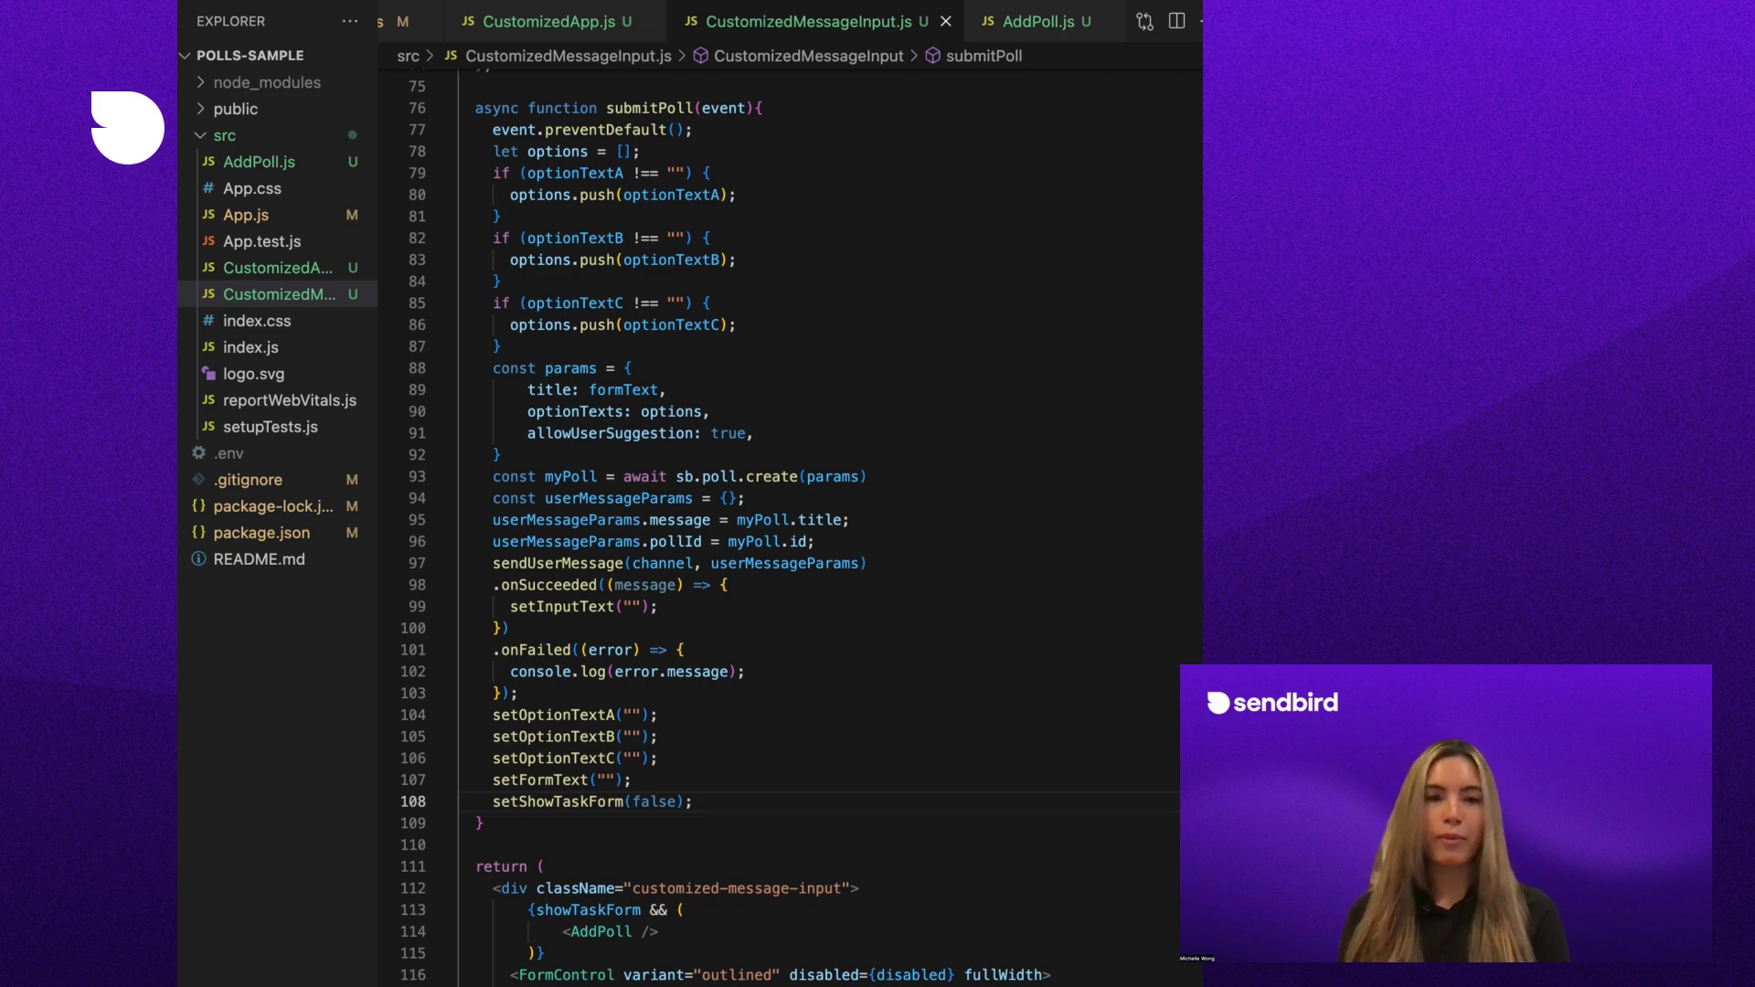
Check CustomizedMessageItem in CustomizedApp.js, then create src/CustomizedMessageItem.js routing admin, file, poll and user messages
{"action": "left_click", "coordinate": [550, 21]}
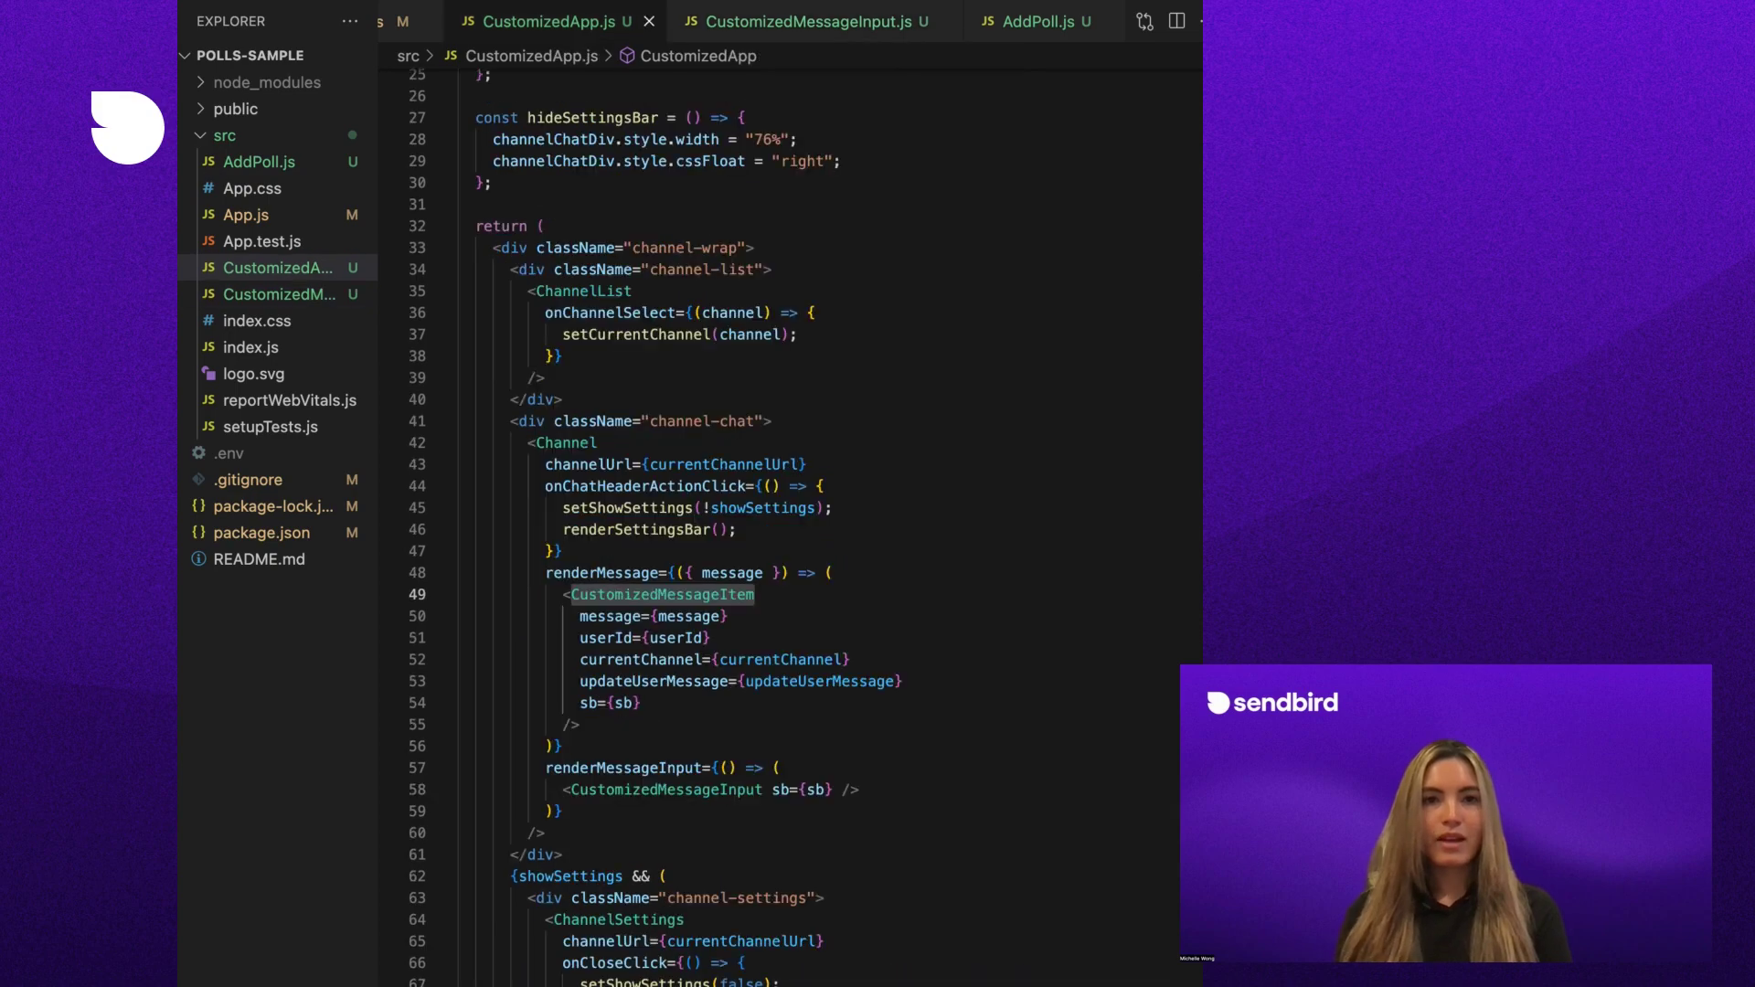
{"action": "left_click", "coordinate": [757, 595]}
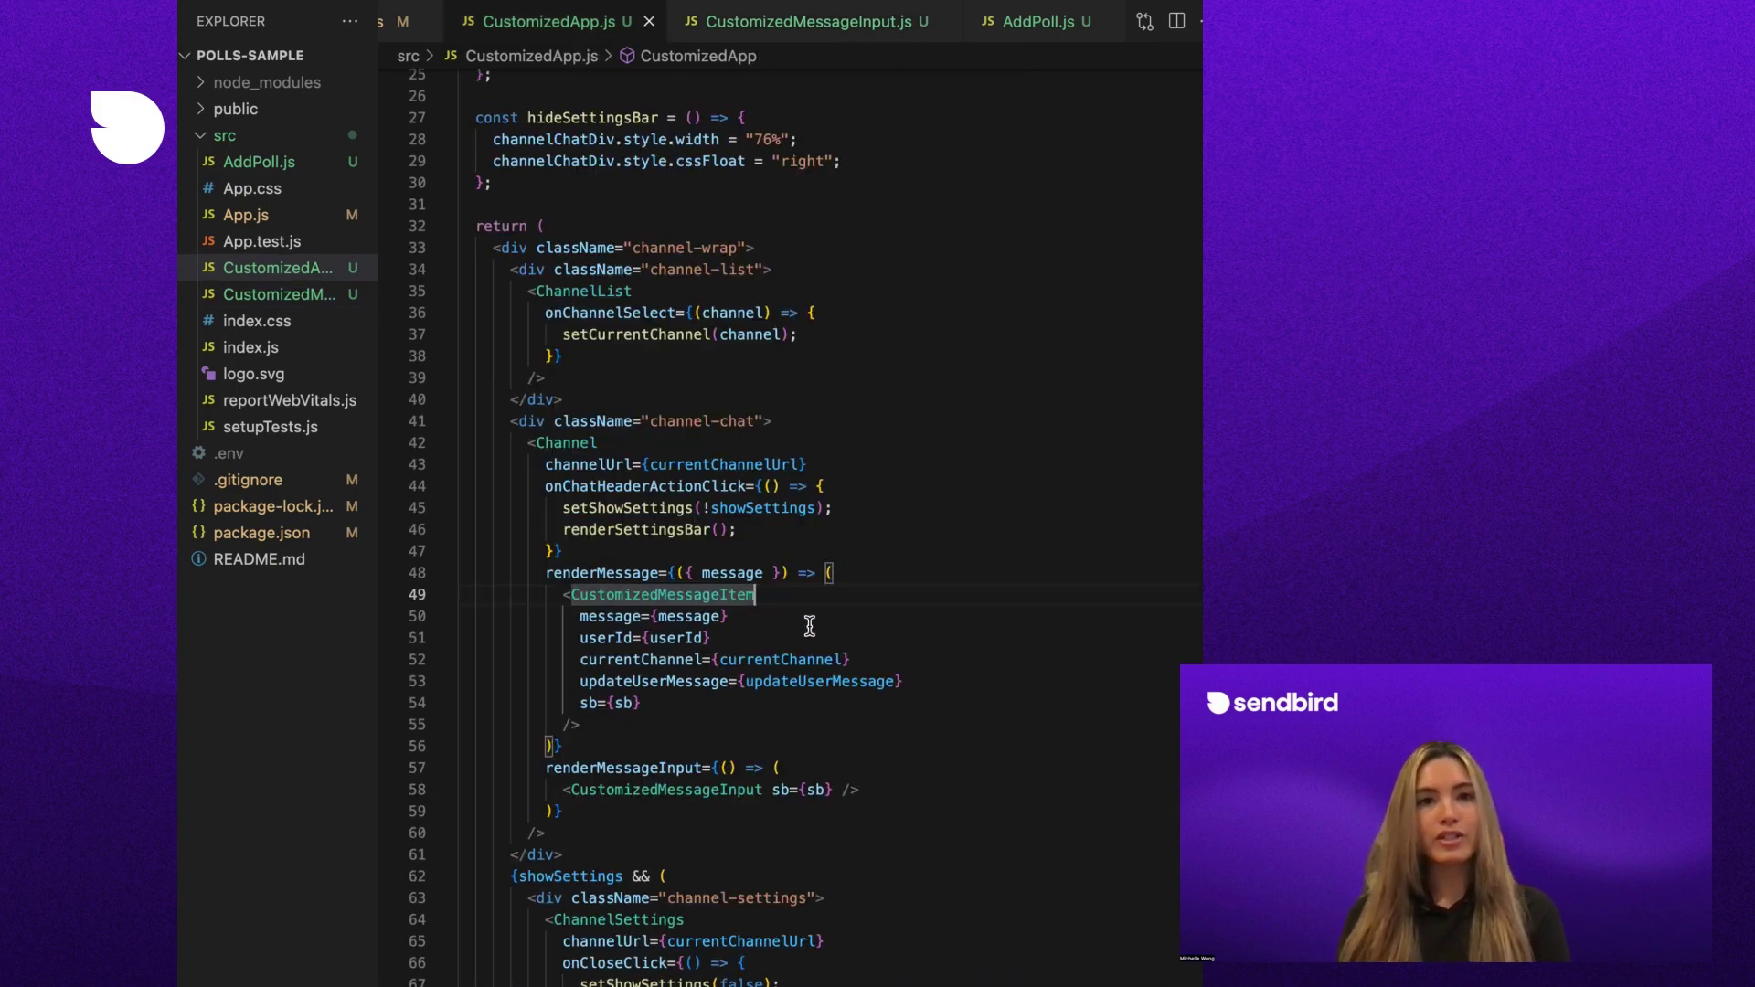
{"action": "right_click", "coordinate": [224, 135]}
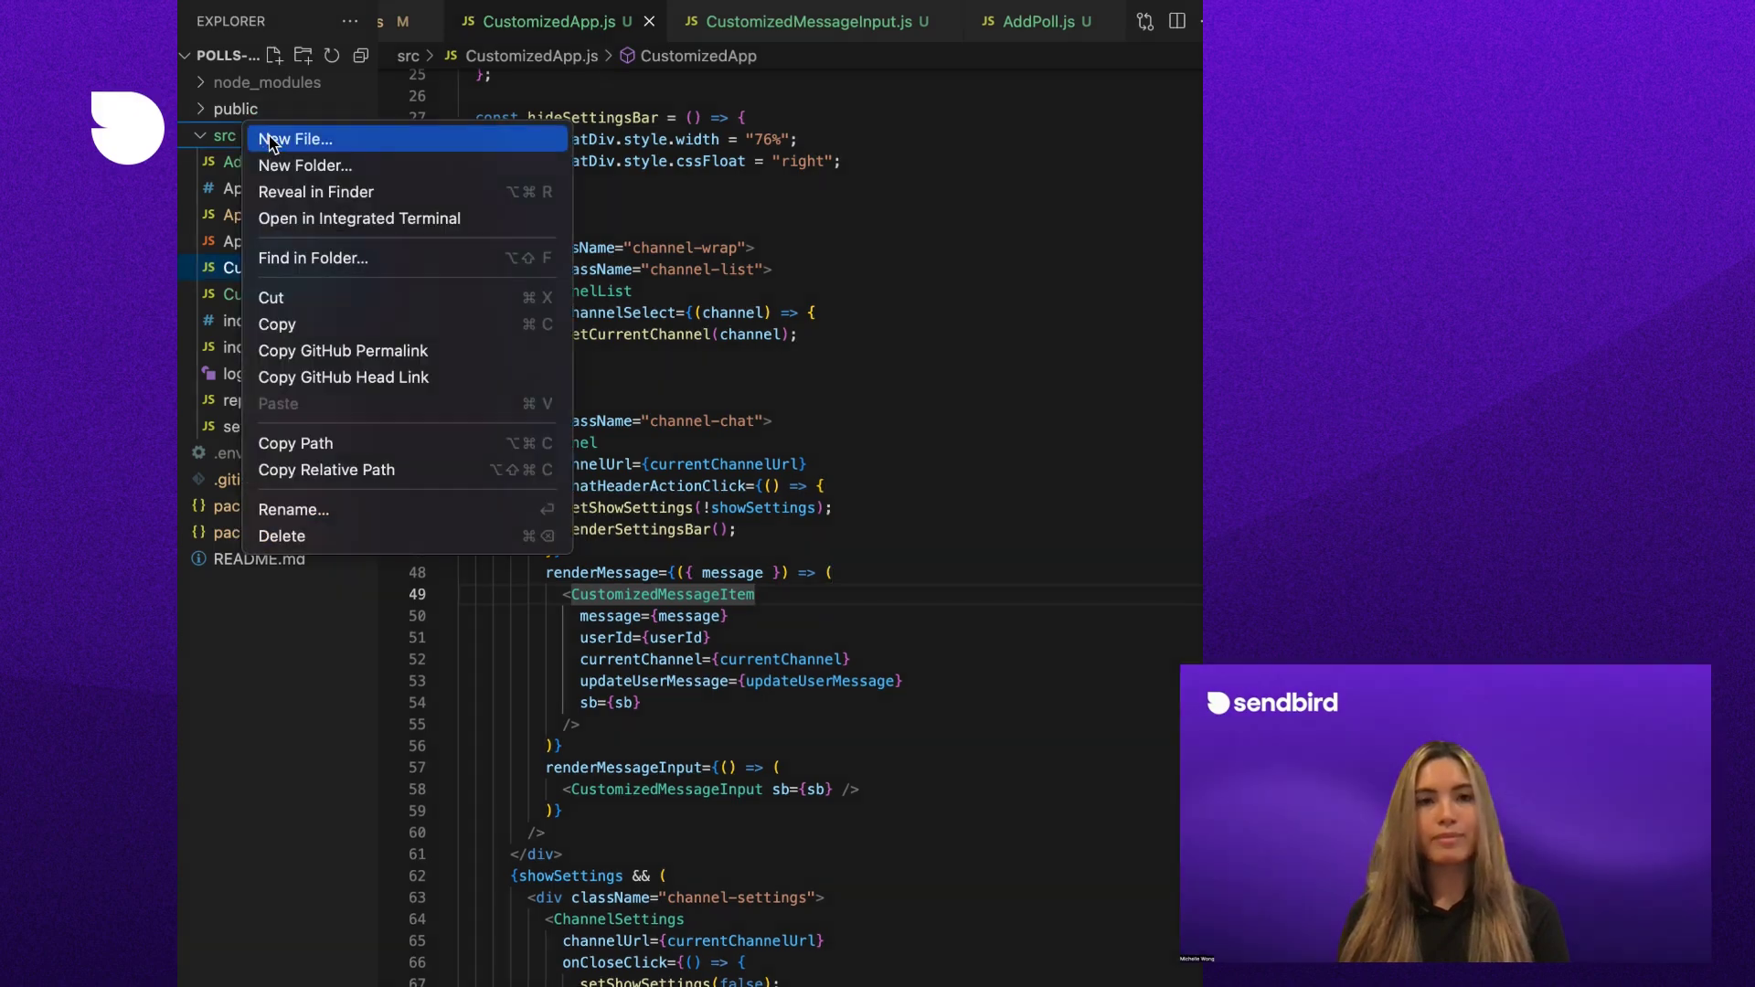
{"action": "left_click", "coordinate": [300, 139]}
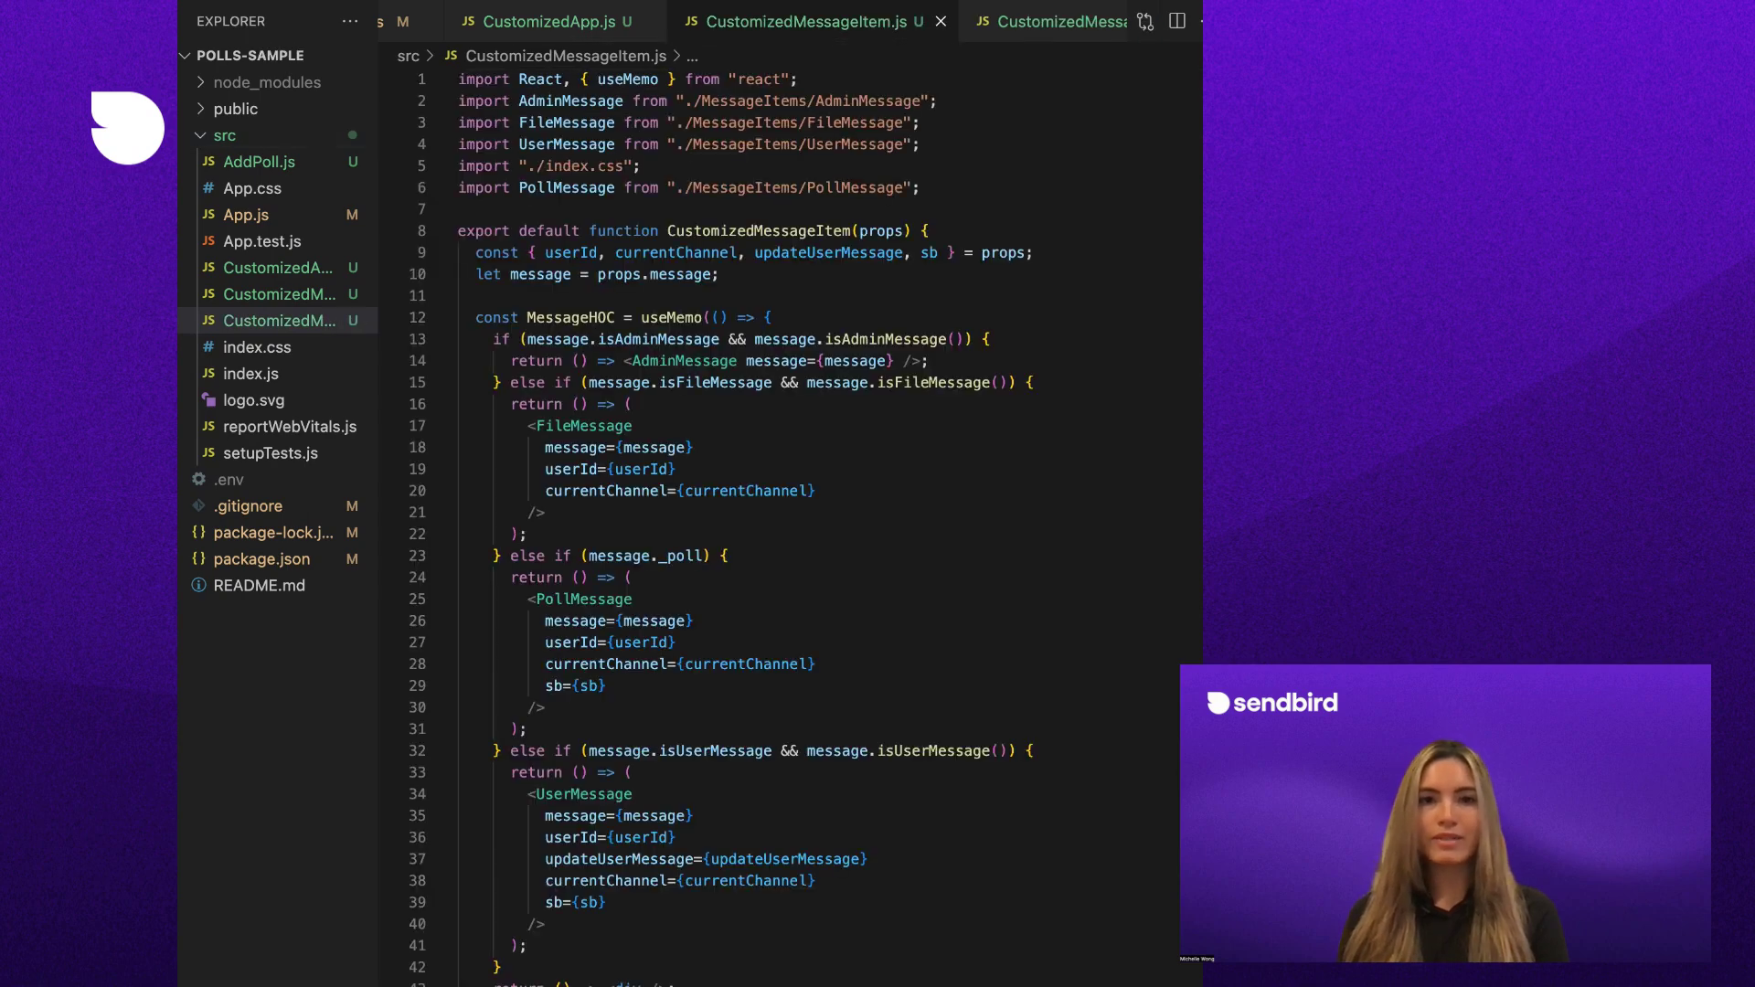
{"action": "scroll", "scroll_direction": "down", "scroll_amount": 3}
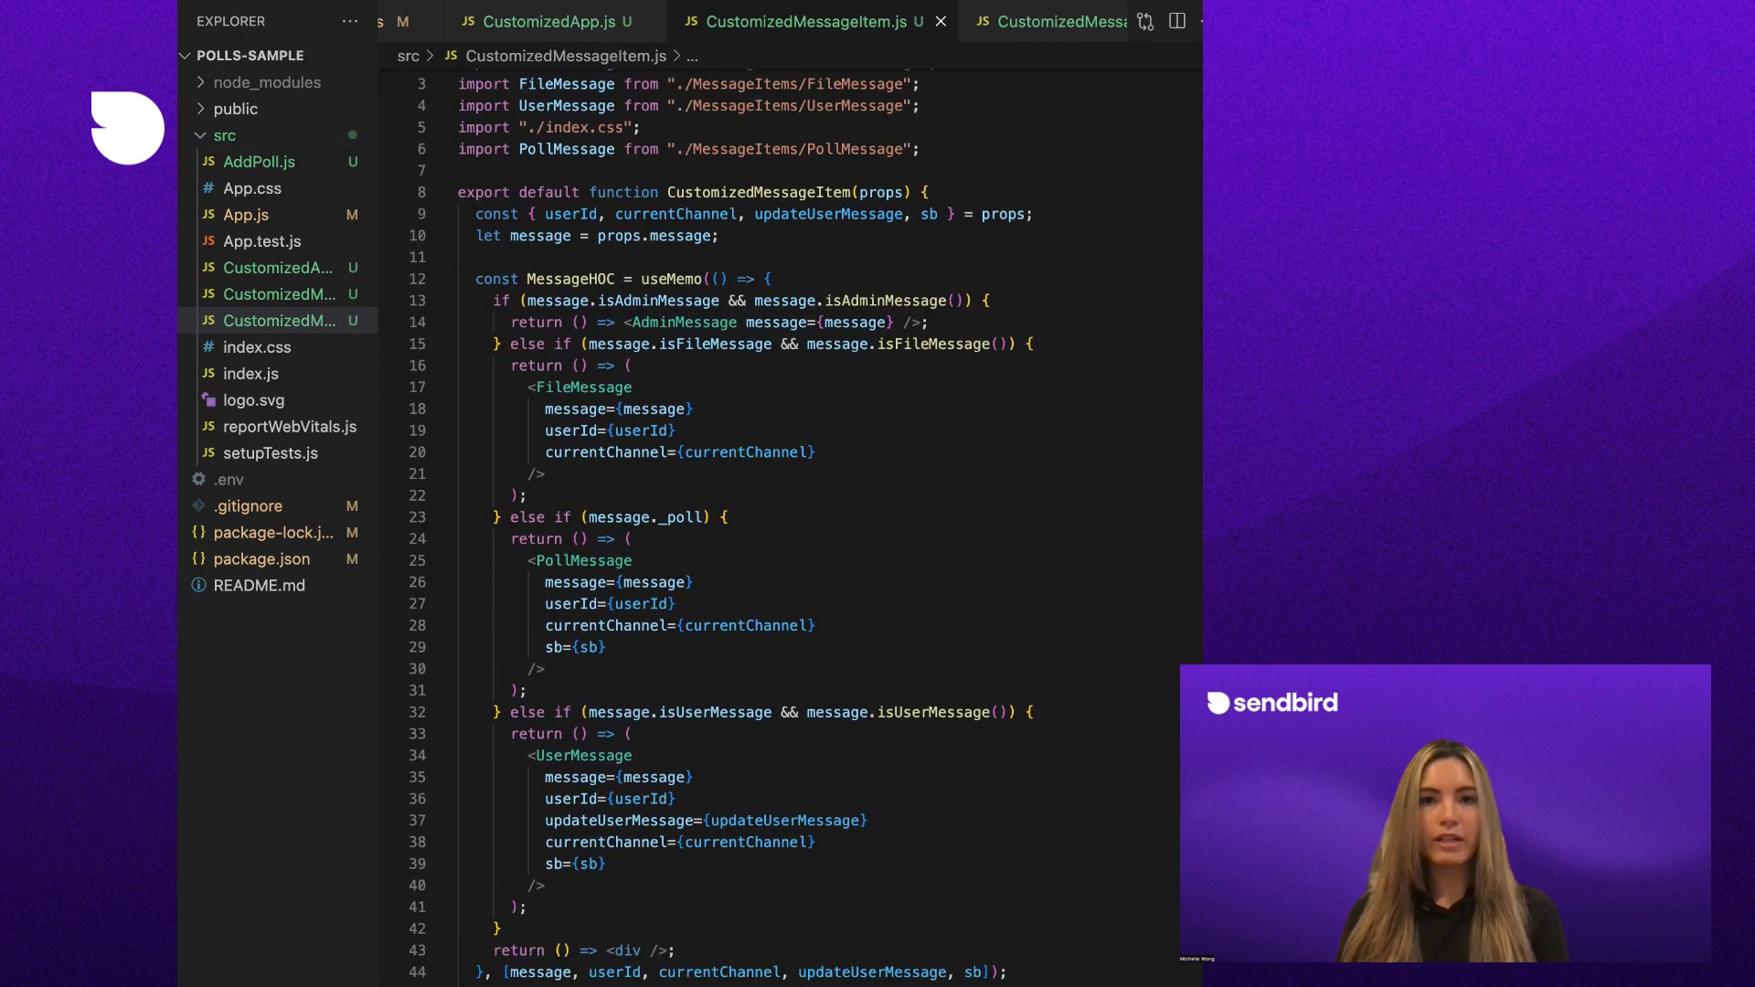
{"action": "scroll", "scroll_direction": "down", "scroll_amount": 3}
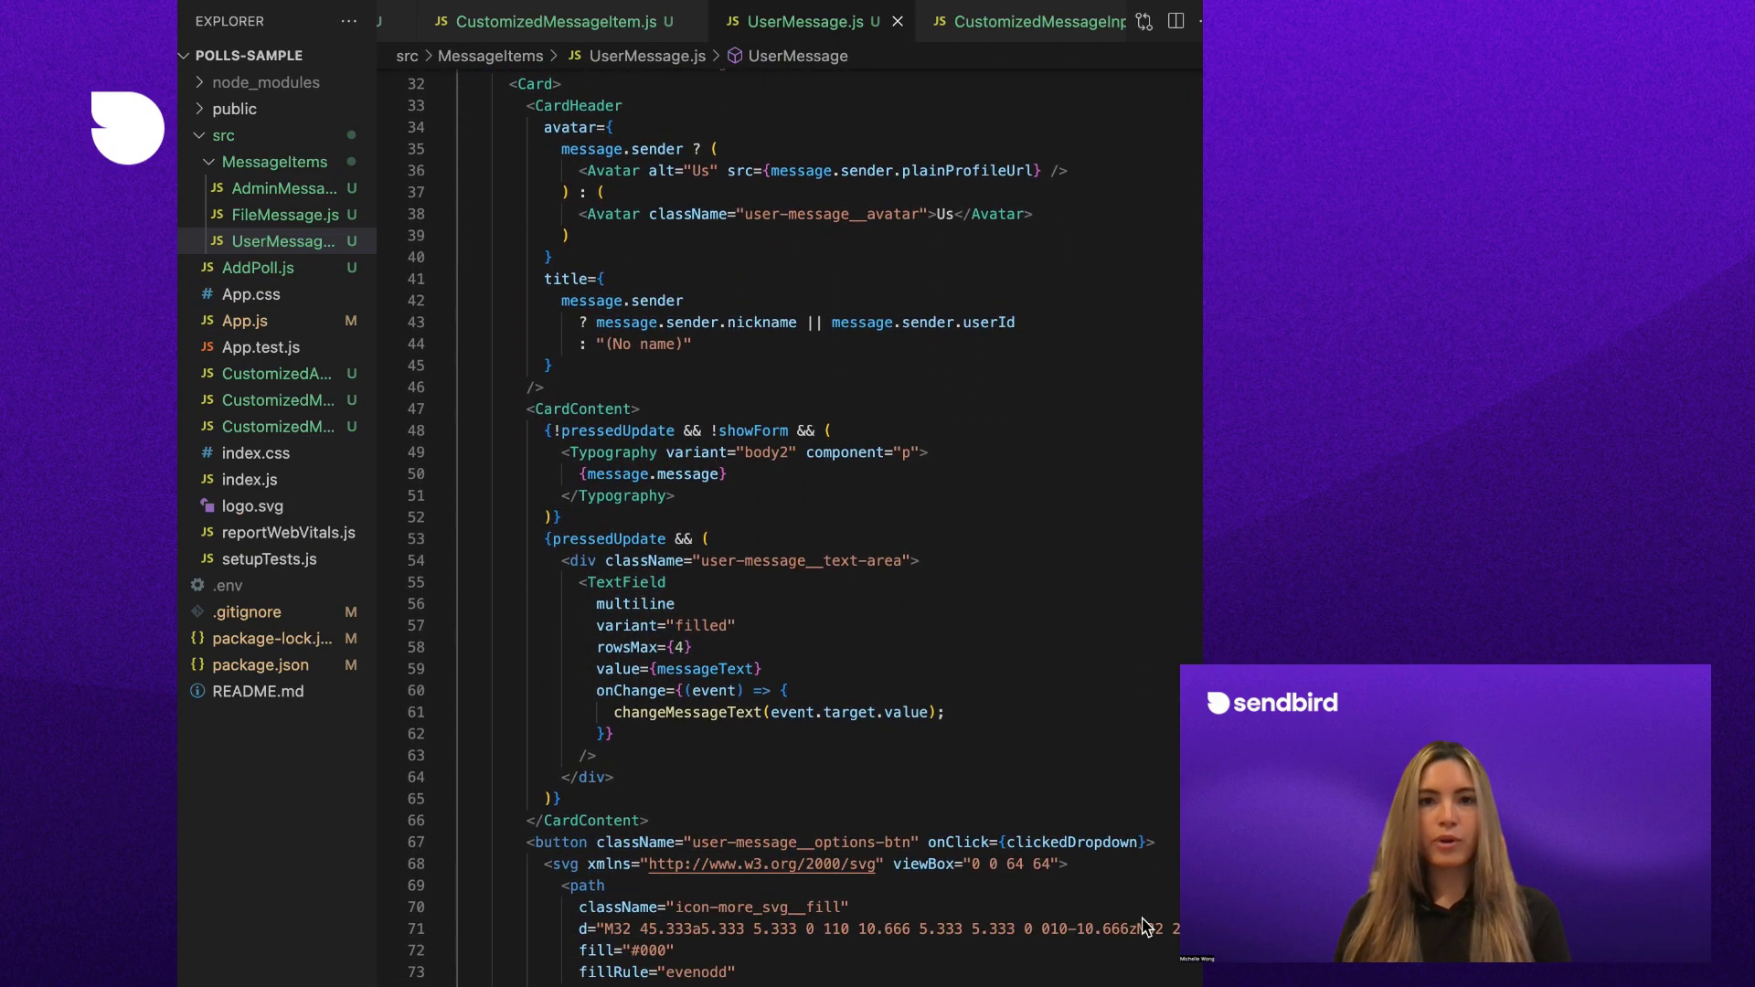
Add a Create a poll item and renderQuestionForm calling setShowForm(true) and setMessageOptions to UserMessage.js
{"action": "scroll", "scroll_direction": "down", "scroll_amount": 3}
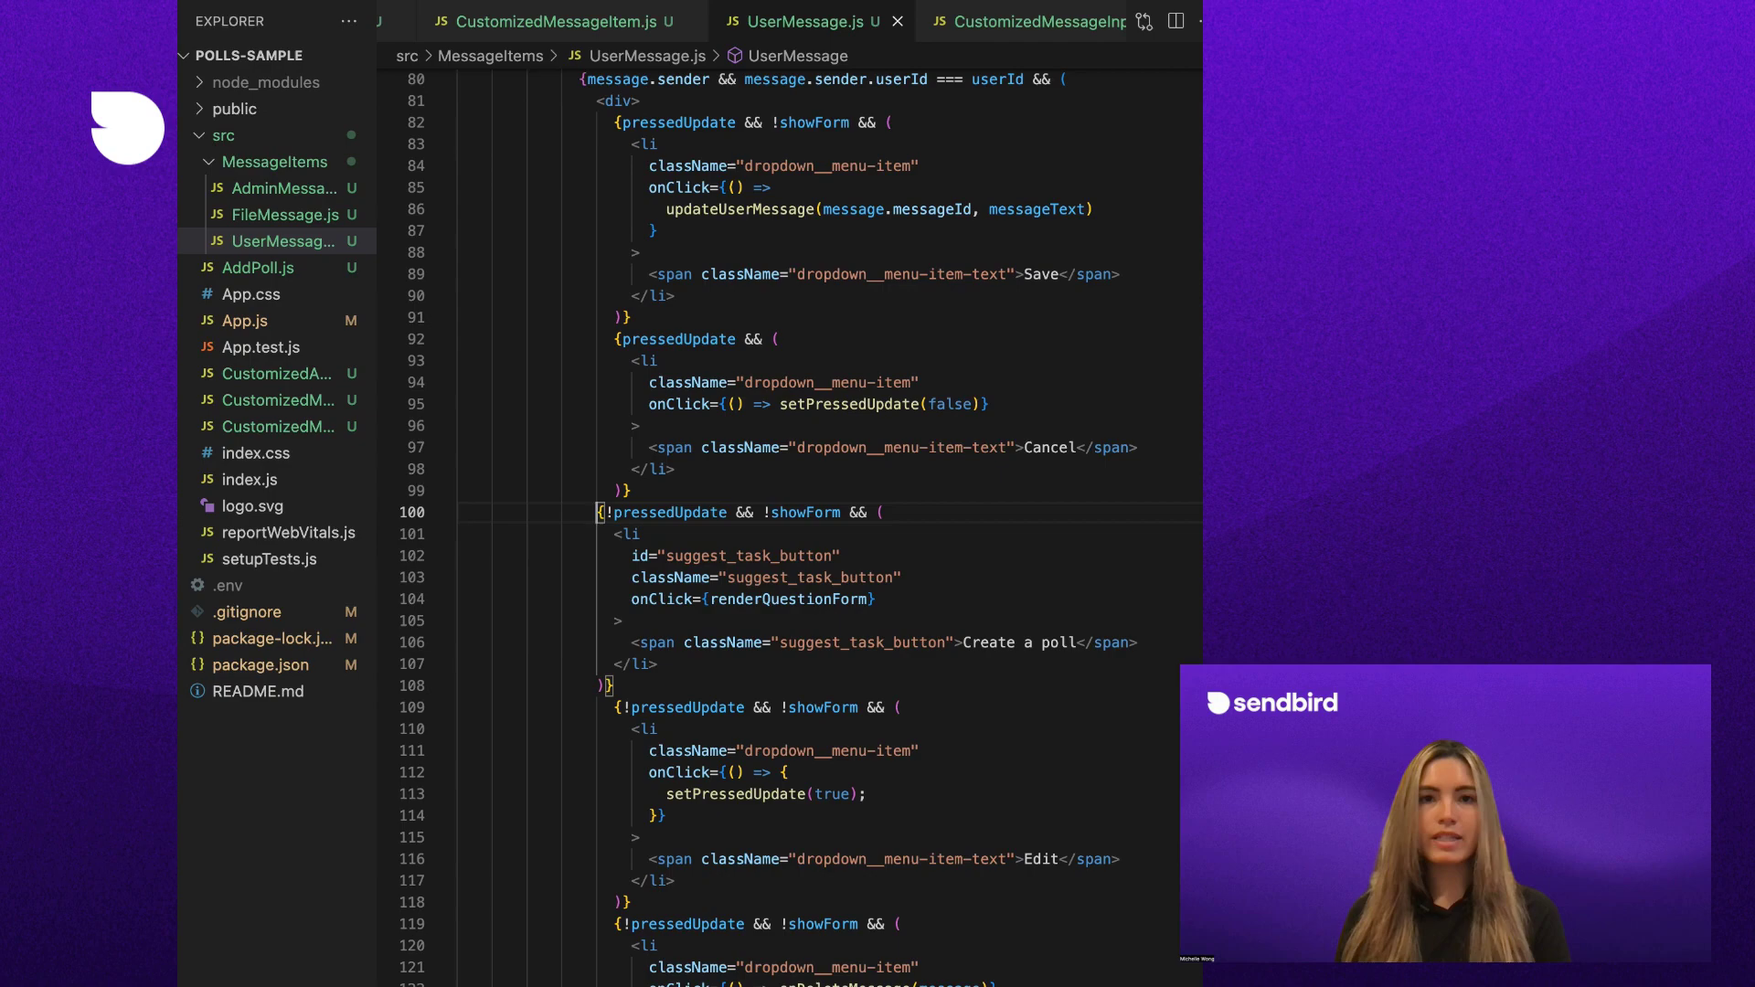
{"action": "scroll", "scroll_direction": "up", "scroll_amount": 3}
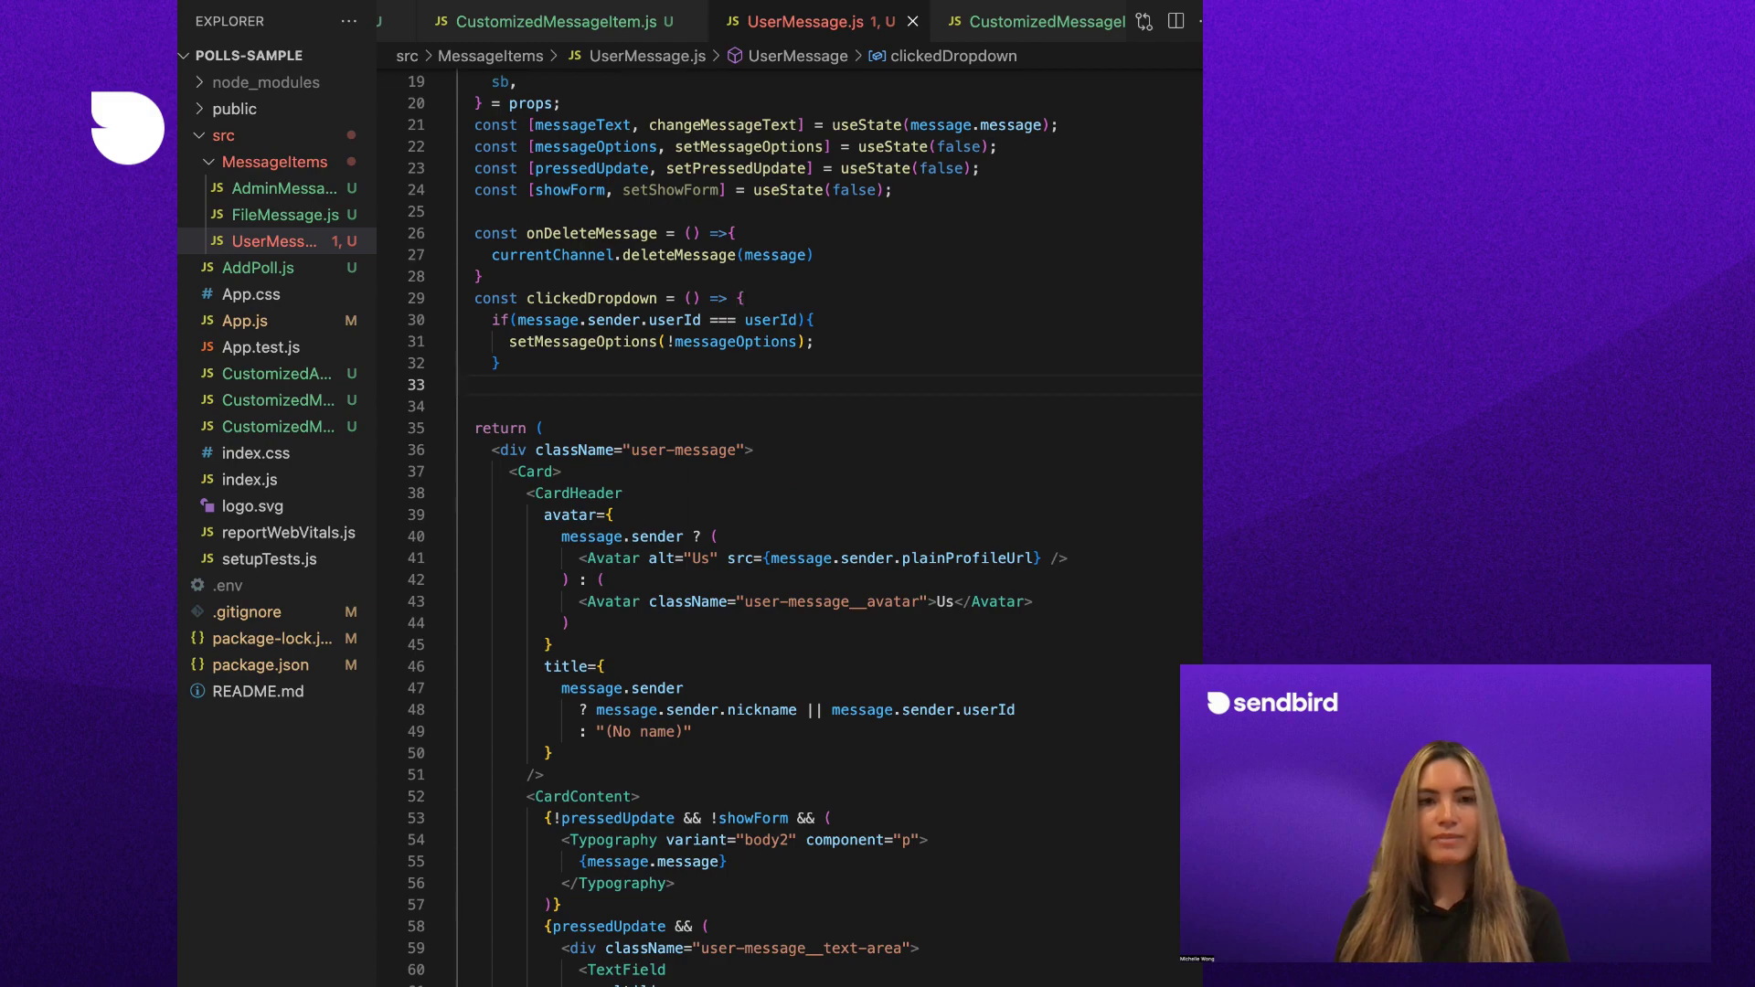
{"action": "scroll", "scroll_direction": "down", "scroll_amount": 3}
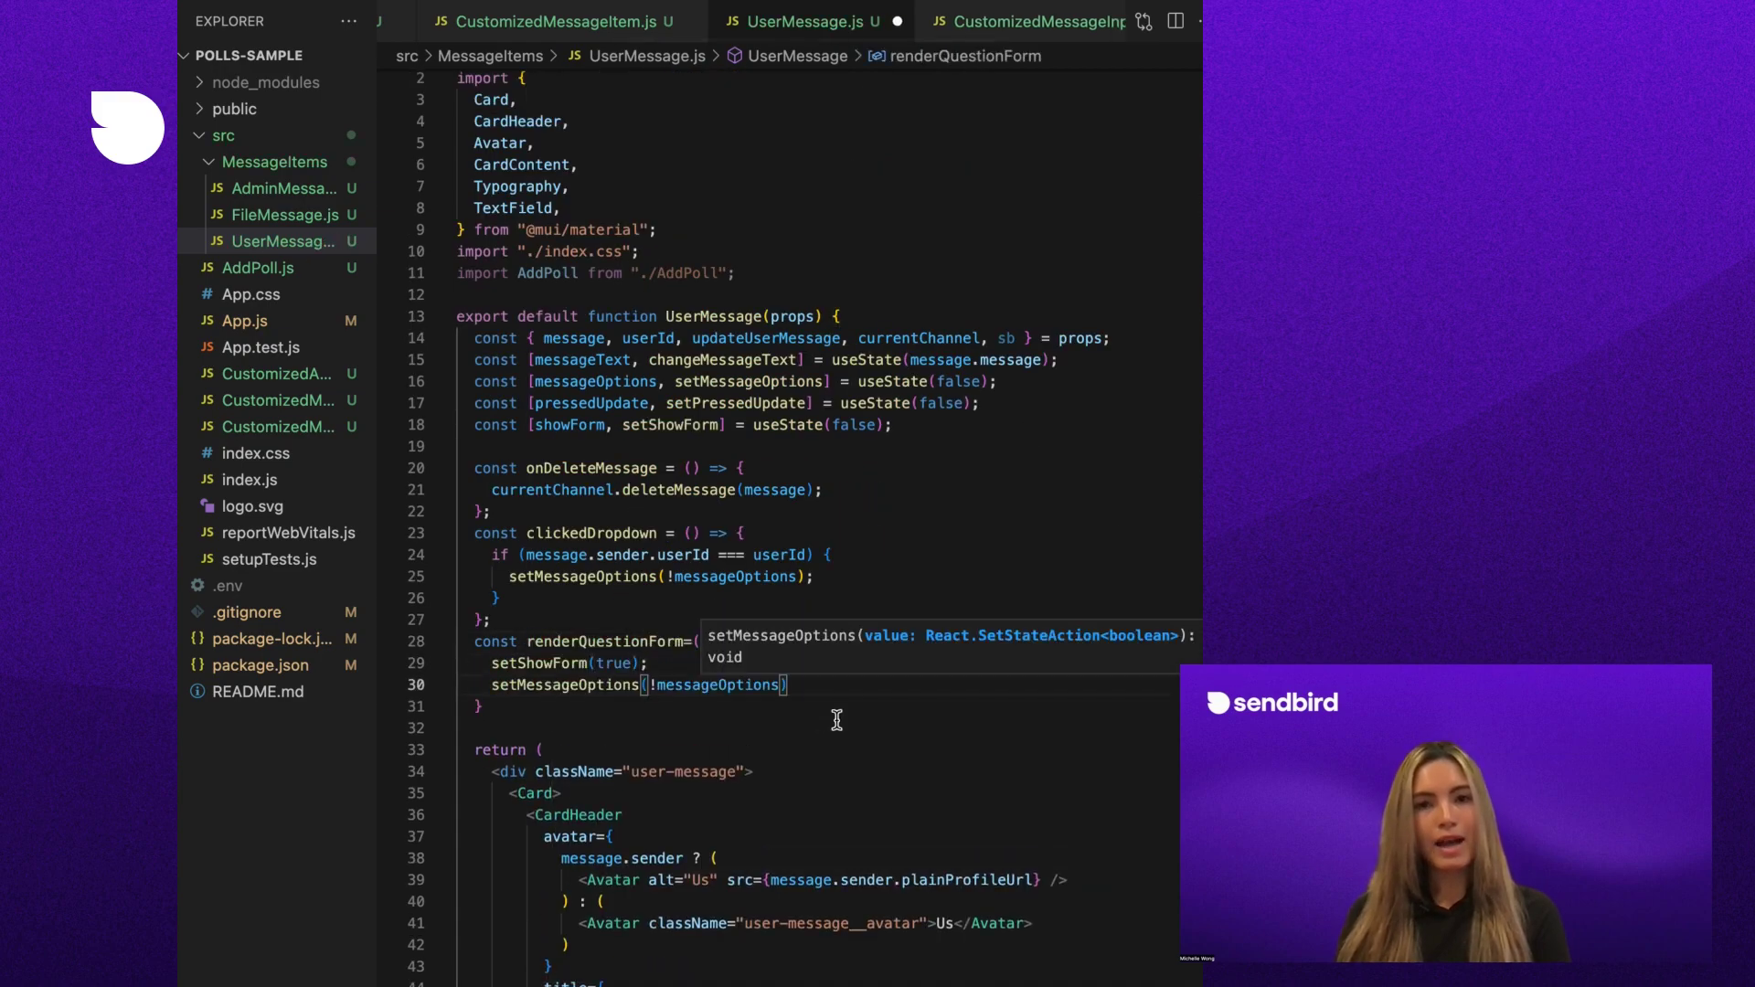
{"action": "scroll", "scroll_direction": "down", "scroll_amount": 3}
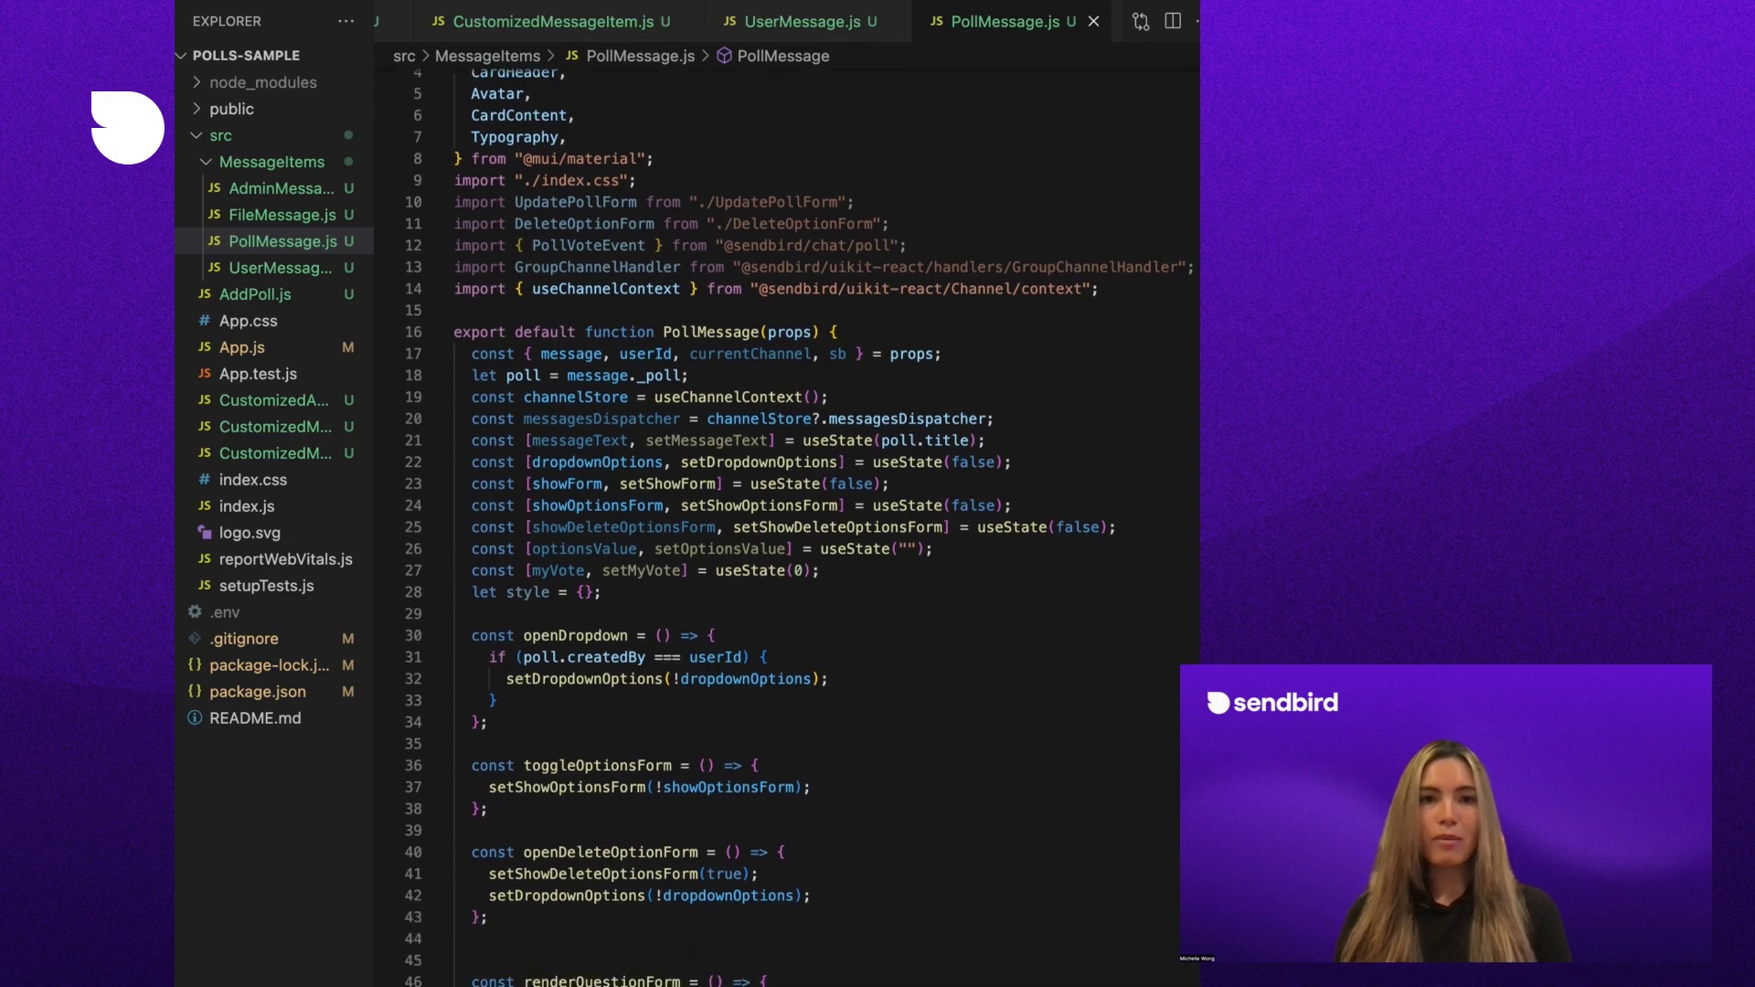
Add the showDeleteOptionsForm conditional to PollMessage.js and begin creating DeleteOptionForm.js
{"action": "scroll", "scroll_direction": "down", "scroll_amount": 3}
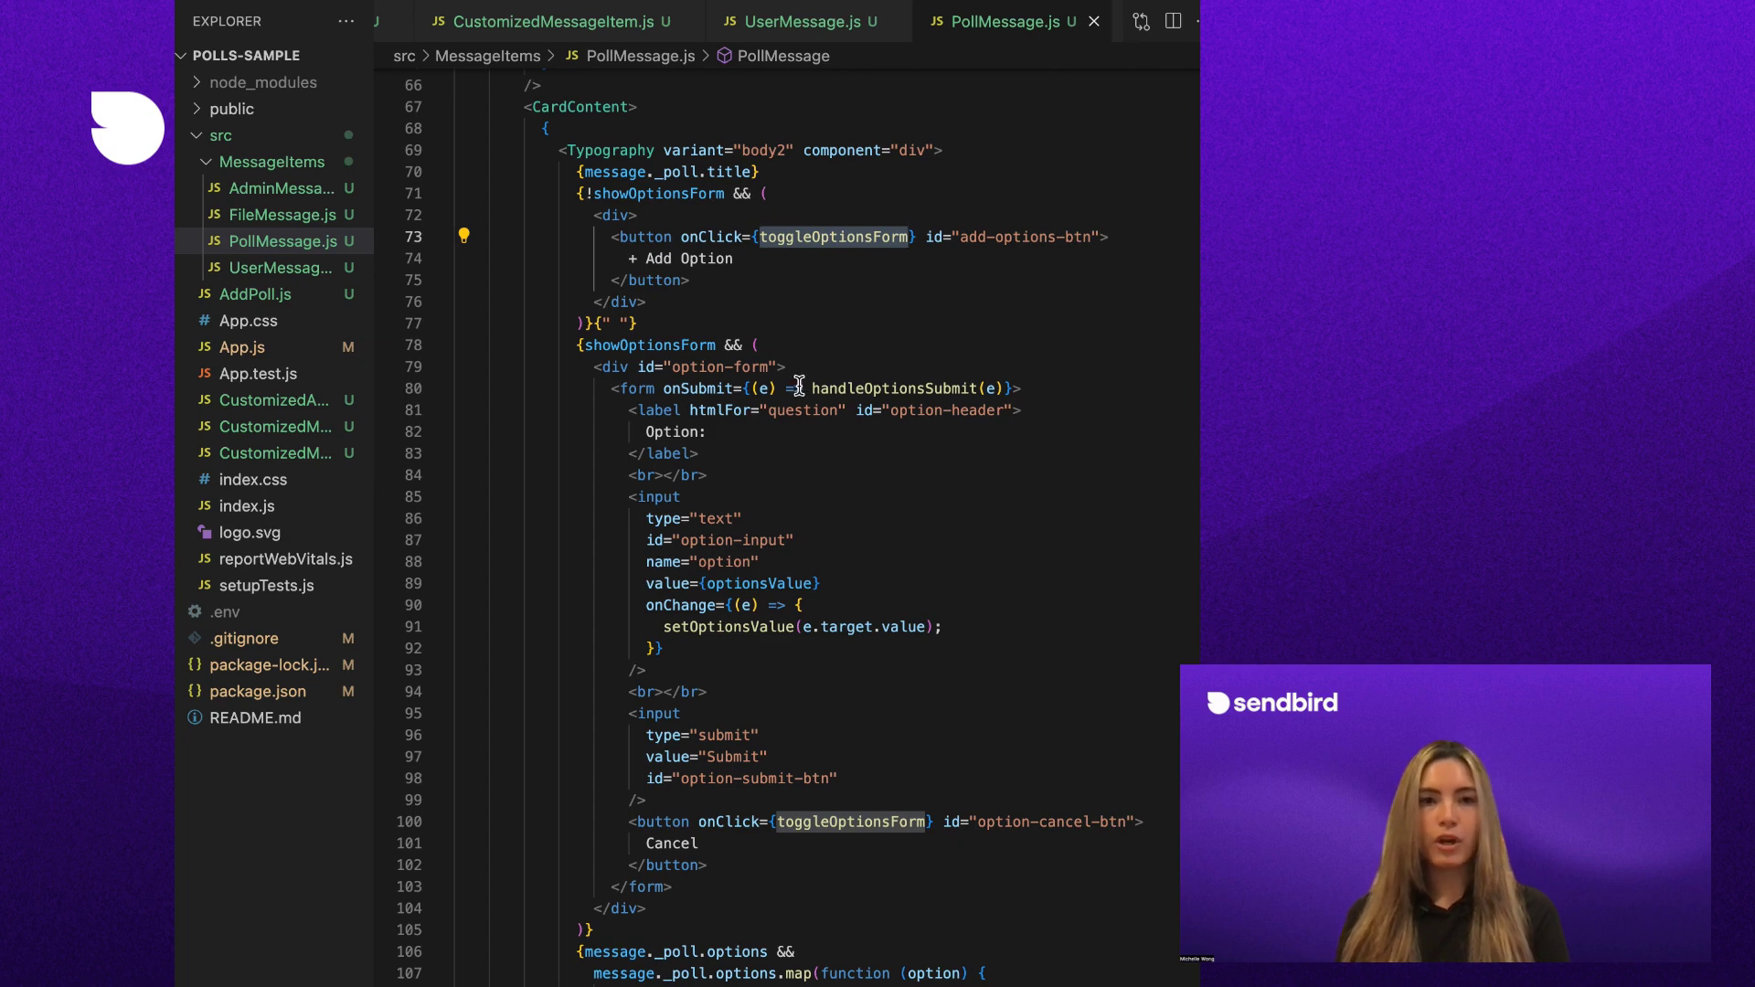
{"action": "double_click", "coordinate": [649, 344]}
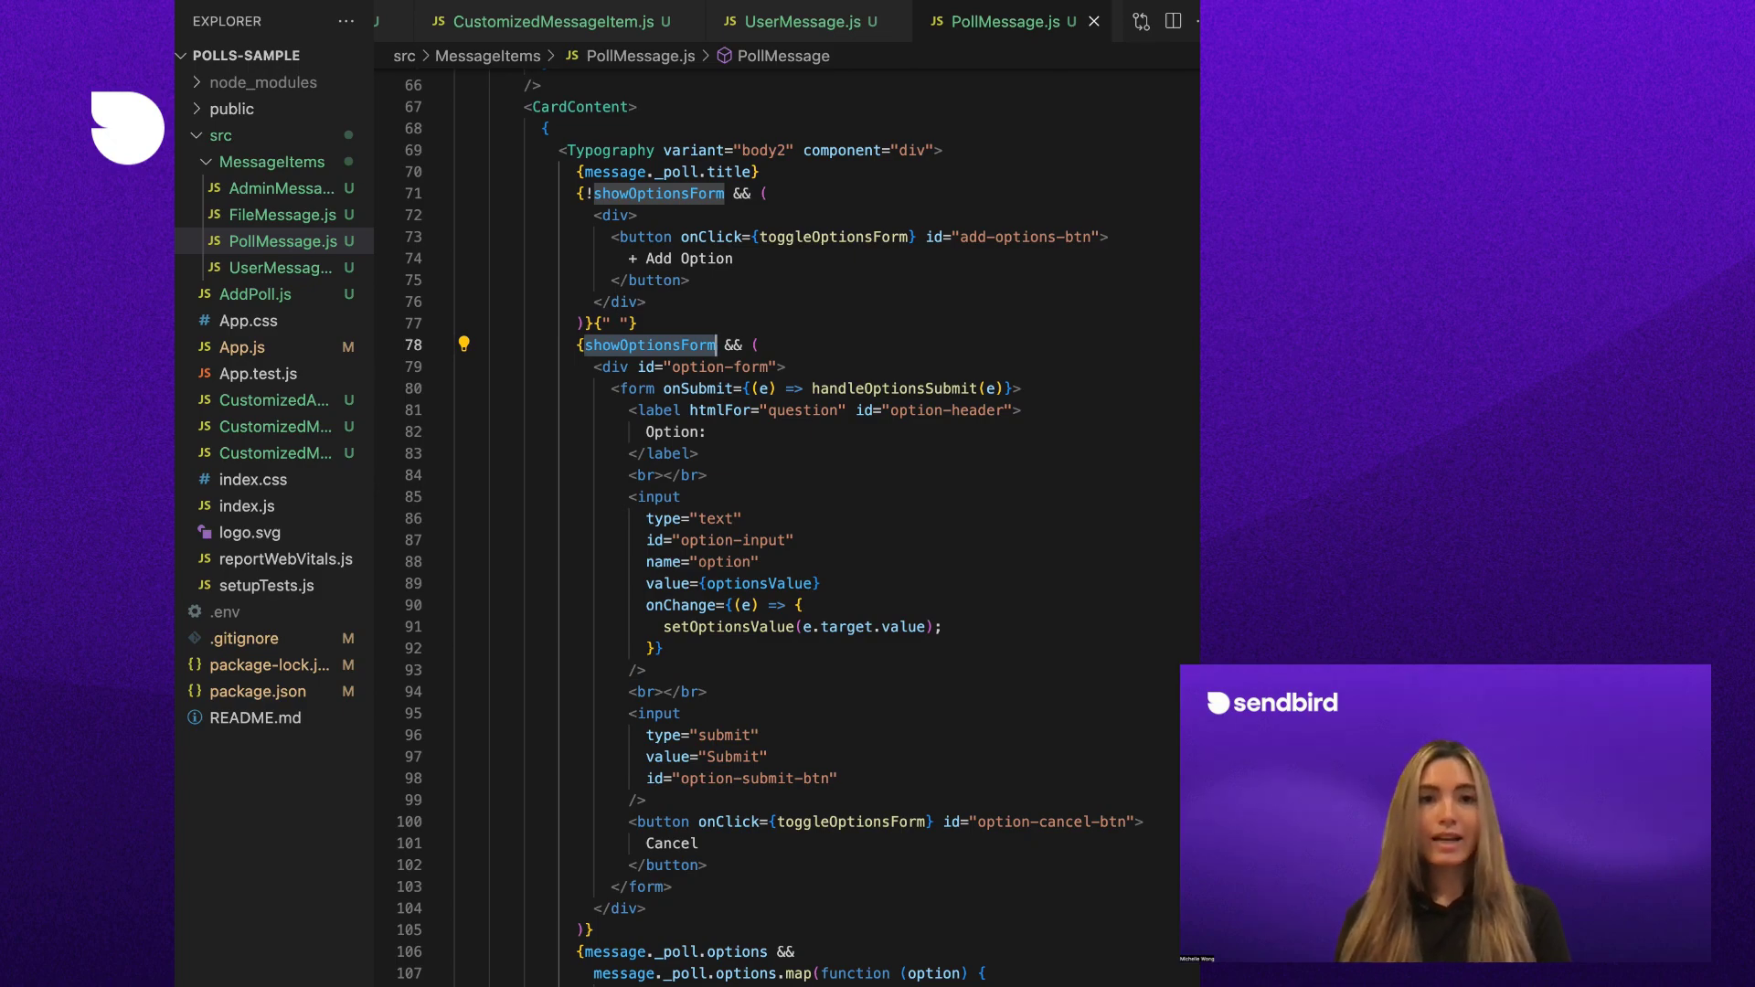
{"action": "scroll", "scroll_direction": "down", "scroll_amount": 3}
{"action": "type", "text": "{showDeleteOptionsForm && ()}"}
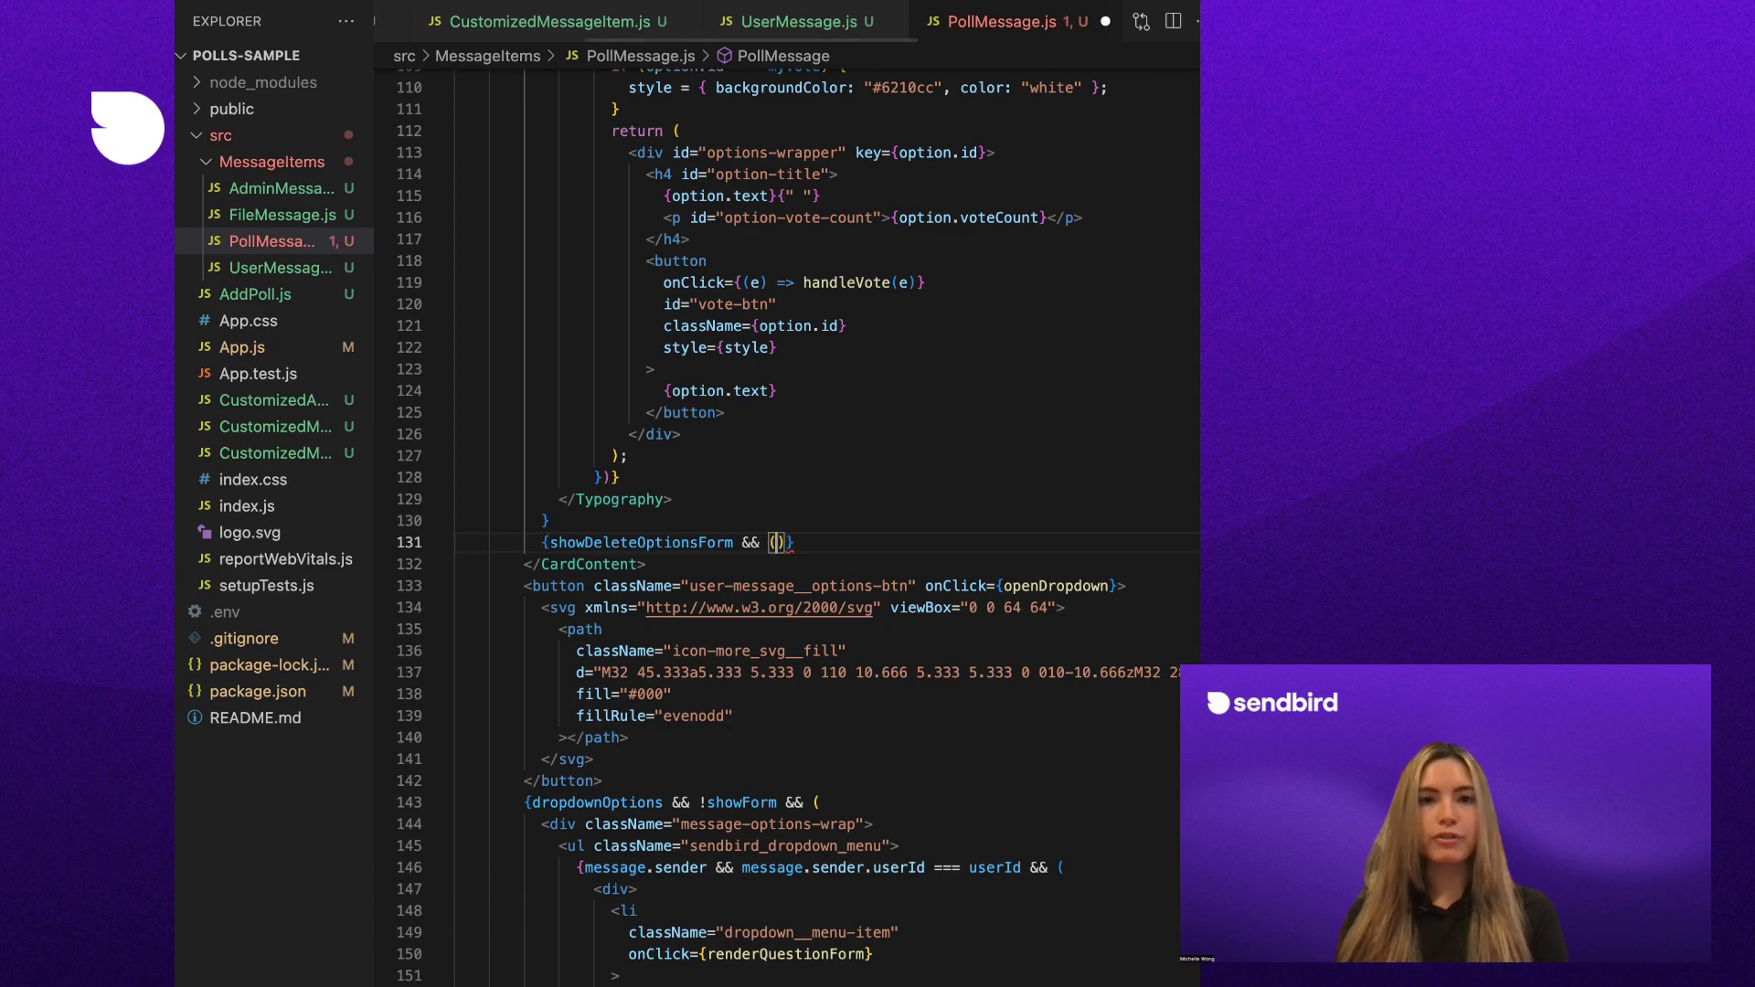
{"action": "right_click", "coordinate": [266, 161]}
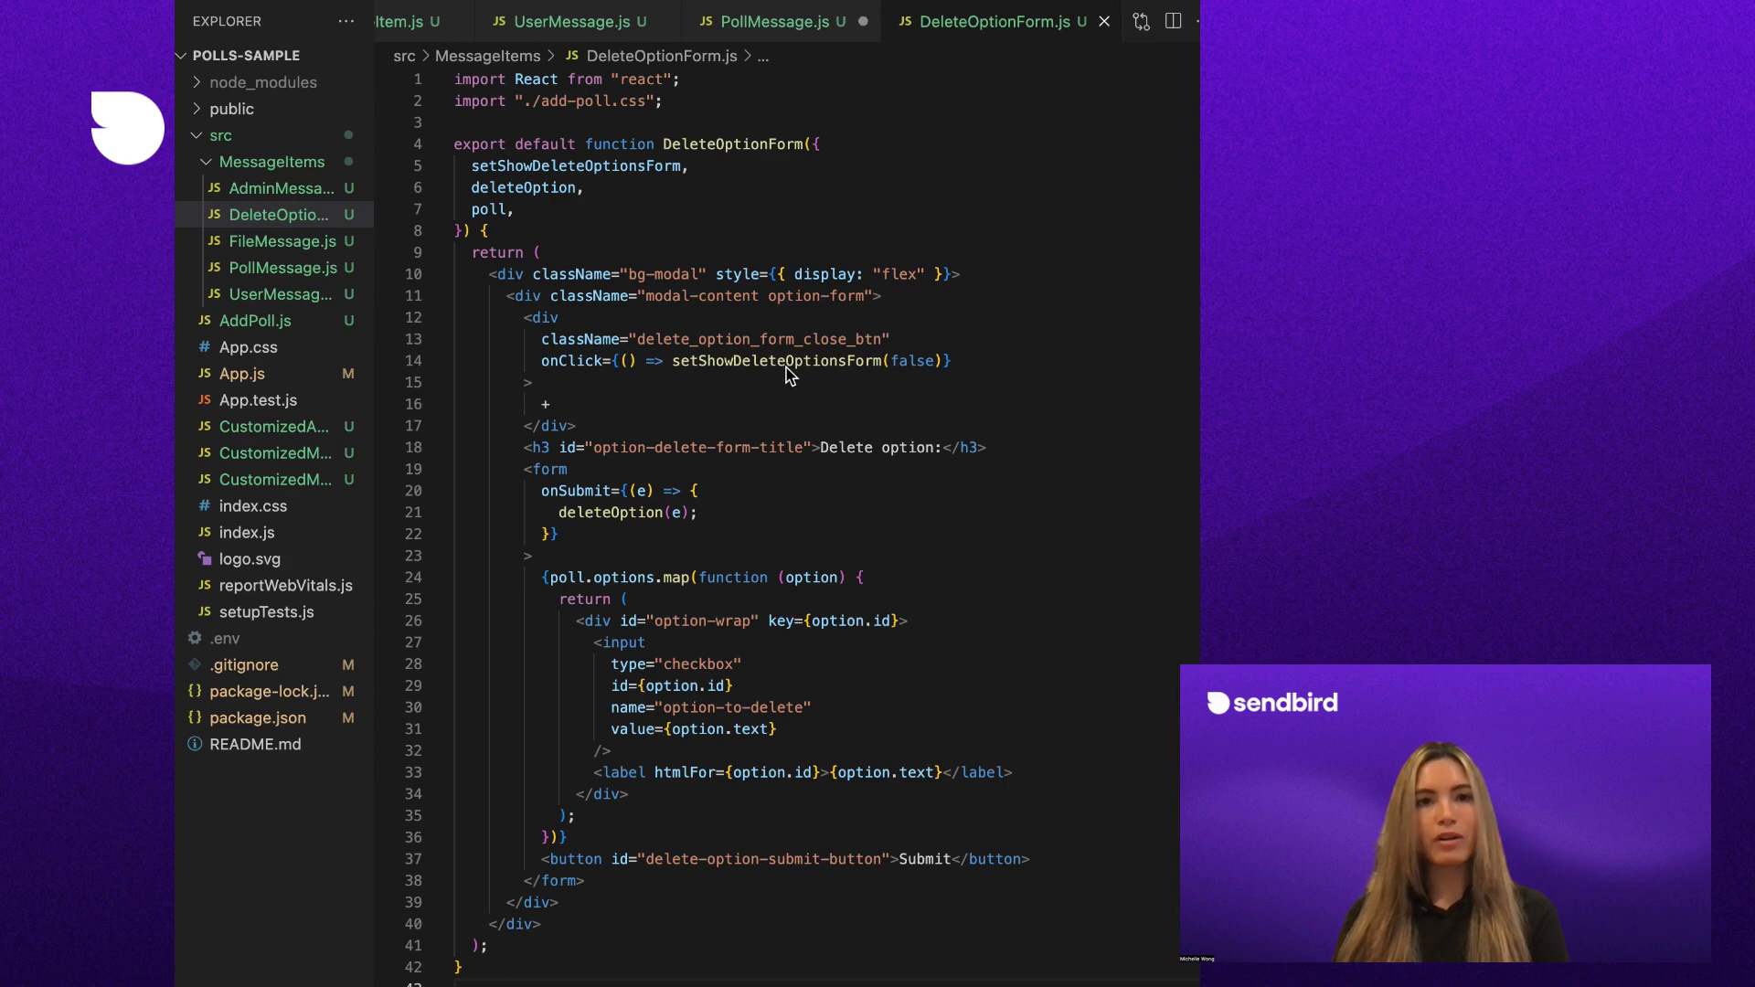
{"action": "mouse_move", "coordinate": [615, 518]}
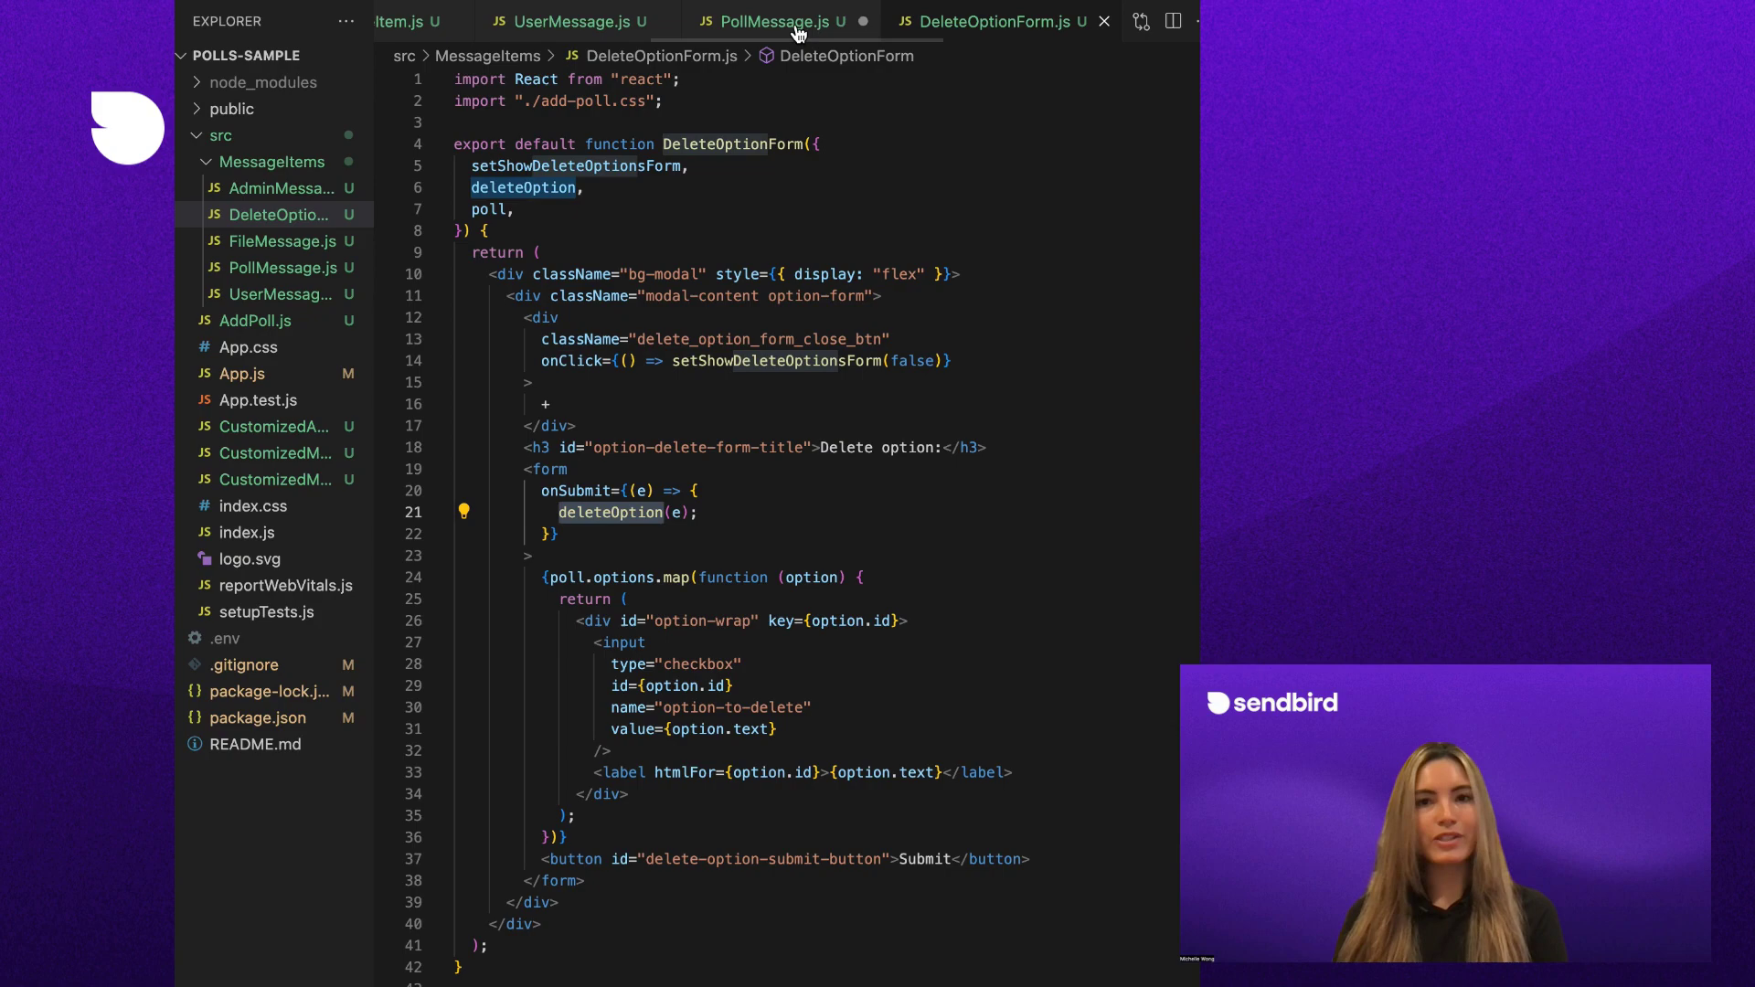
In PollMessage.js, write async deleteOption removing checked options, ending with setShowDeleteOptionsForm(false)
{"action": "left_click", "coordinate": [775, 21]}
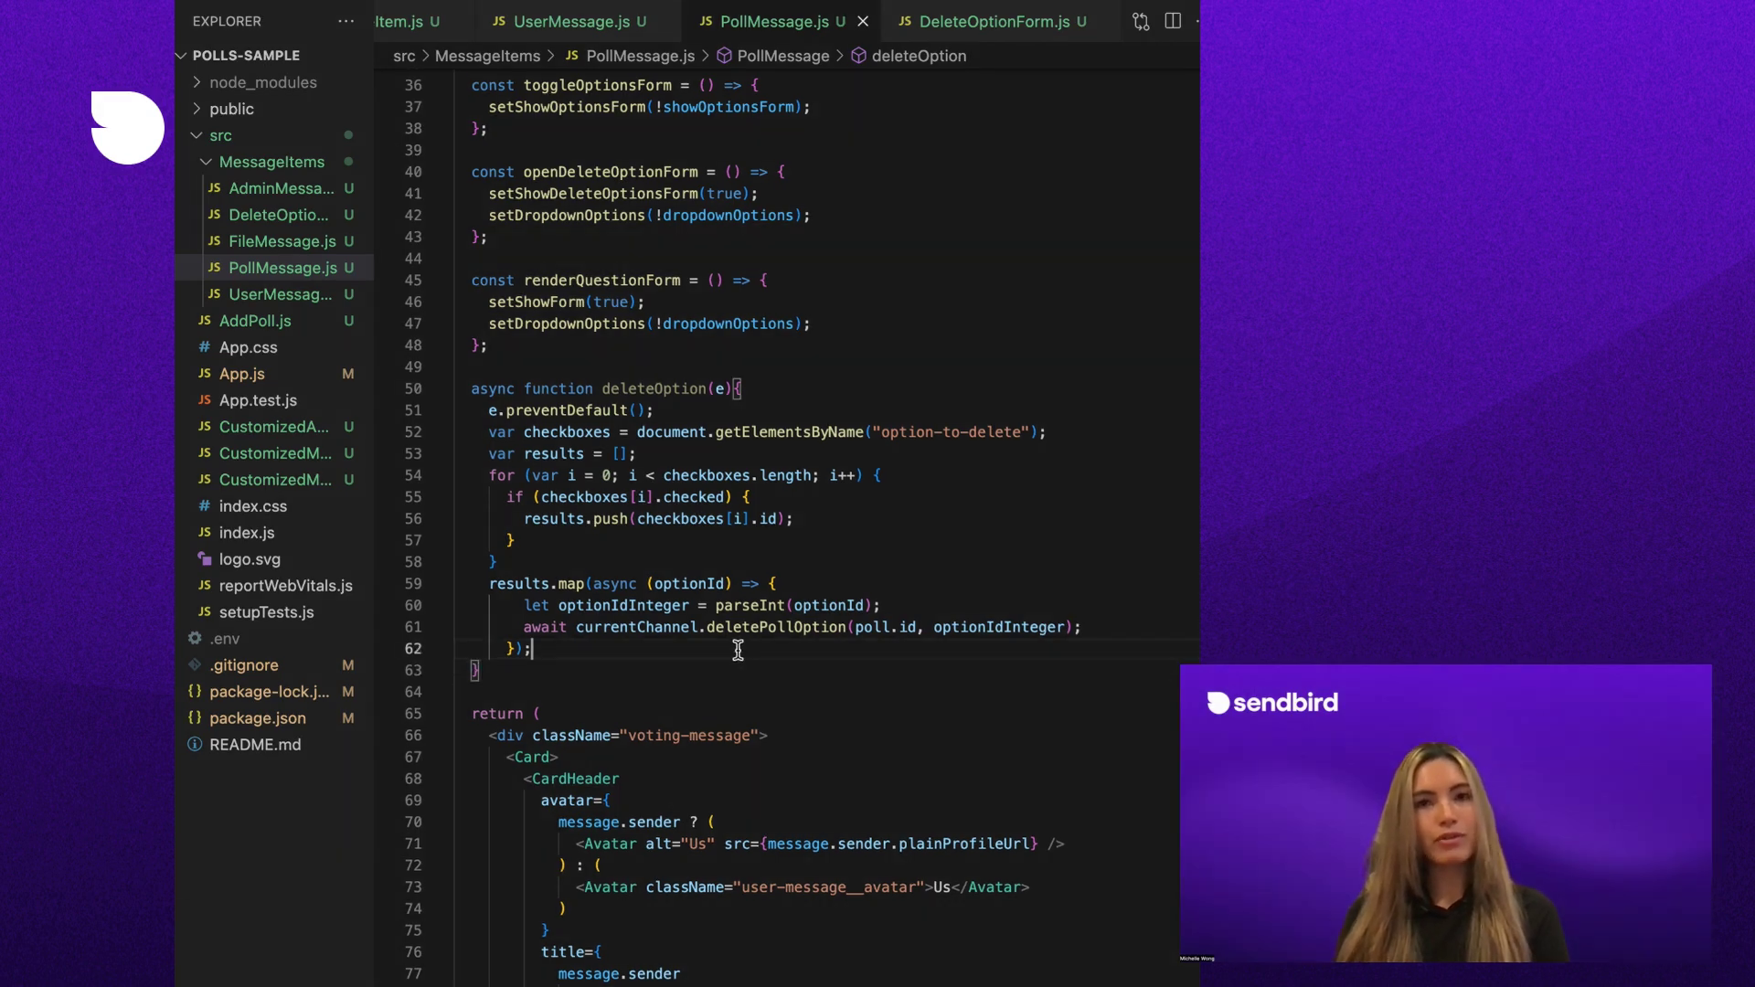
{"action": "type", "text": "setShowDeleteOptionsForm(false);"}
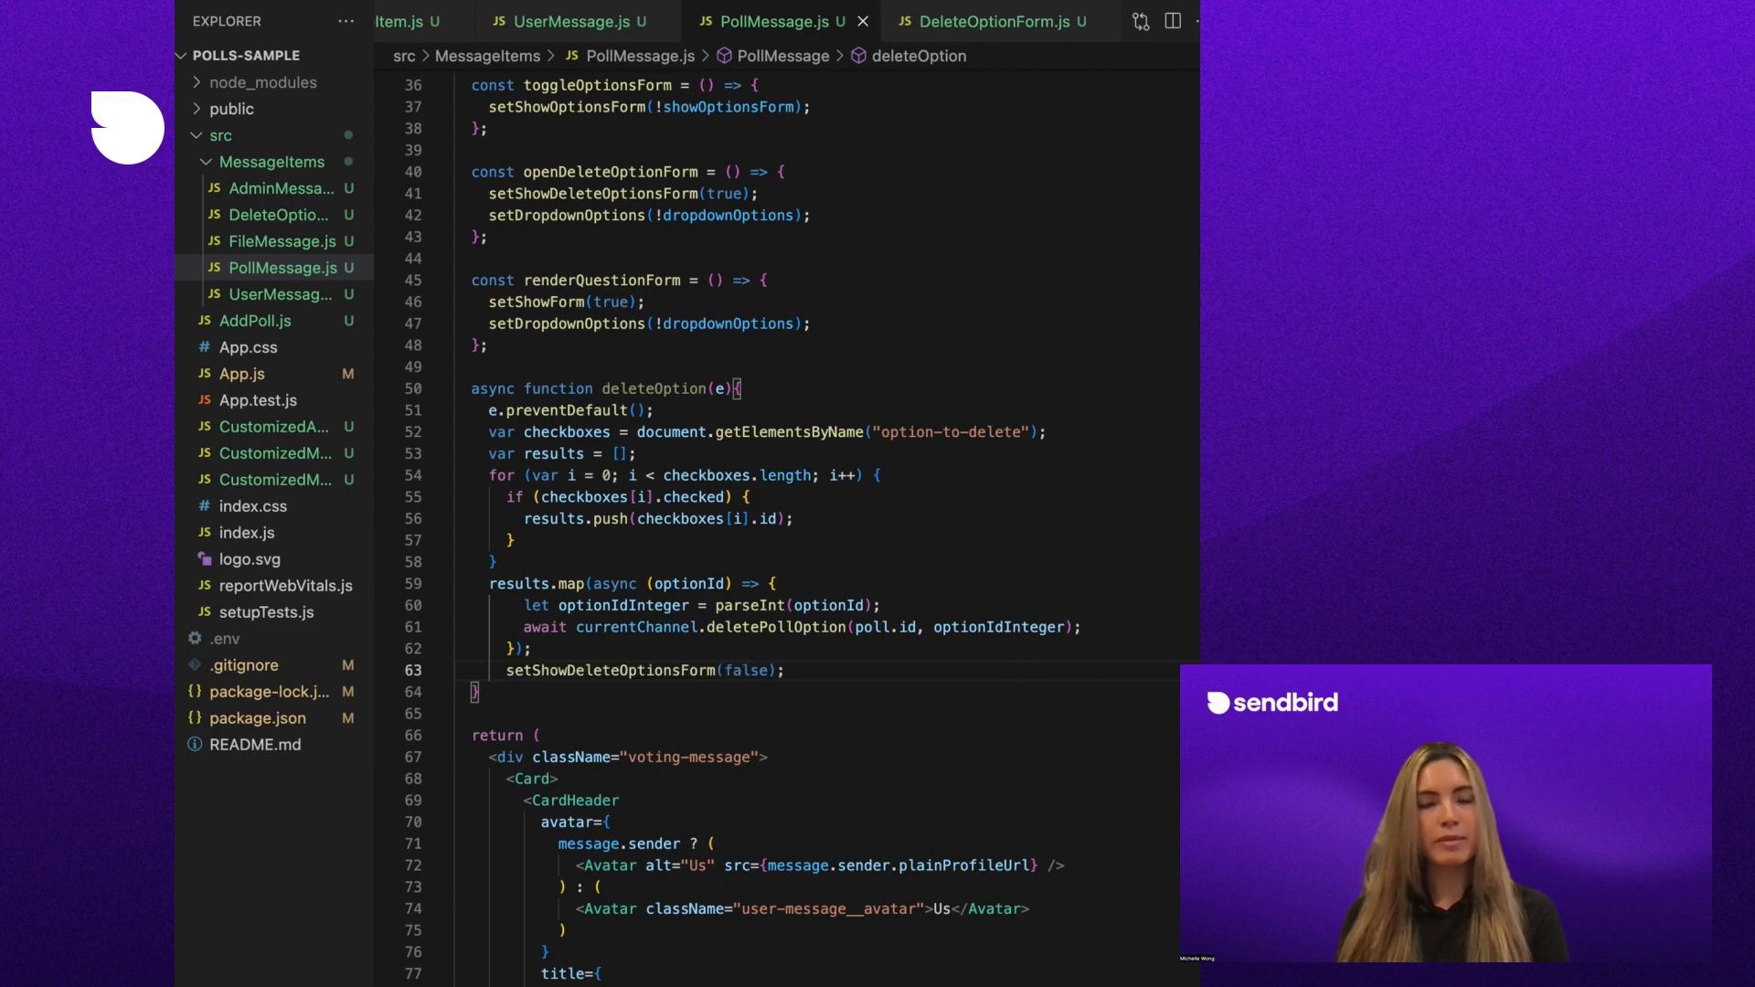
{"action": "scroll", "scroll_direction": "down", "scroll_amount": 3}
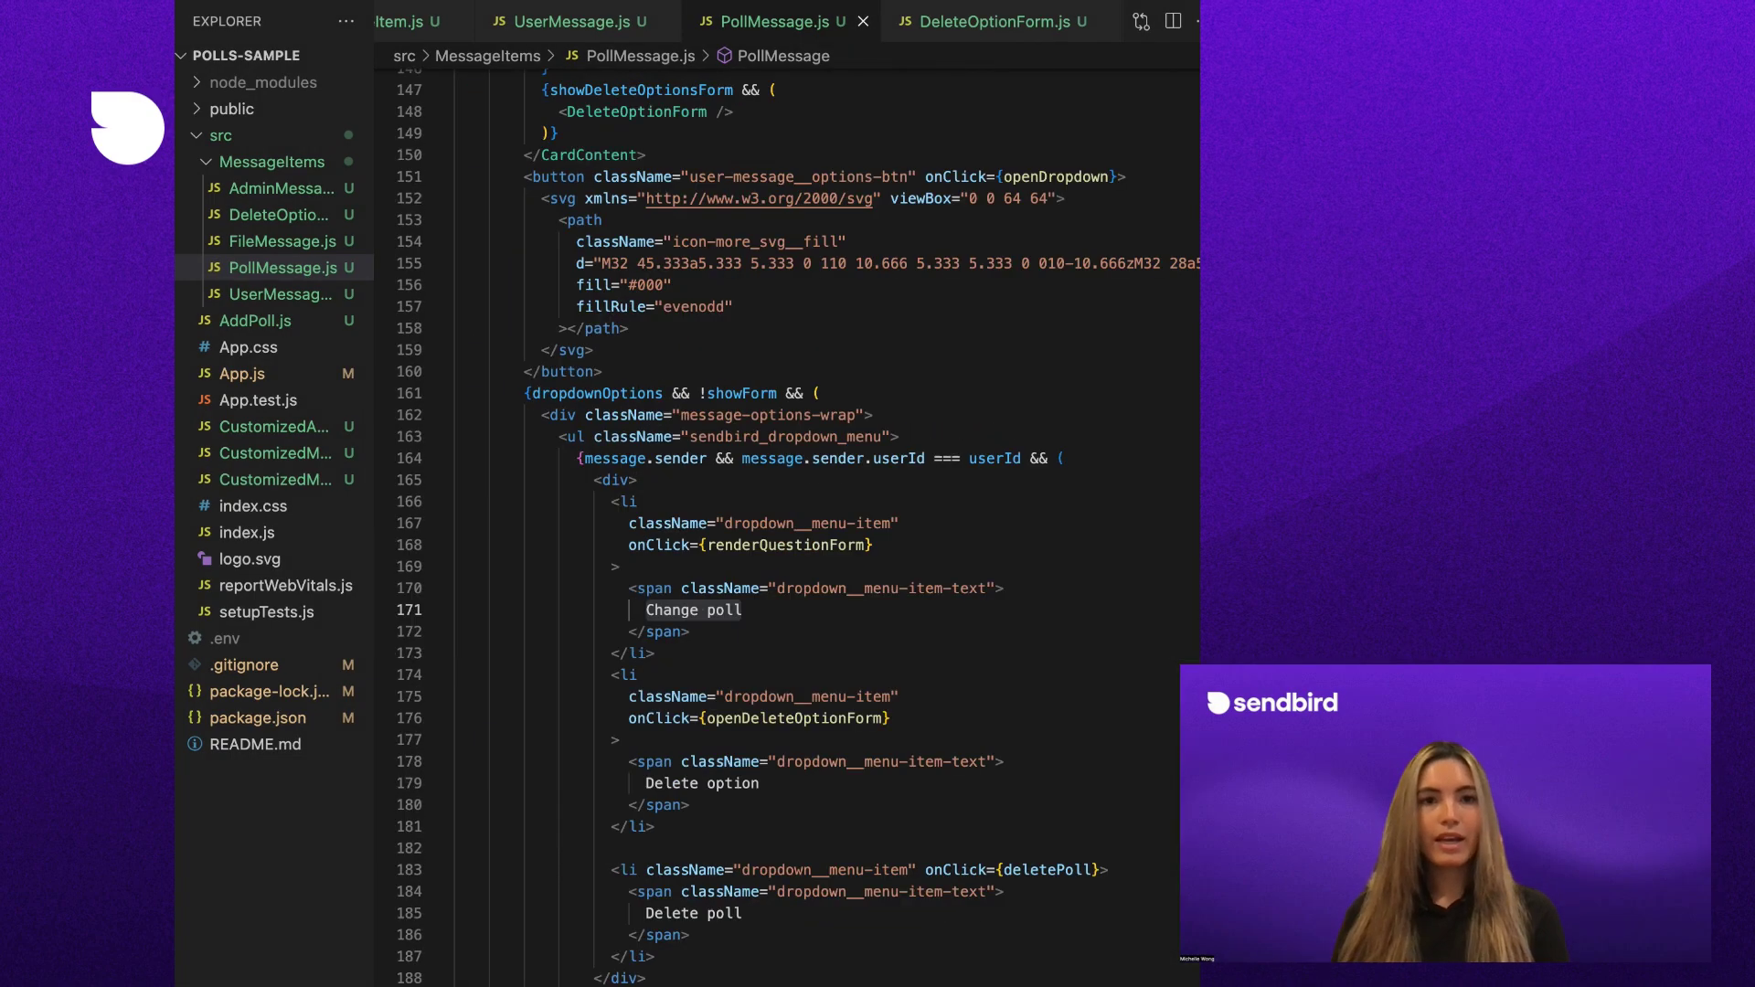
Write the Change poll title form in UpdatePollForm.js, then add async updatePoll to PollMessage.js
{"action": "left_click", "coordinate": [784, 545]}
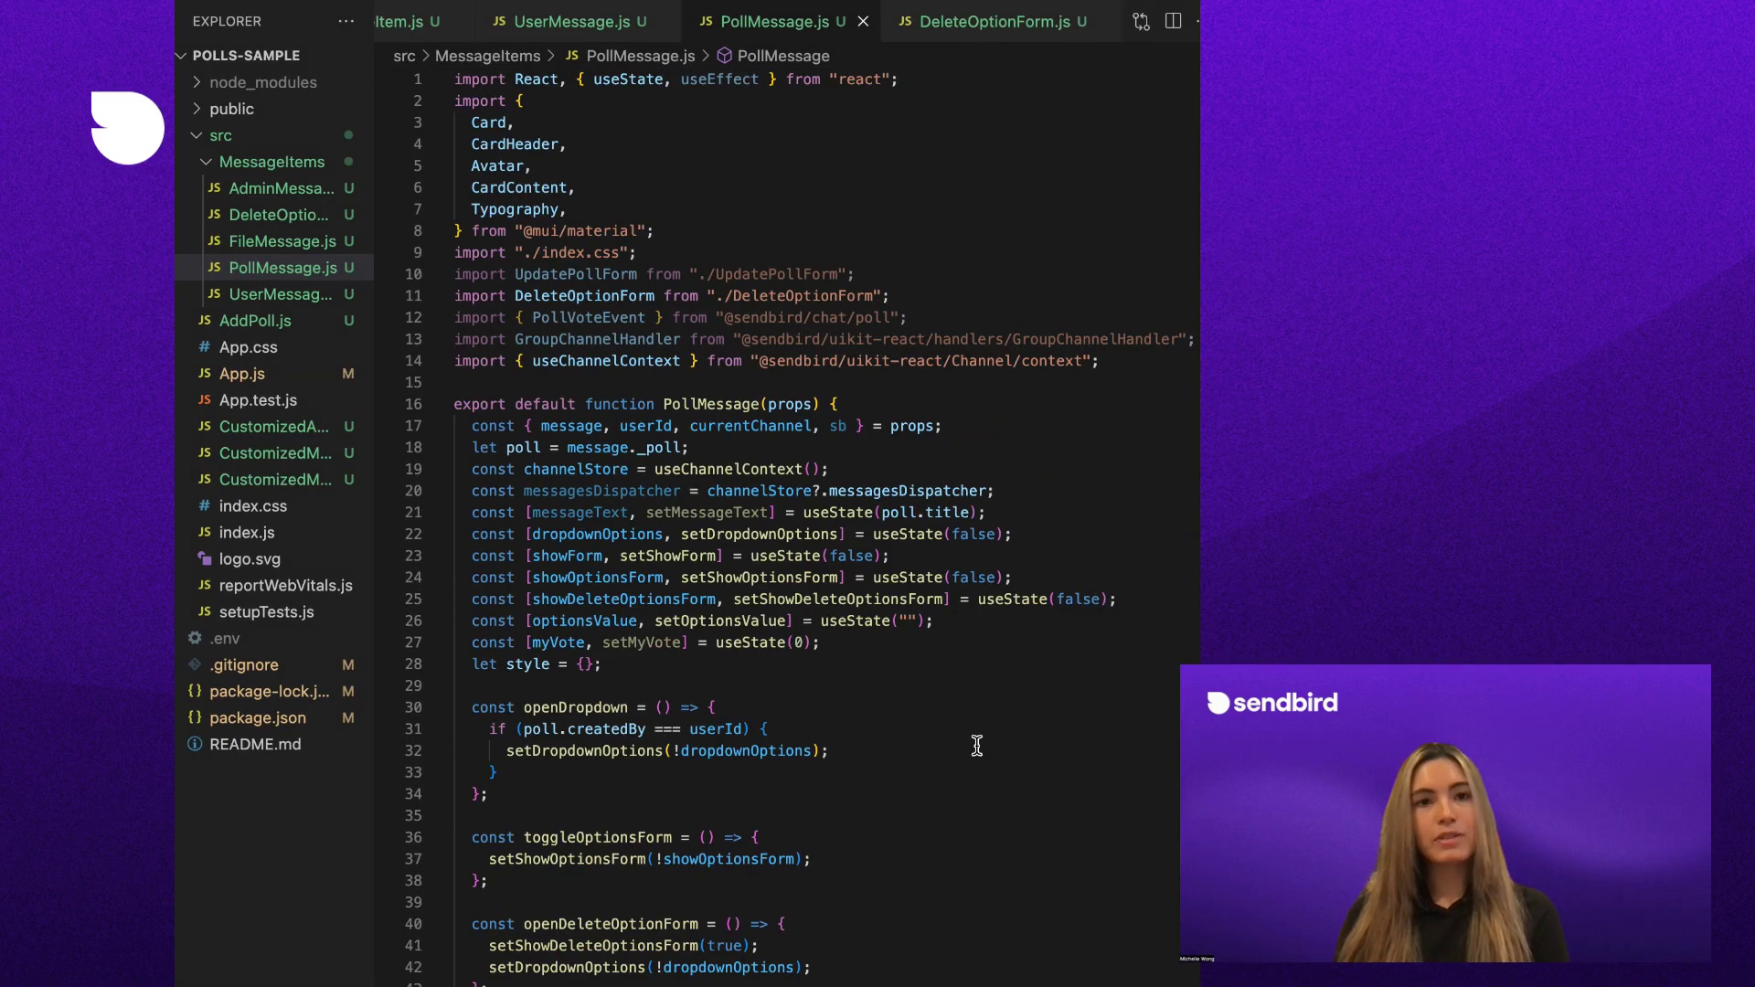
{"action": "scroll", "scroll_direction": "down", "scroll_amount": 3}
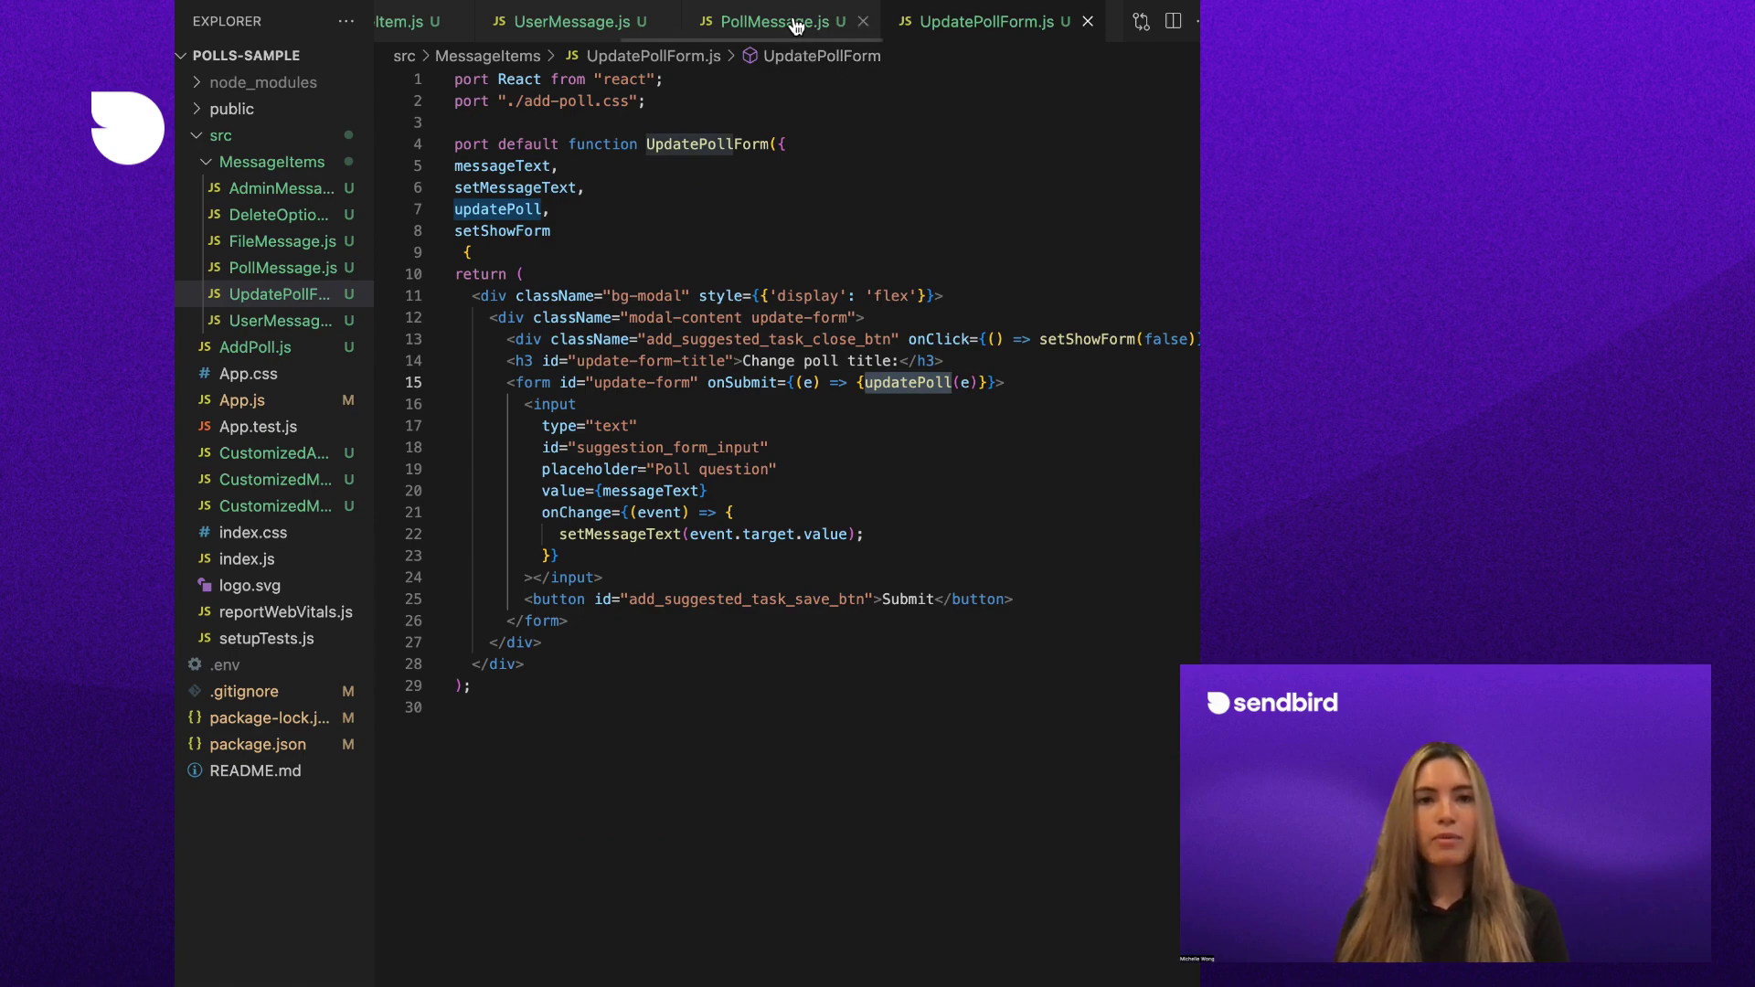
{"action": "left_click", "coordinate": [769, 21]}
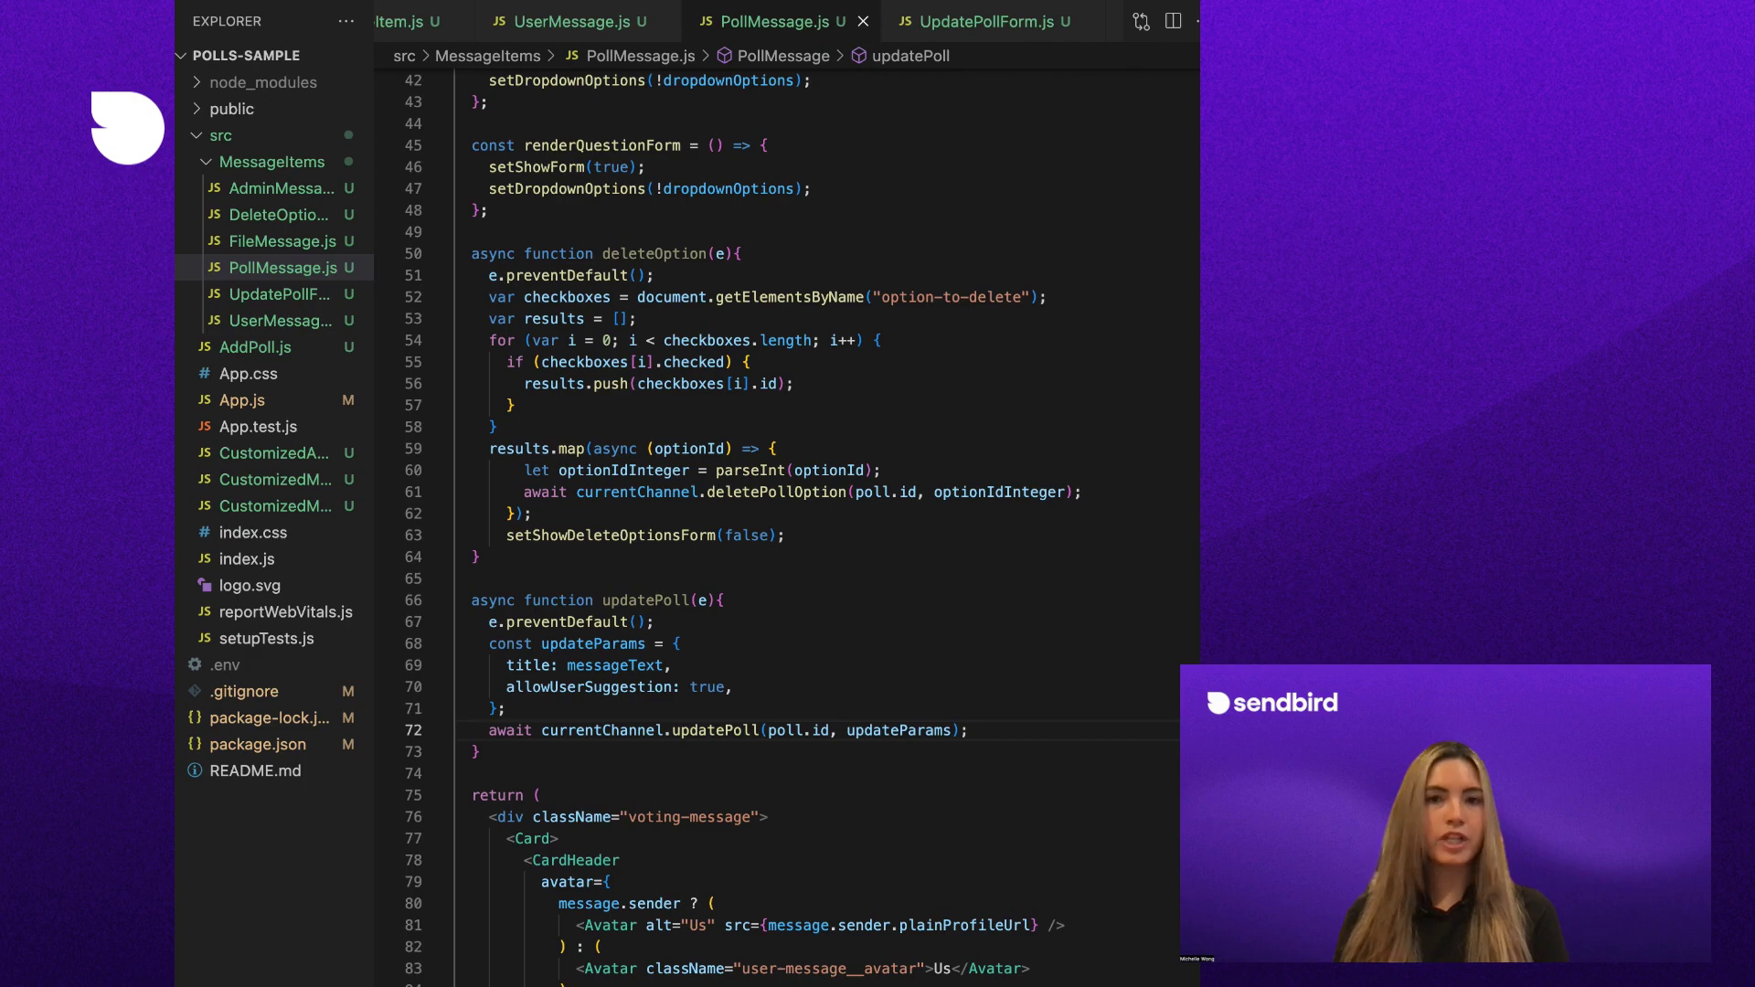
{"action": "scroll", "scroll_direction": "down", "scroll_amount": 3}
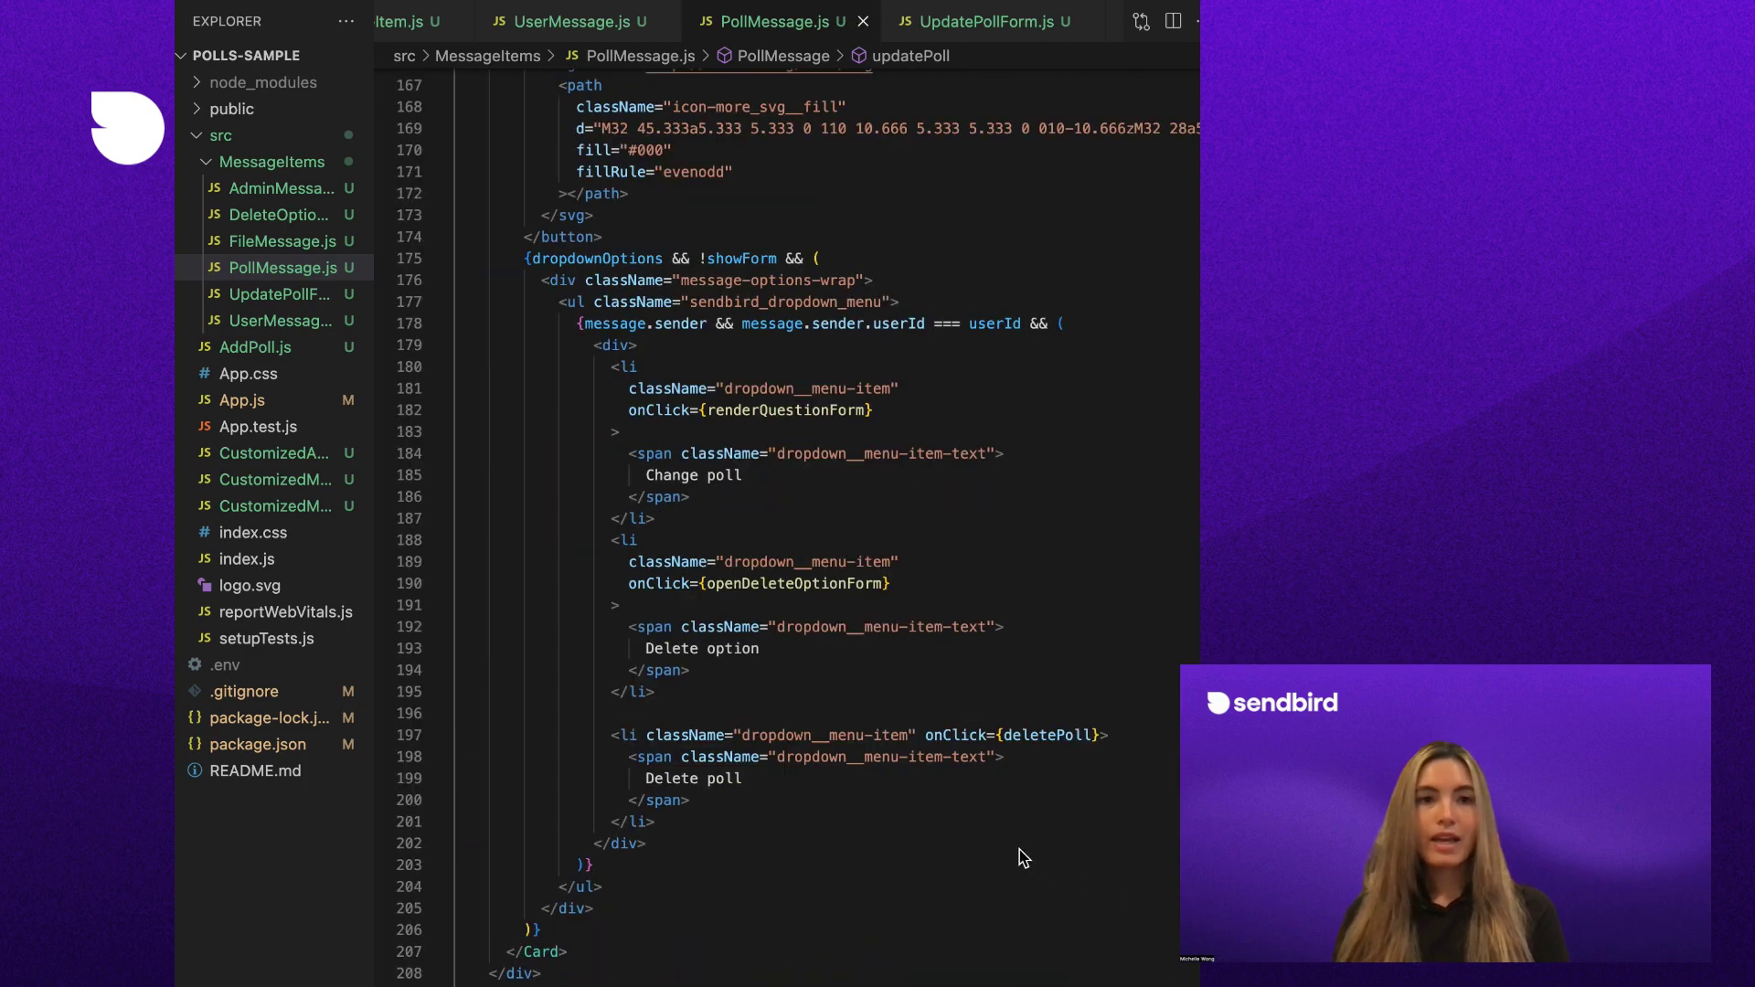
{"action": "double_click", "coordinate": [1048, 735]}
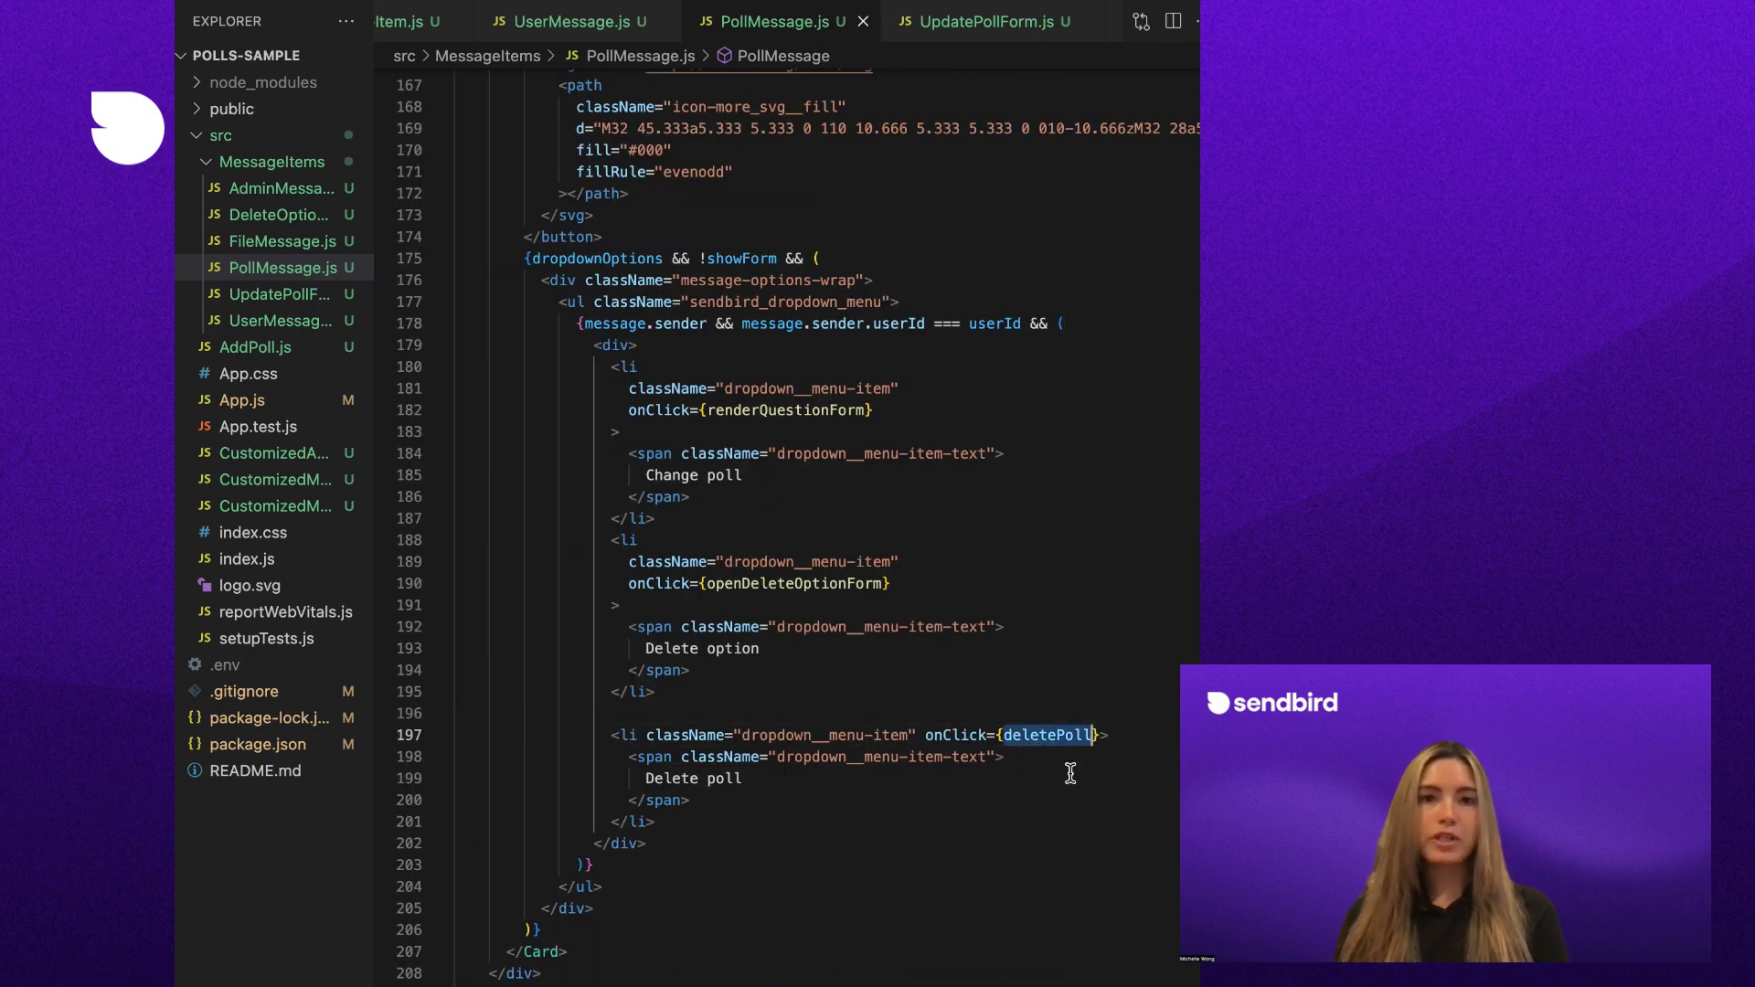
{"action": "type", "text": "deletePoll(poll.id);"}
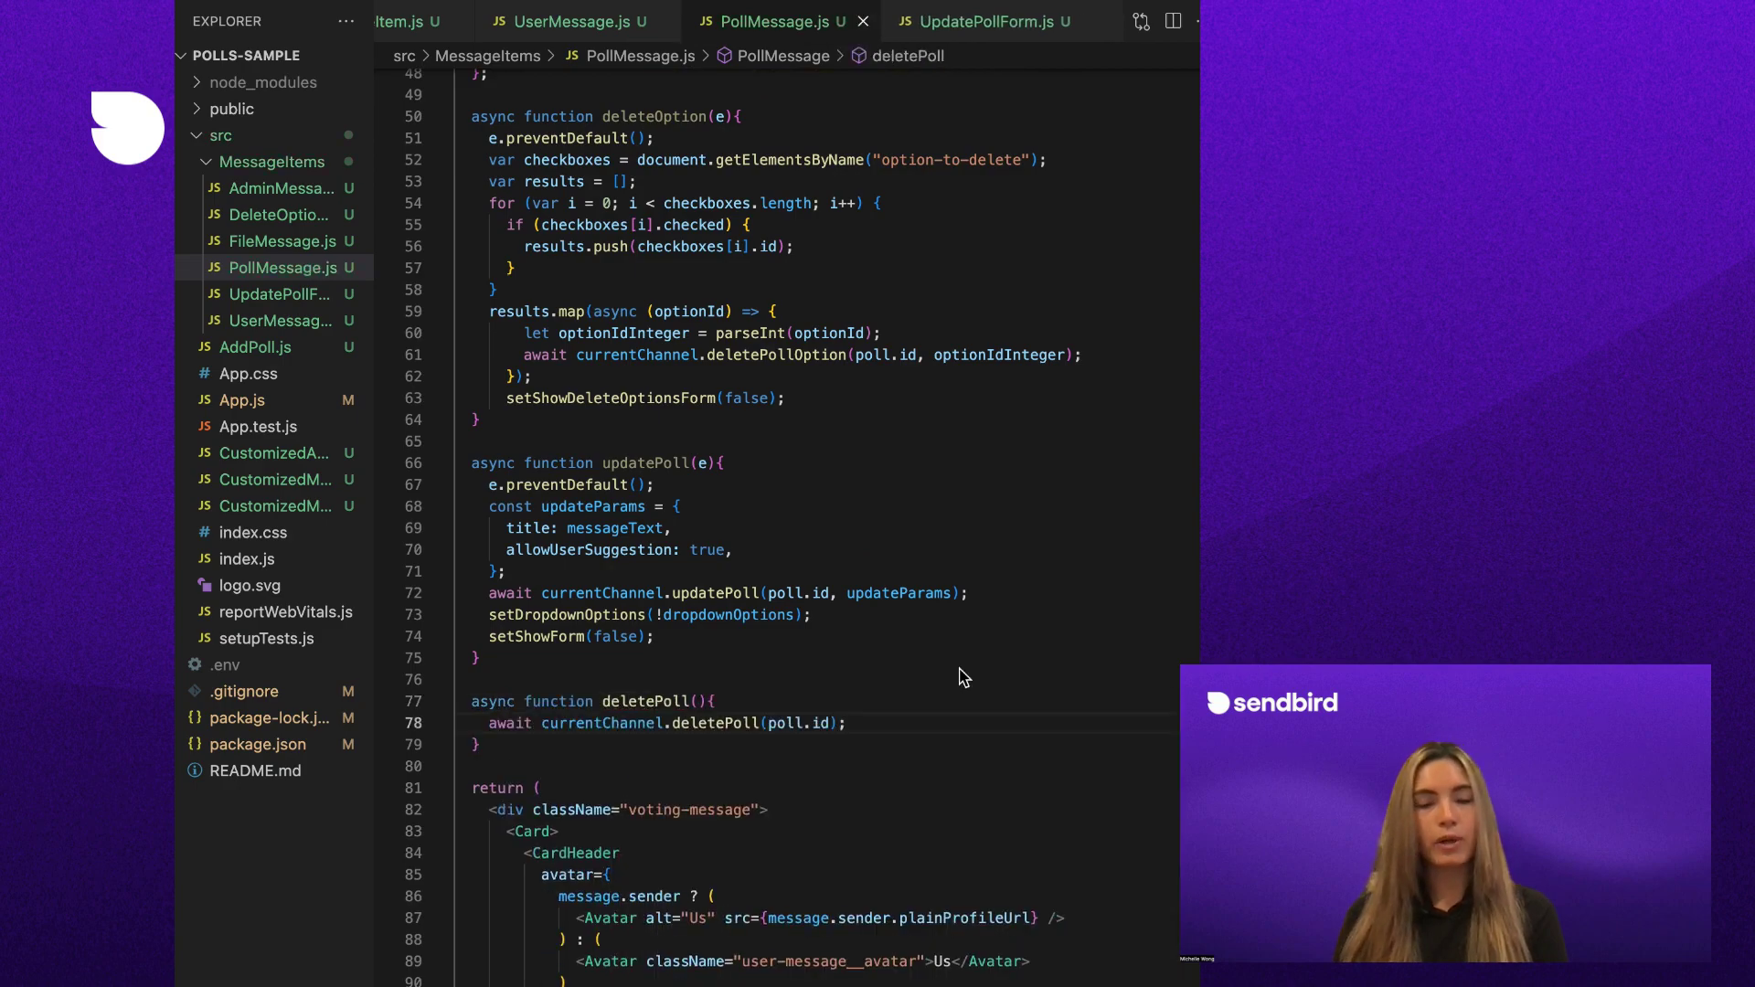
{"action": "scroll", "scroll_direction": "down", "scroll_amount": 3}
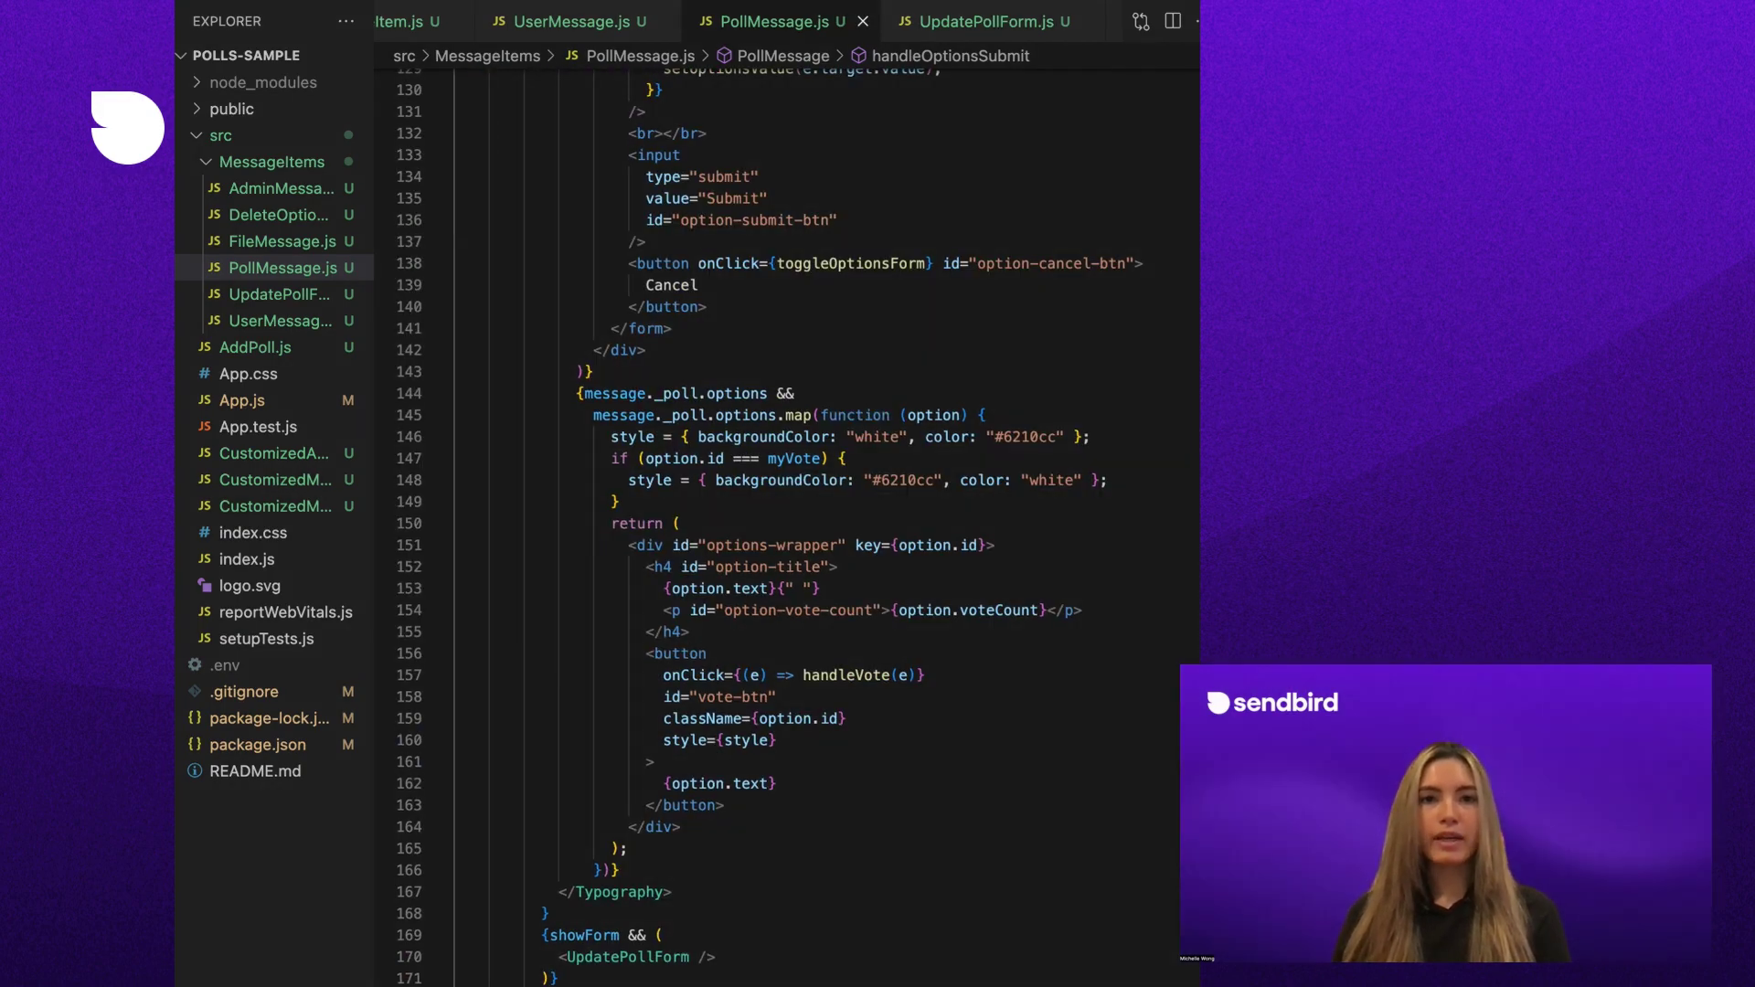
Make handleVote build a PollVoteEvent, call votePoll, and apply the returned vote event
{"action": "double_click", "coordinate": [845, 675]}
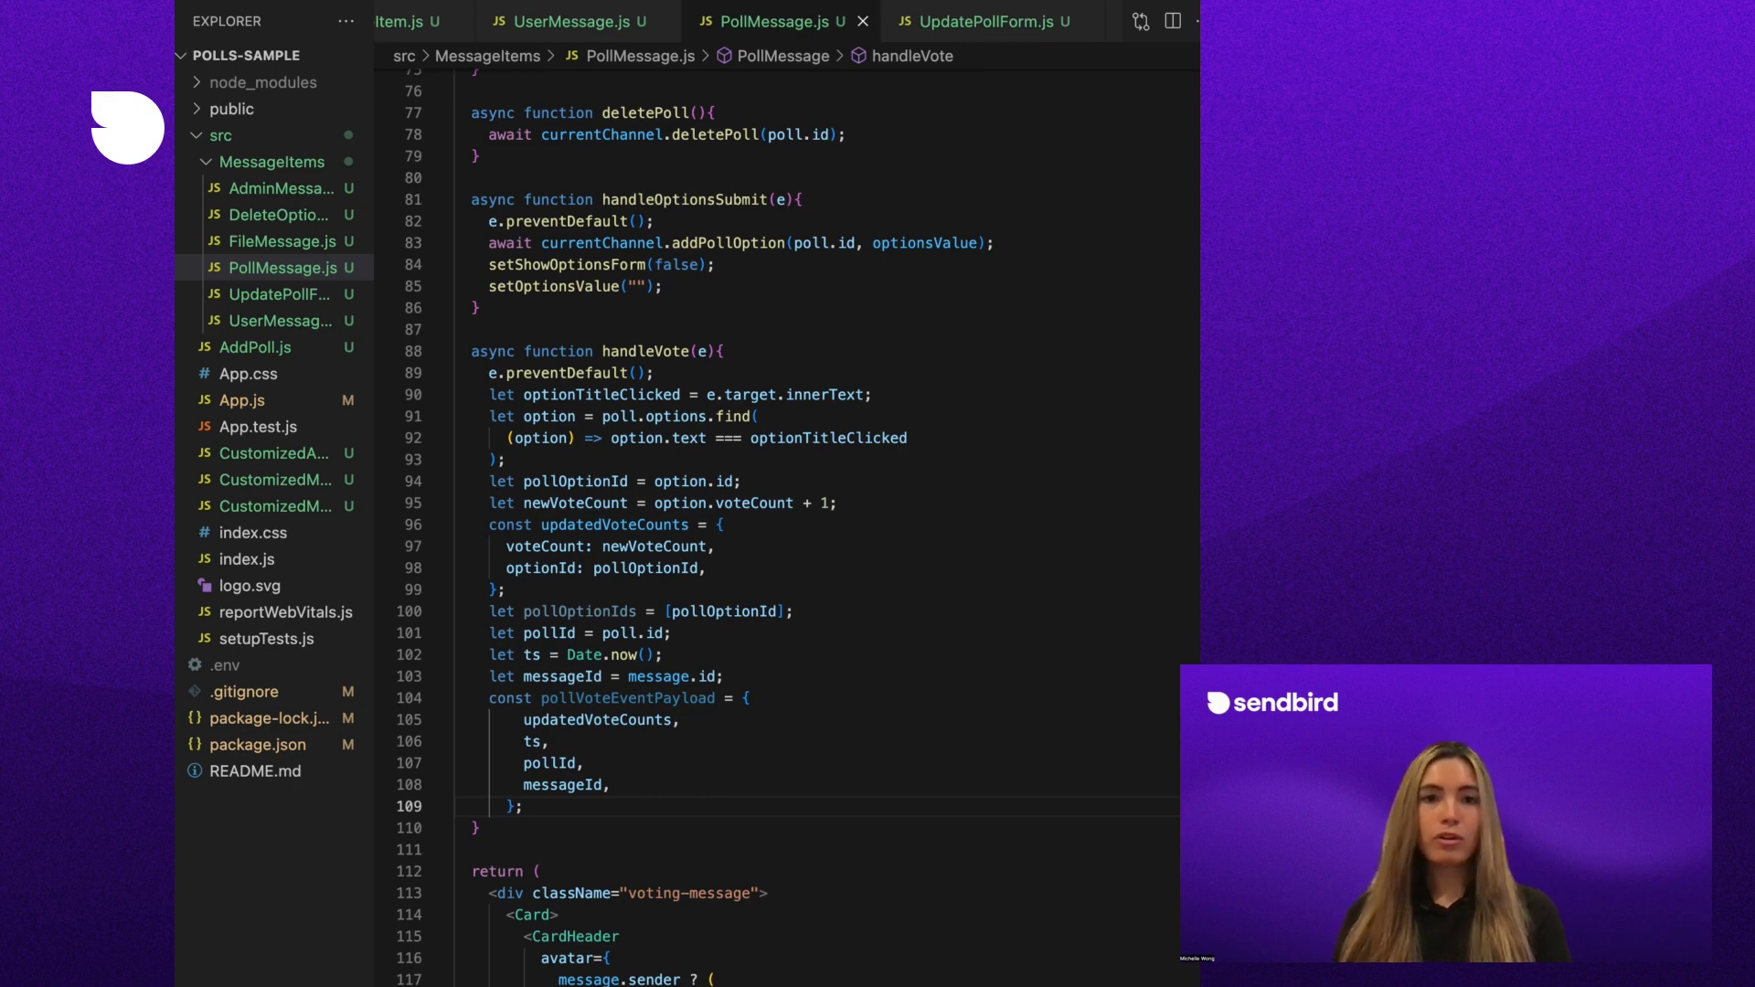
{"action": "type", "text": "let pollEvent = new PollVoteEvent(pollId, messageId, pollVoteEventPayload);"}
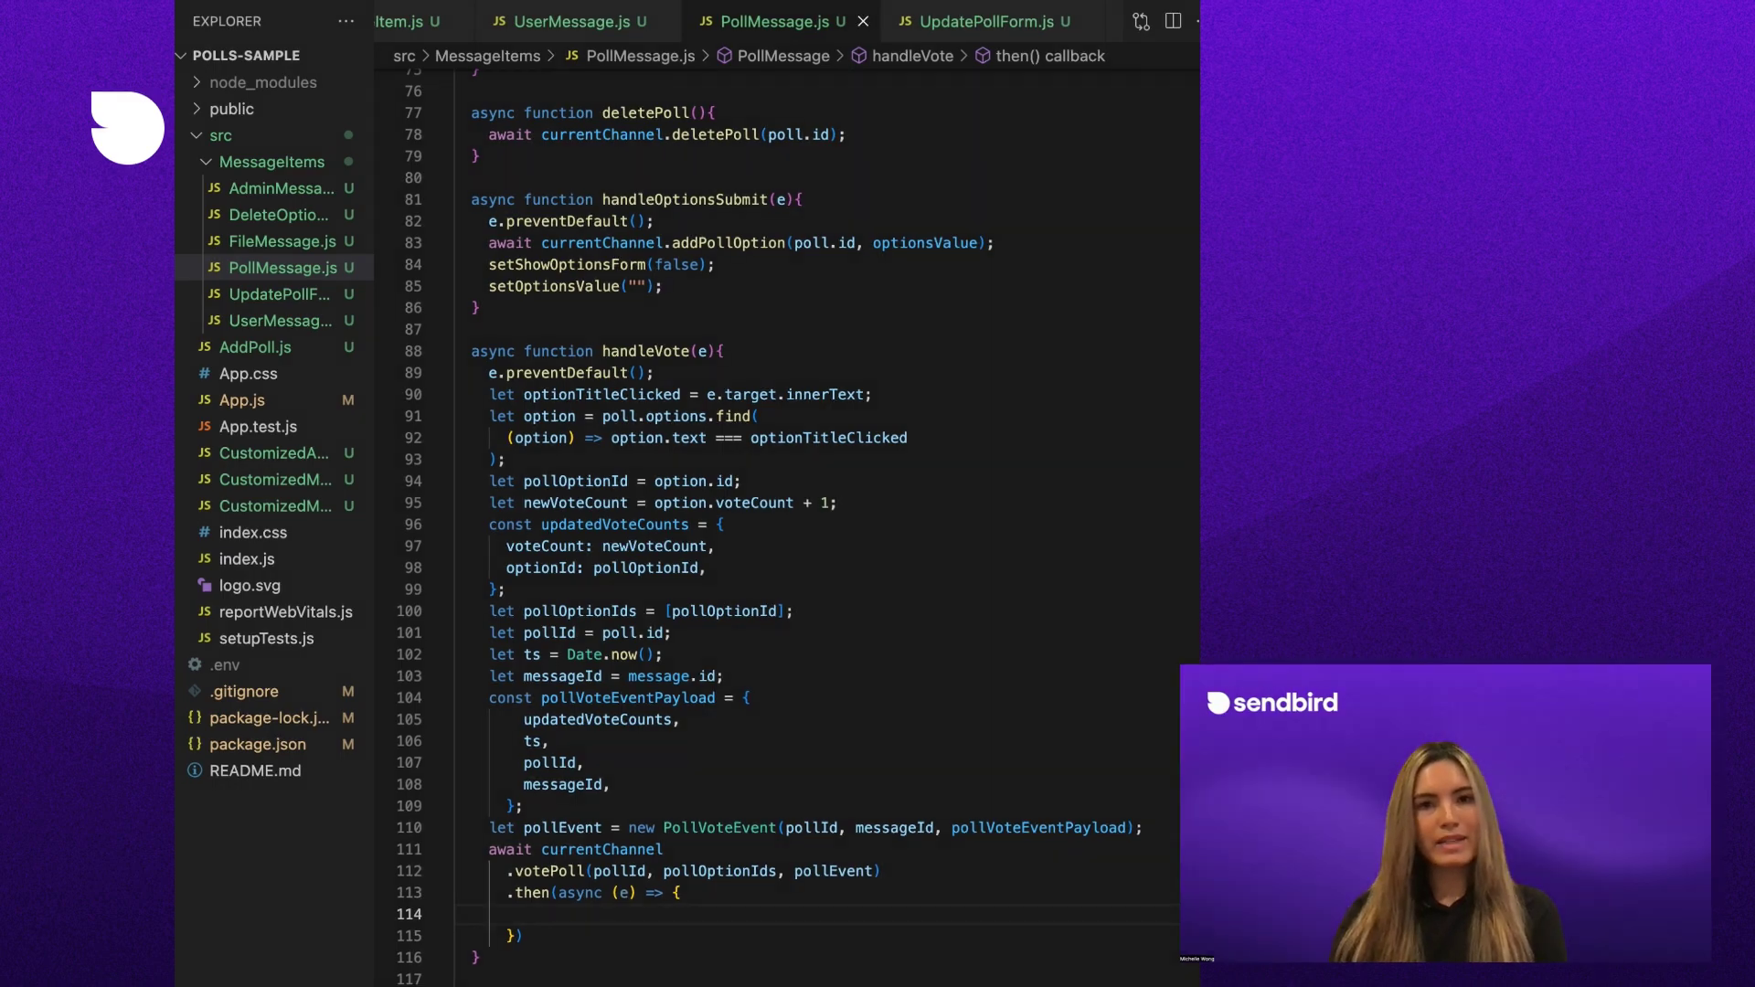
{"action": "type", "text": "poll.applyPollVoteEvent(e);"}
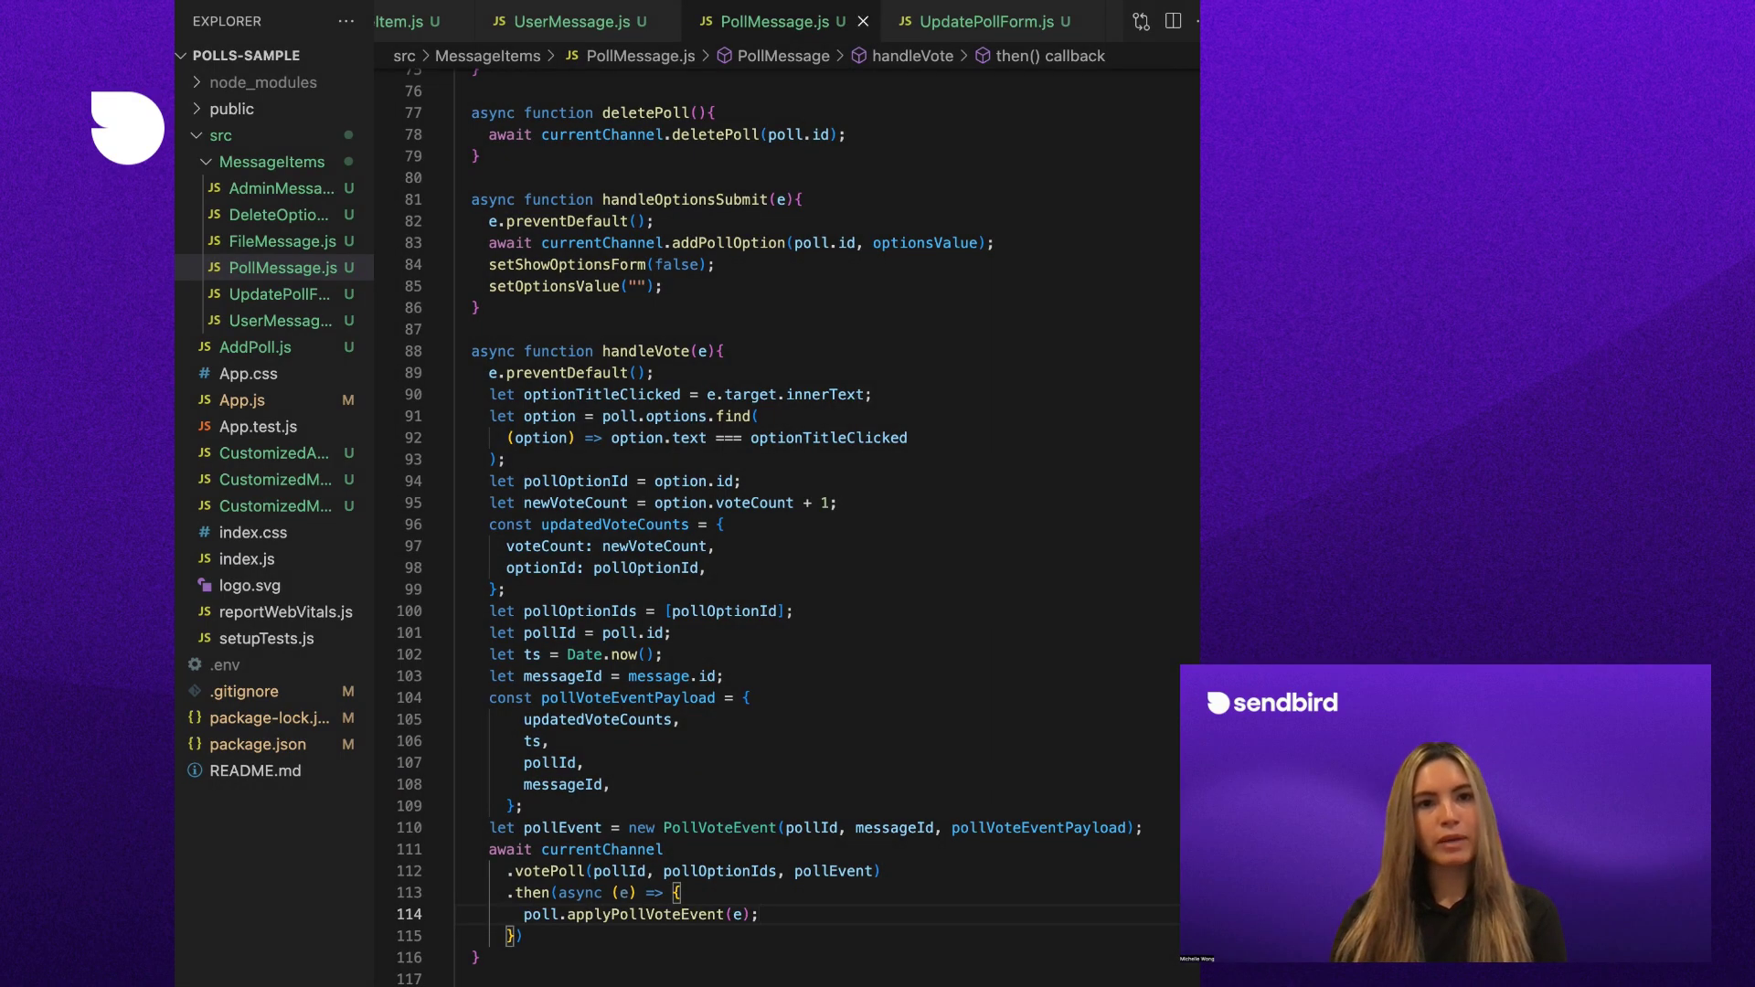
{"action": "type", "text": "async function"}
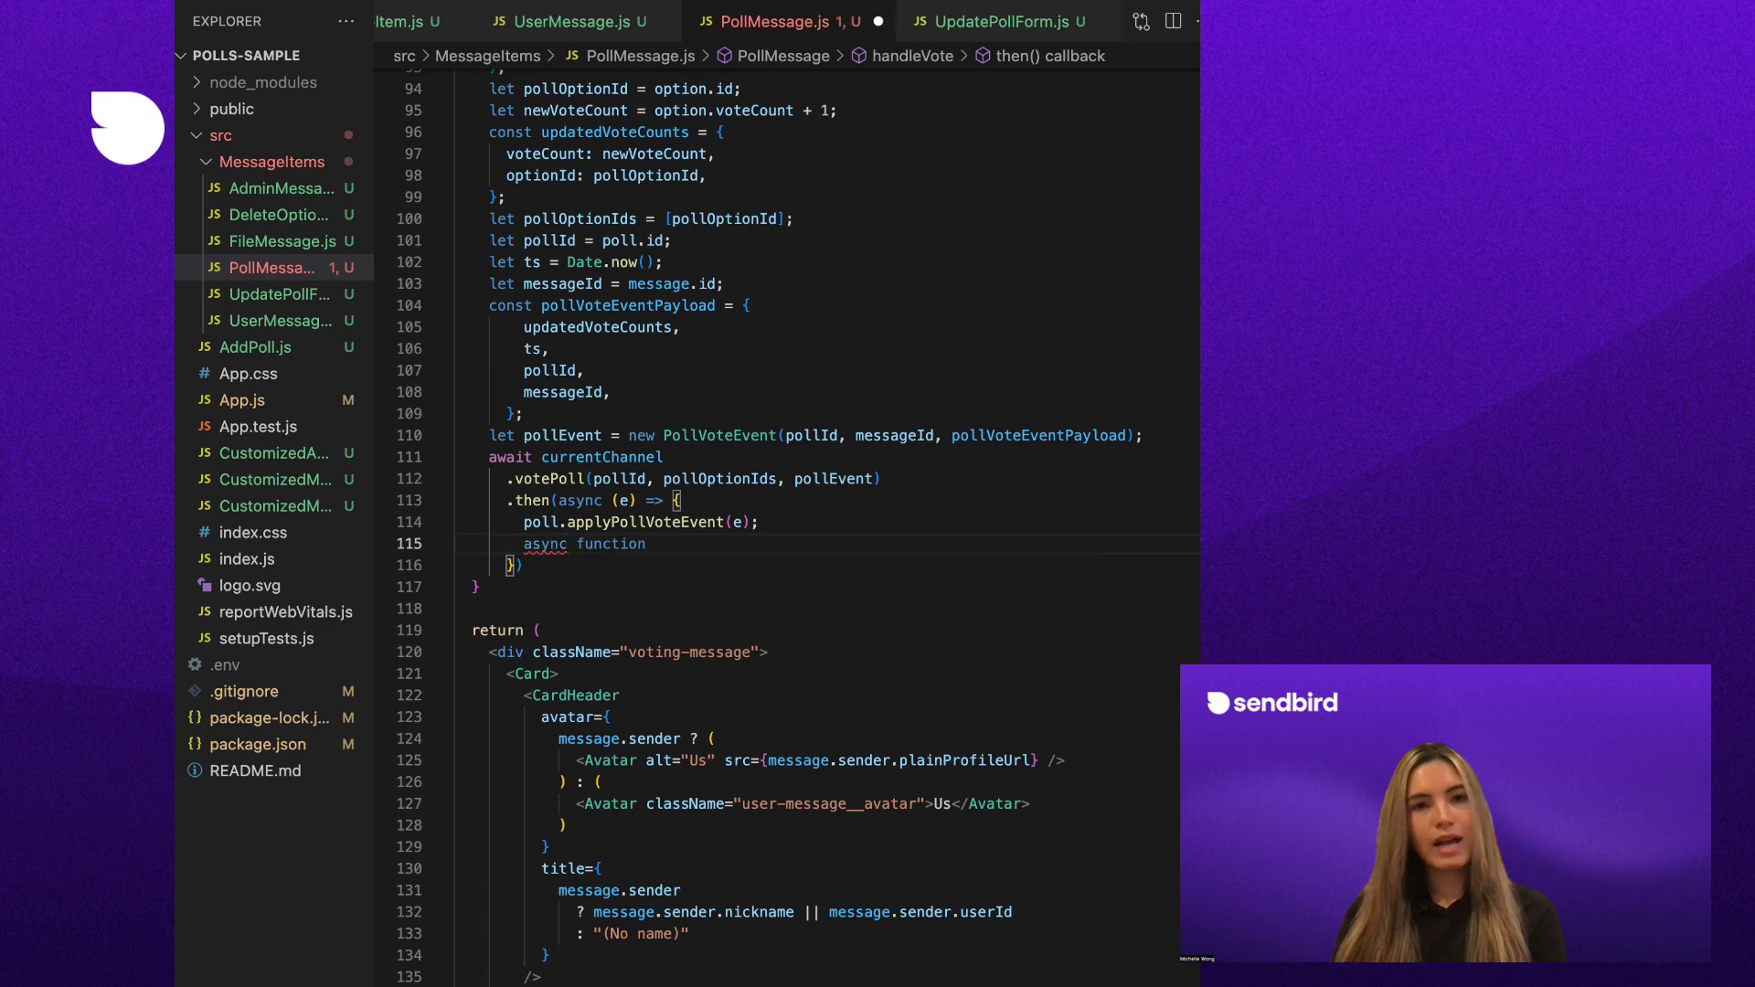
{"action": "type", "text": "getOptionsVoters() {"}
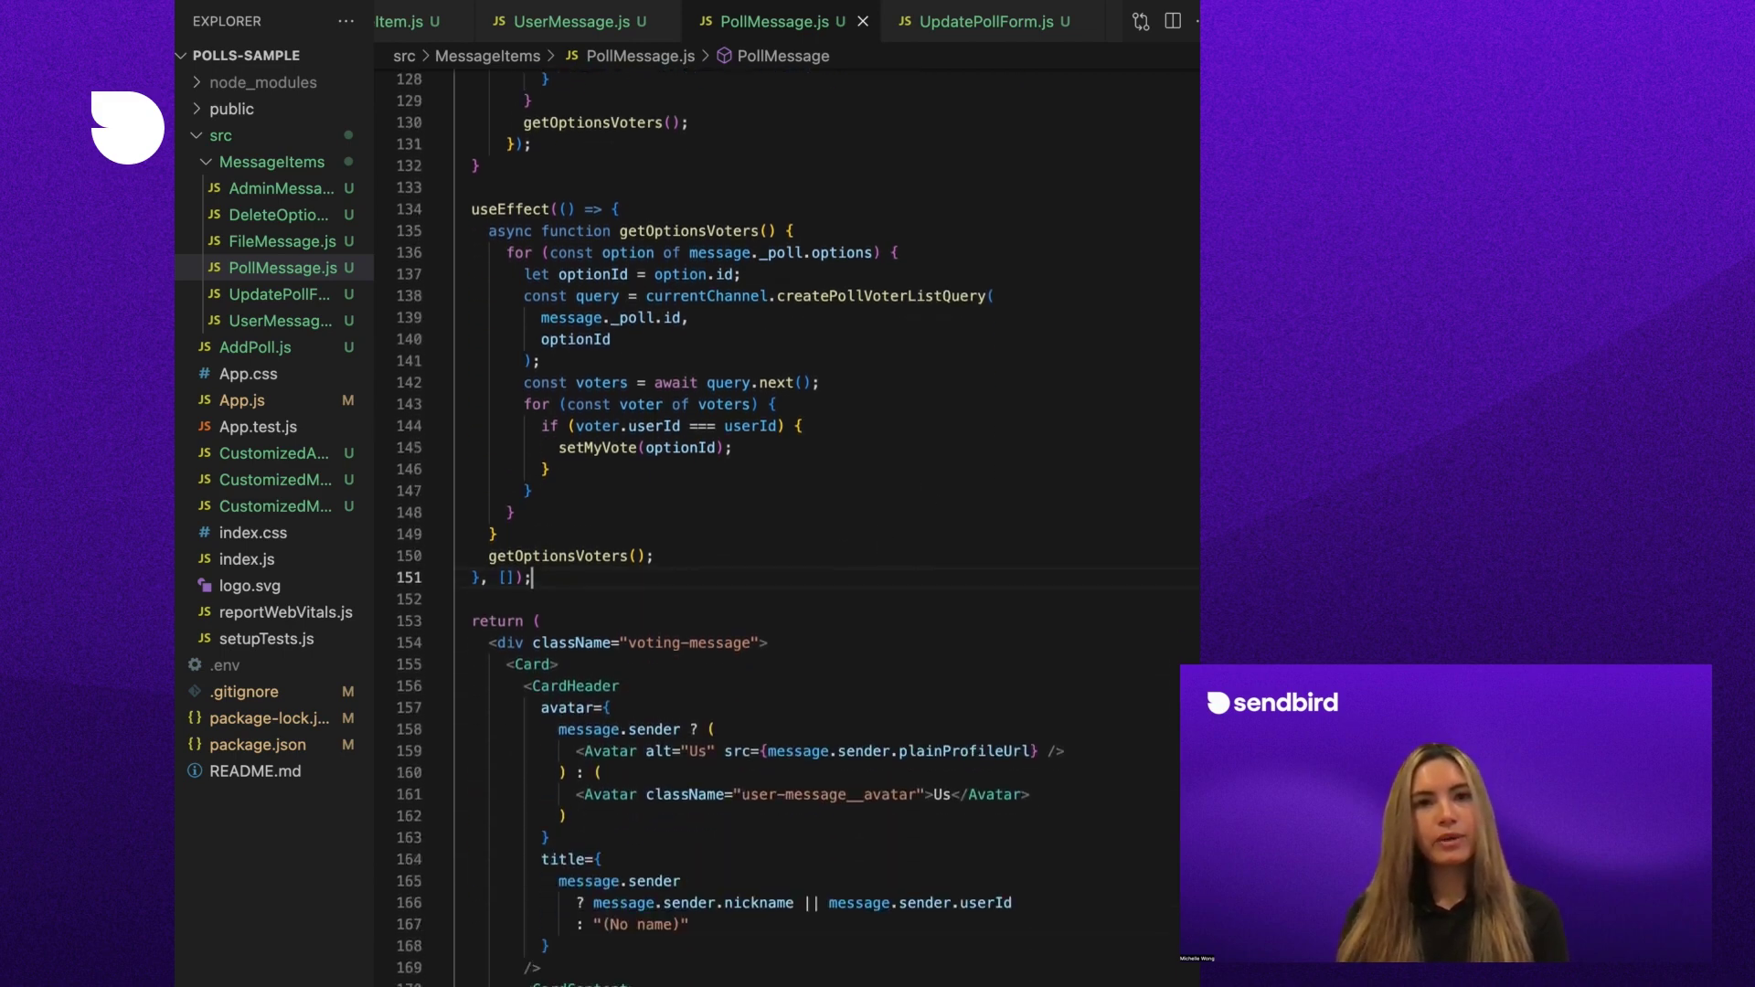
Add a GroupChannelHandler with UNIQUE_HANDLER_ID from message.messageId and begin onPollVoted
{"action": "type", "text": "const groupChannelHandler = new GroupChannelHandler();"}
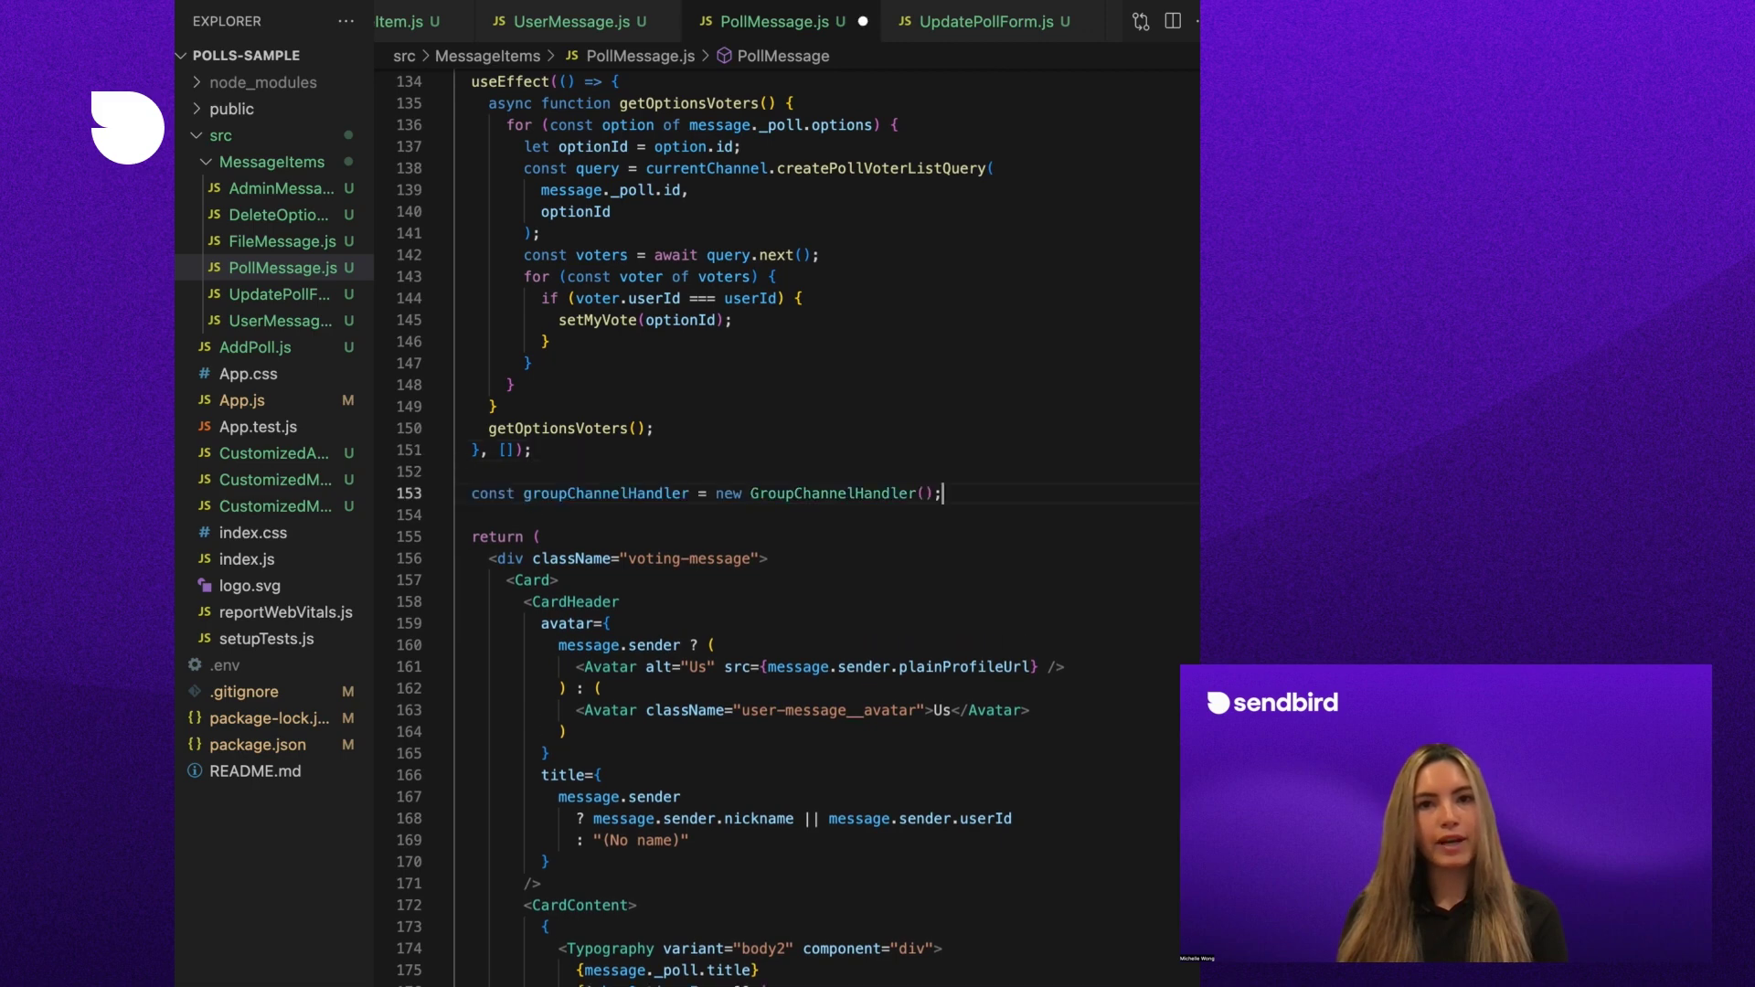
{"action": "type", "text": "let UNIQUE_HANDLER_ID = `${message.messageId}`;"}
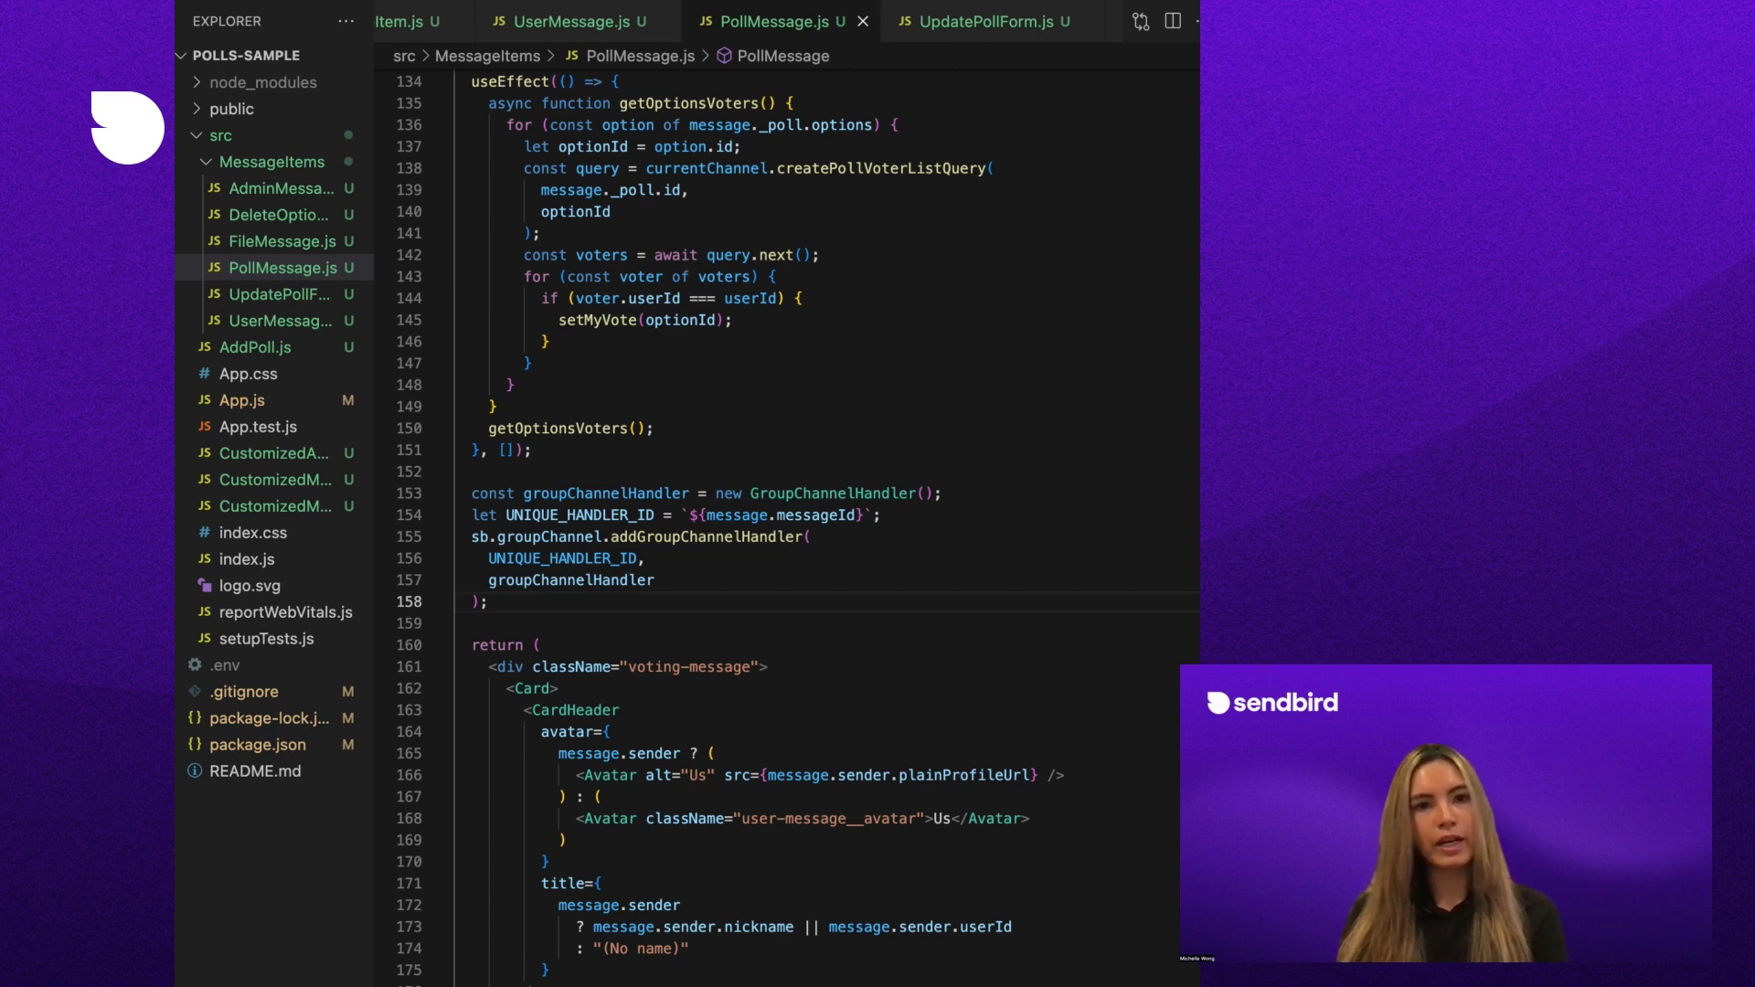
{"action": "type", "text": "groupChannelHandler.onPollVoted = async (channel, event) => {"}
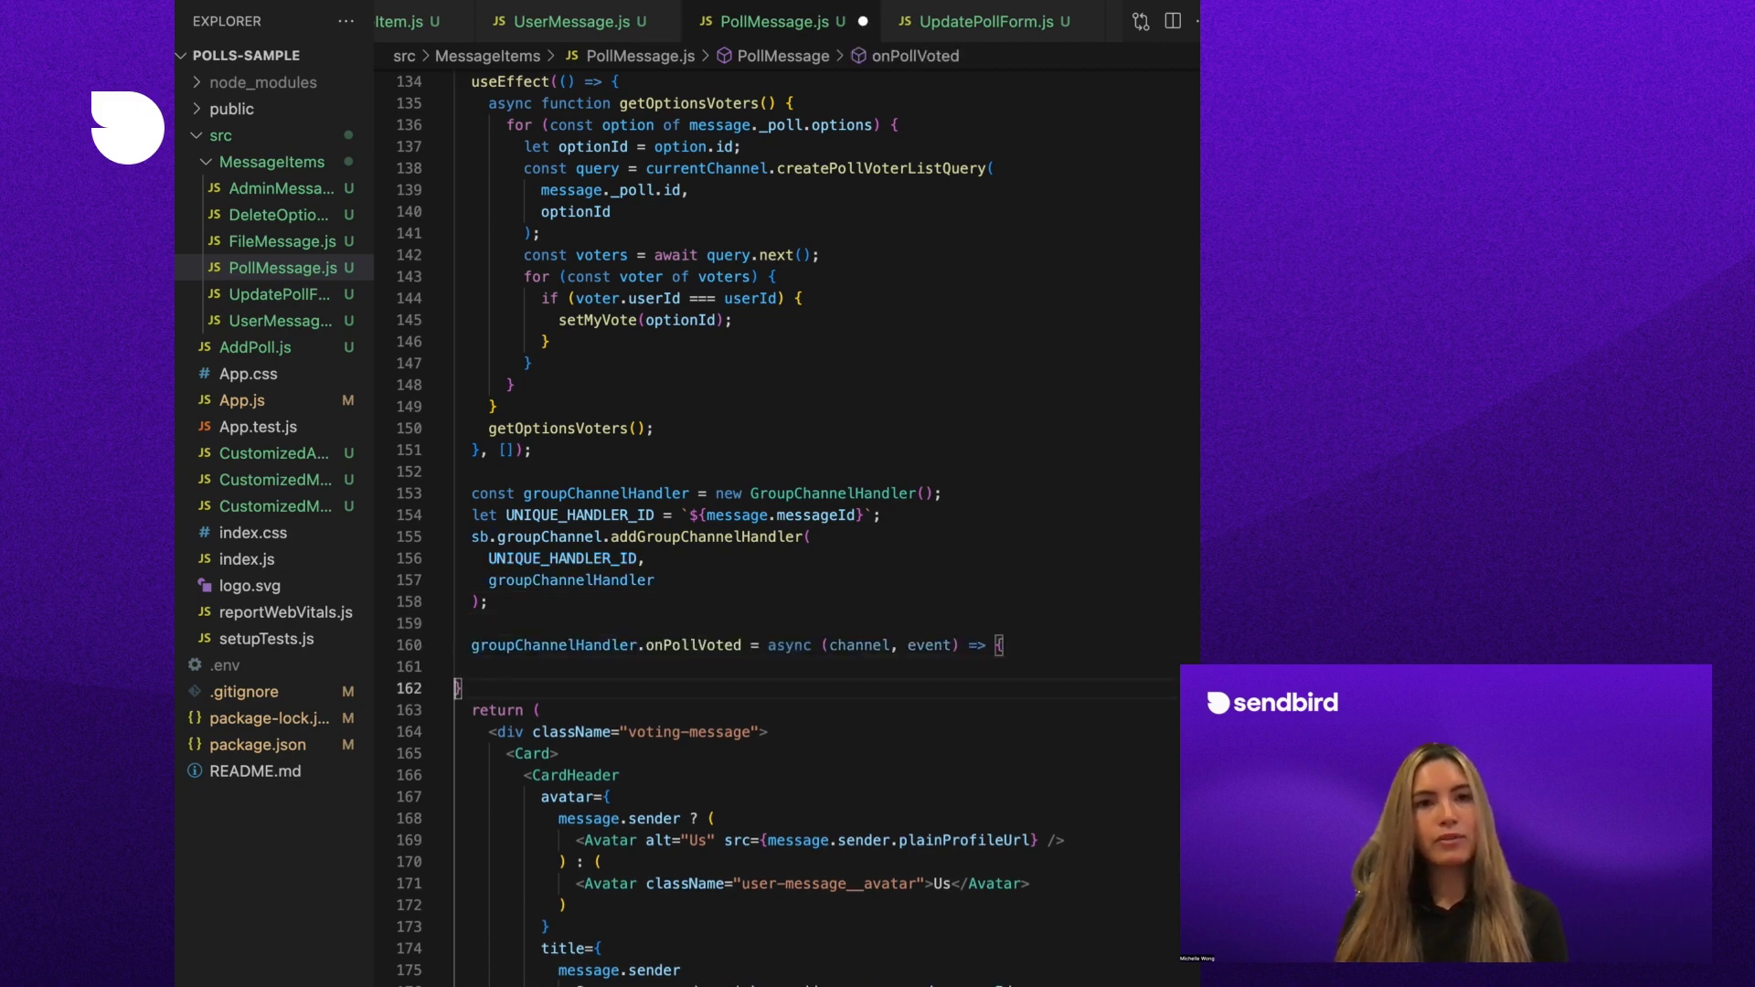
Make onPollVoted call poll.applyPollVoteEvent(event), then start the onPollUpdated callback
{"action": "type", "text": "poll"}
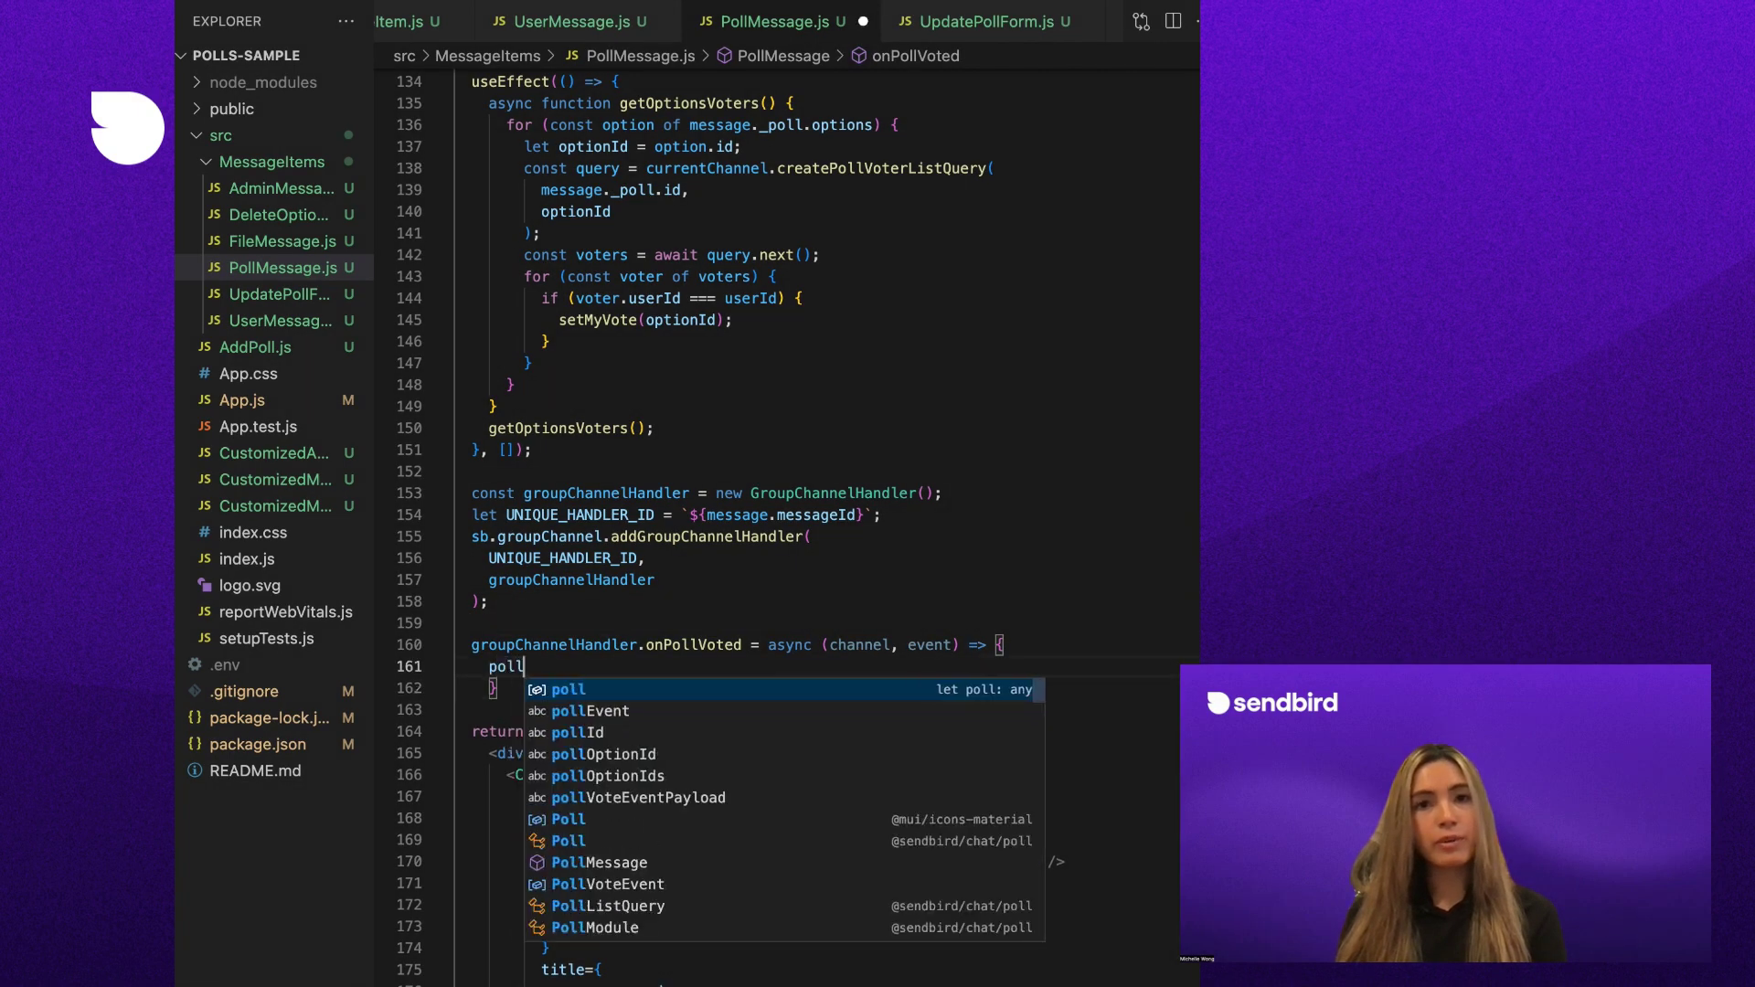
{"action": "type", "text": ".applyPollVoteEvent"}
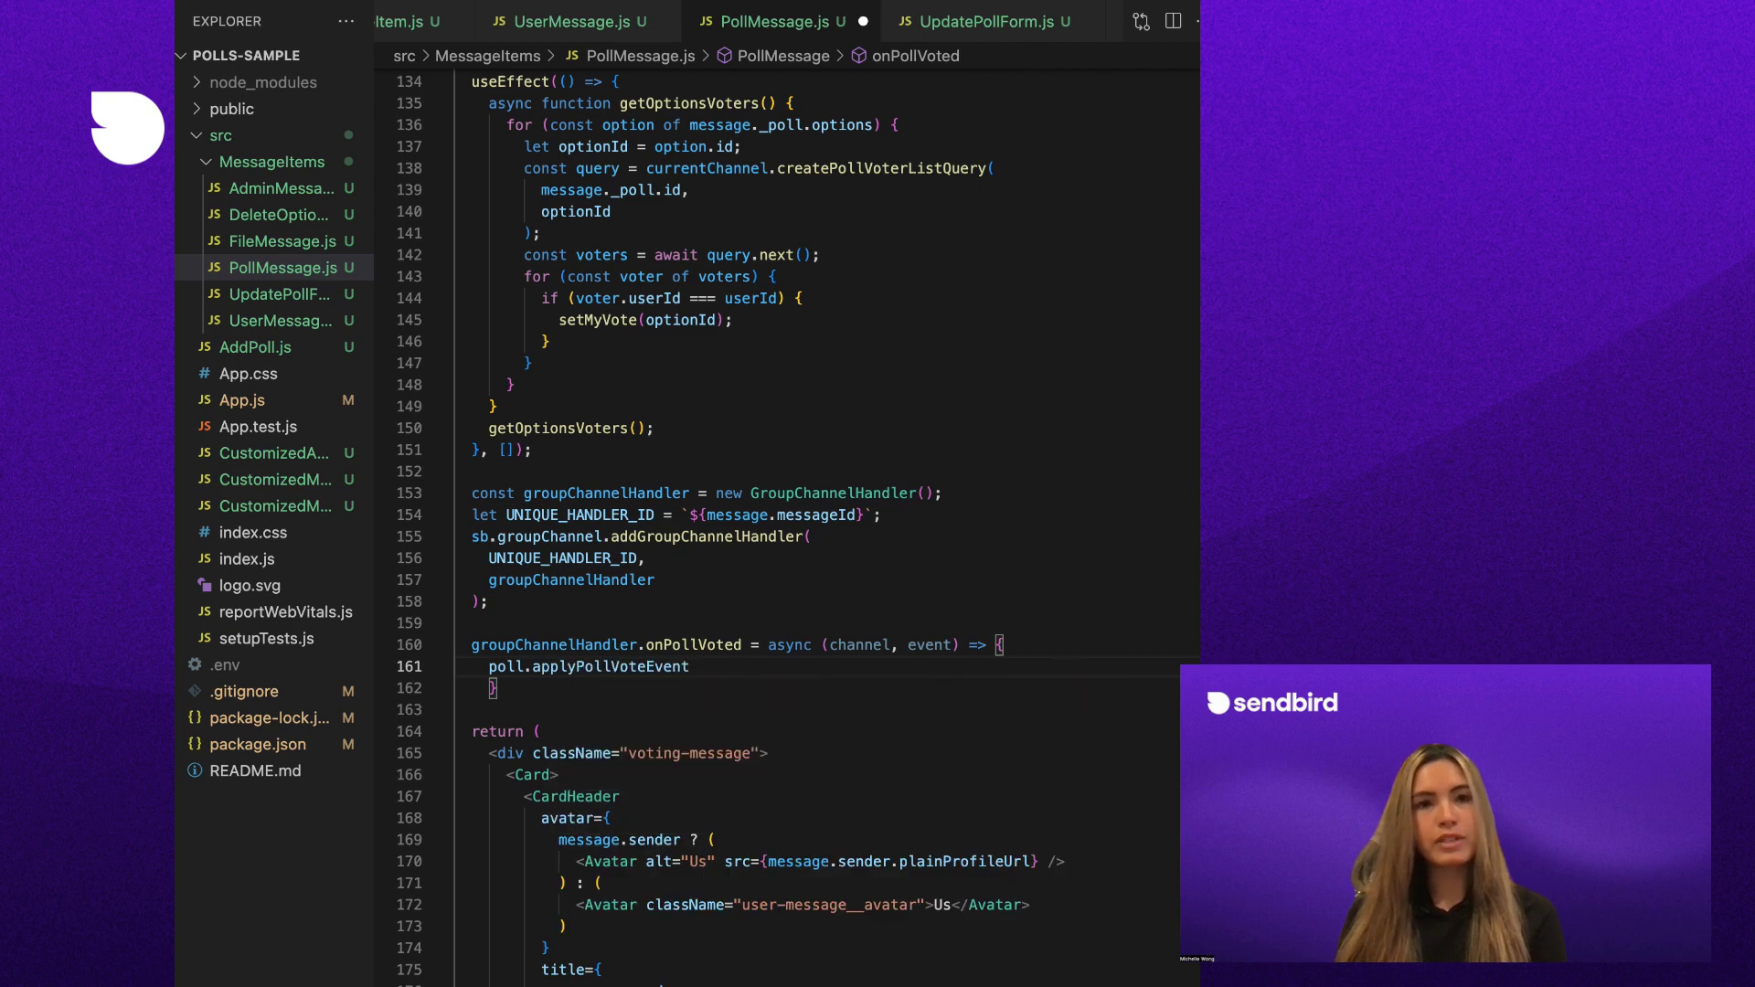
{"action": "type", "text": "(event);"}
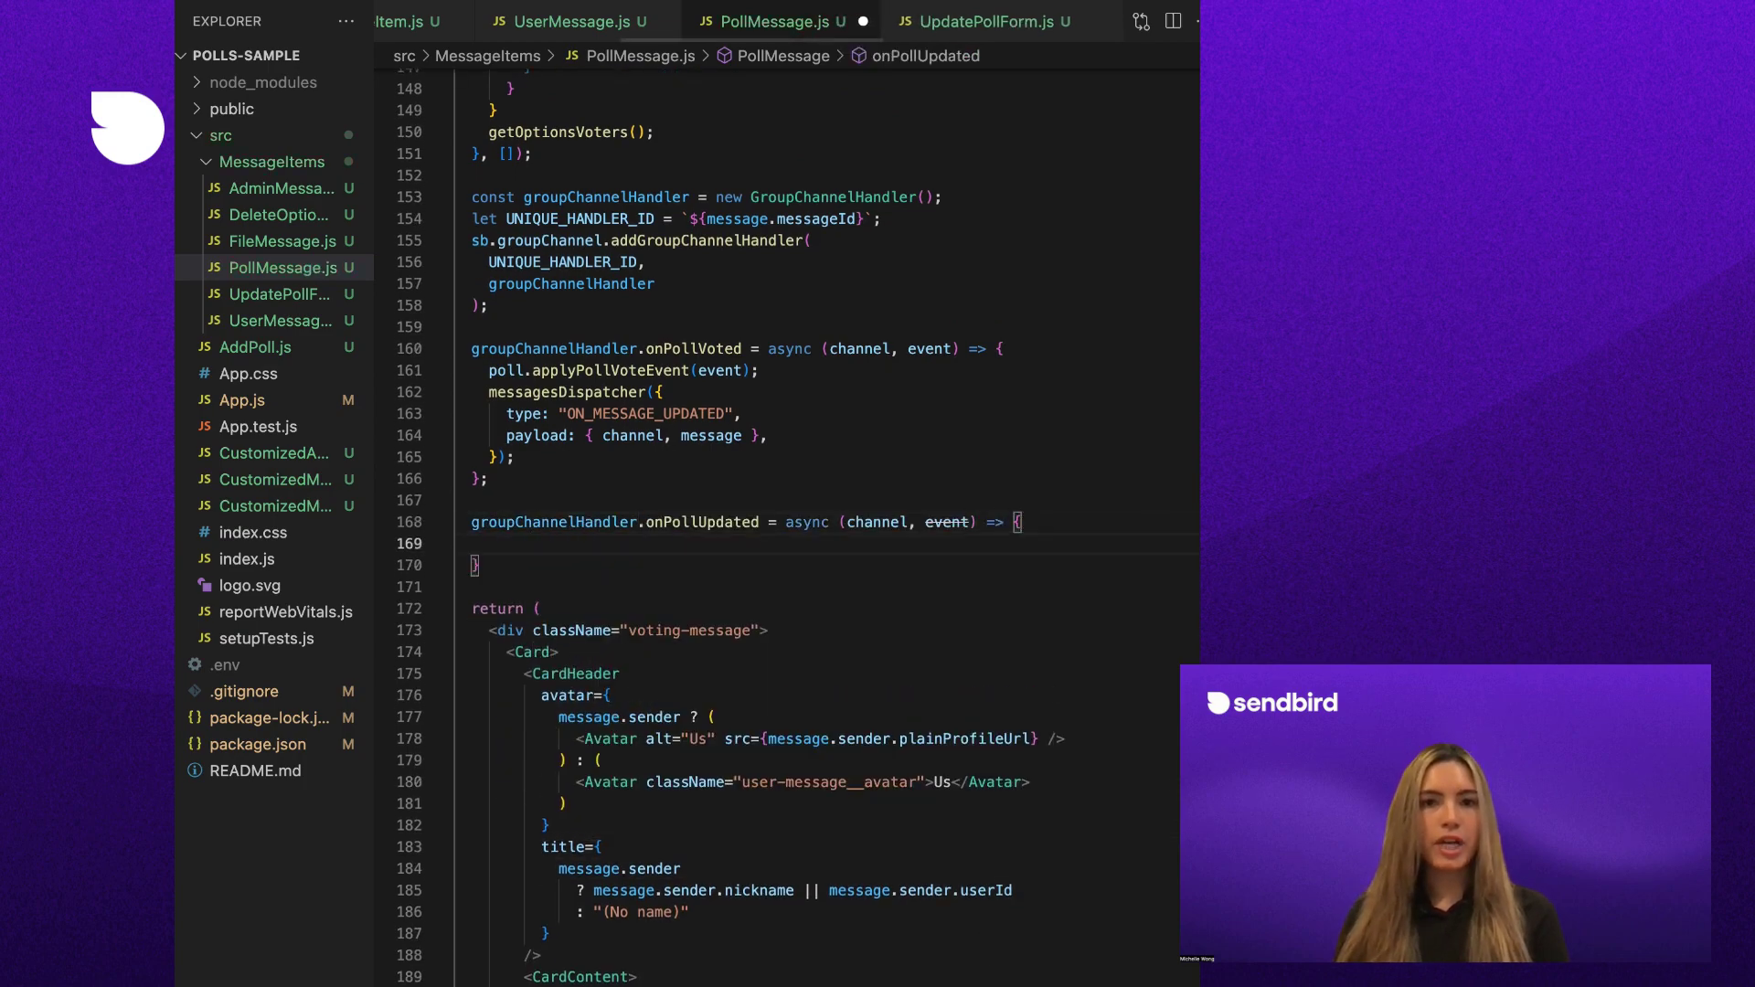
{"action": "left_click", "coordinate": [489, 543]}
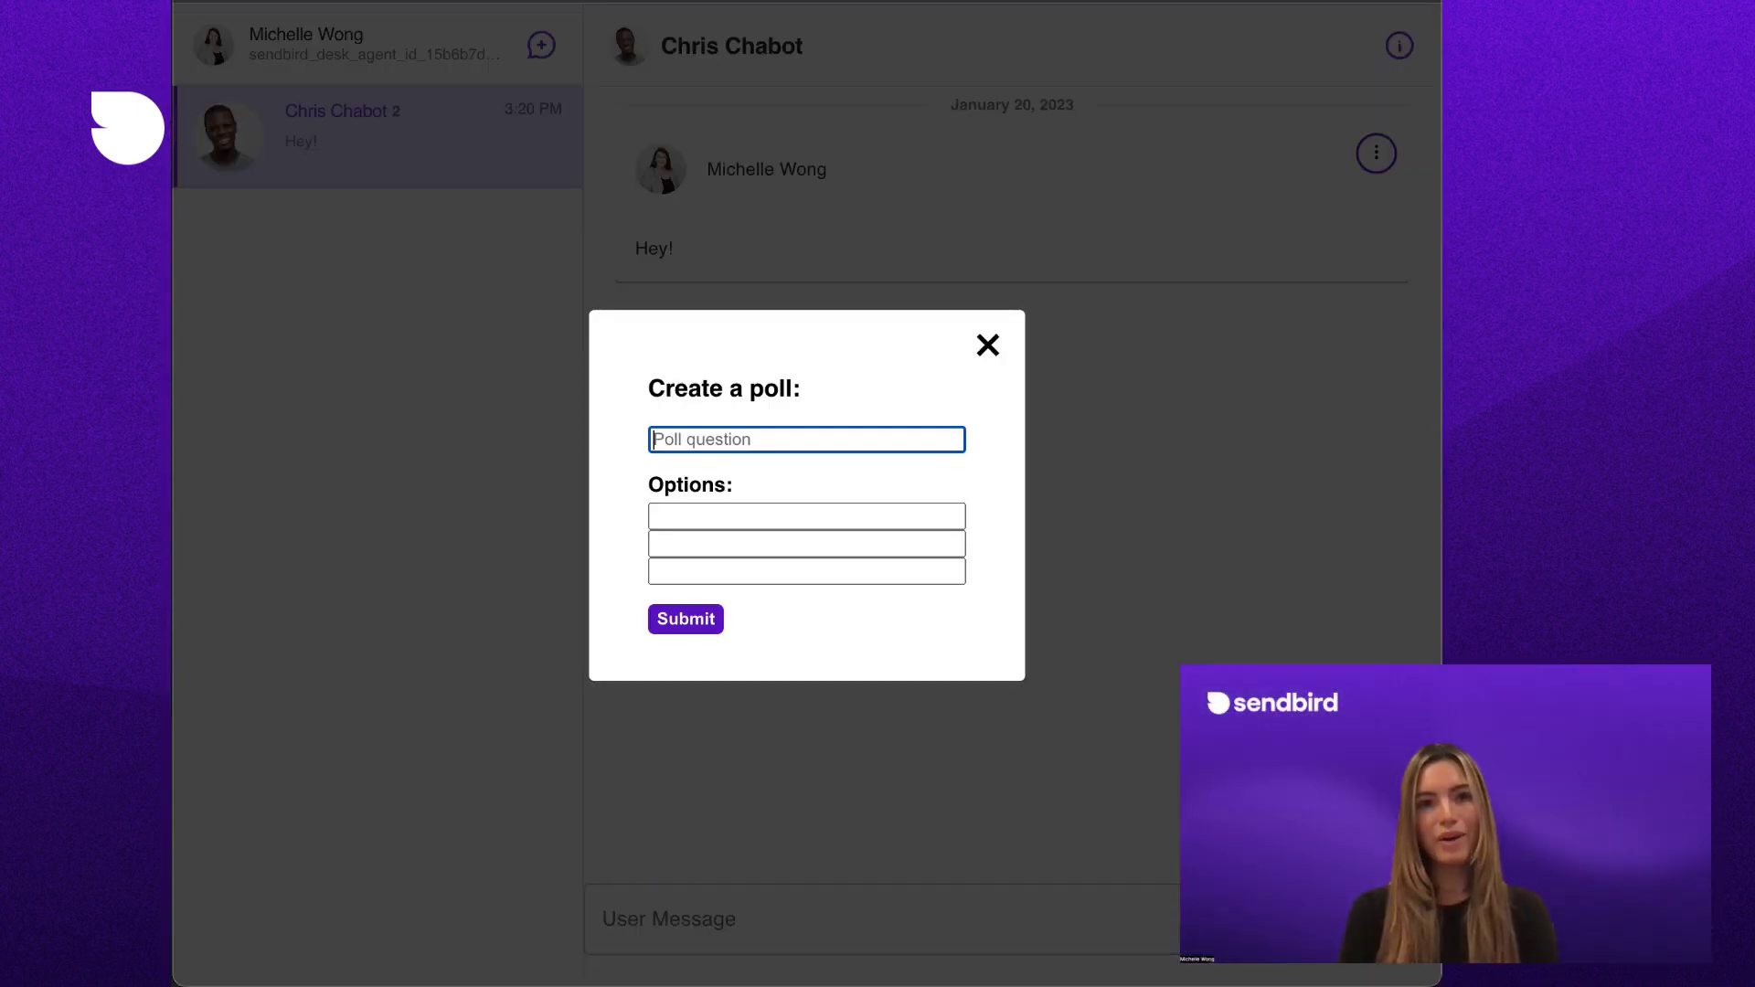
Create the 'Which day should we have a meet' poll including a Wednesday option
{"action": "type", "text": "Which day should we have a meet"}
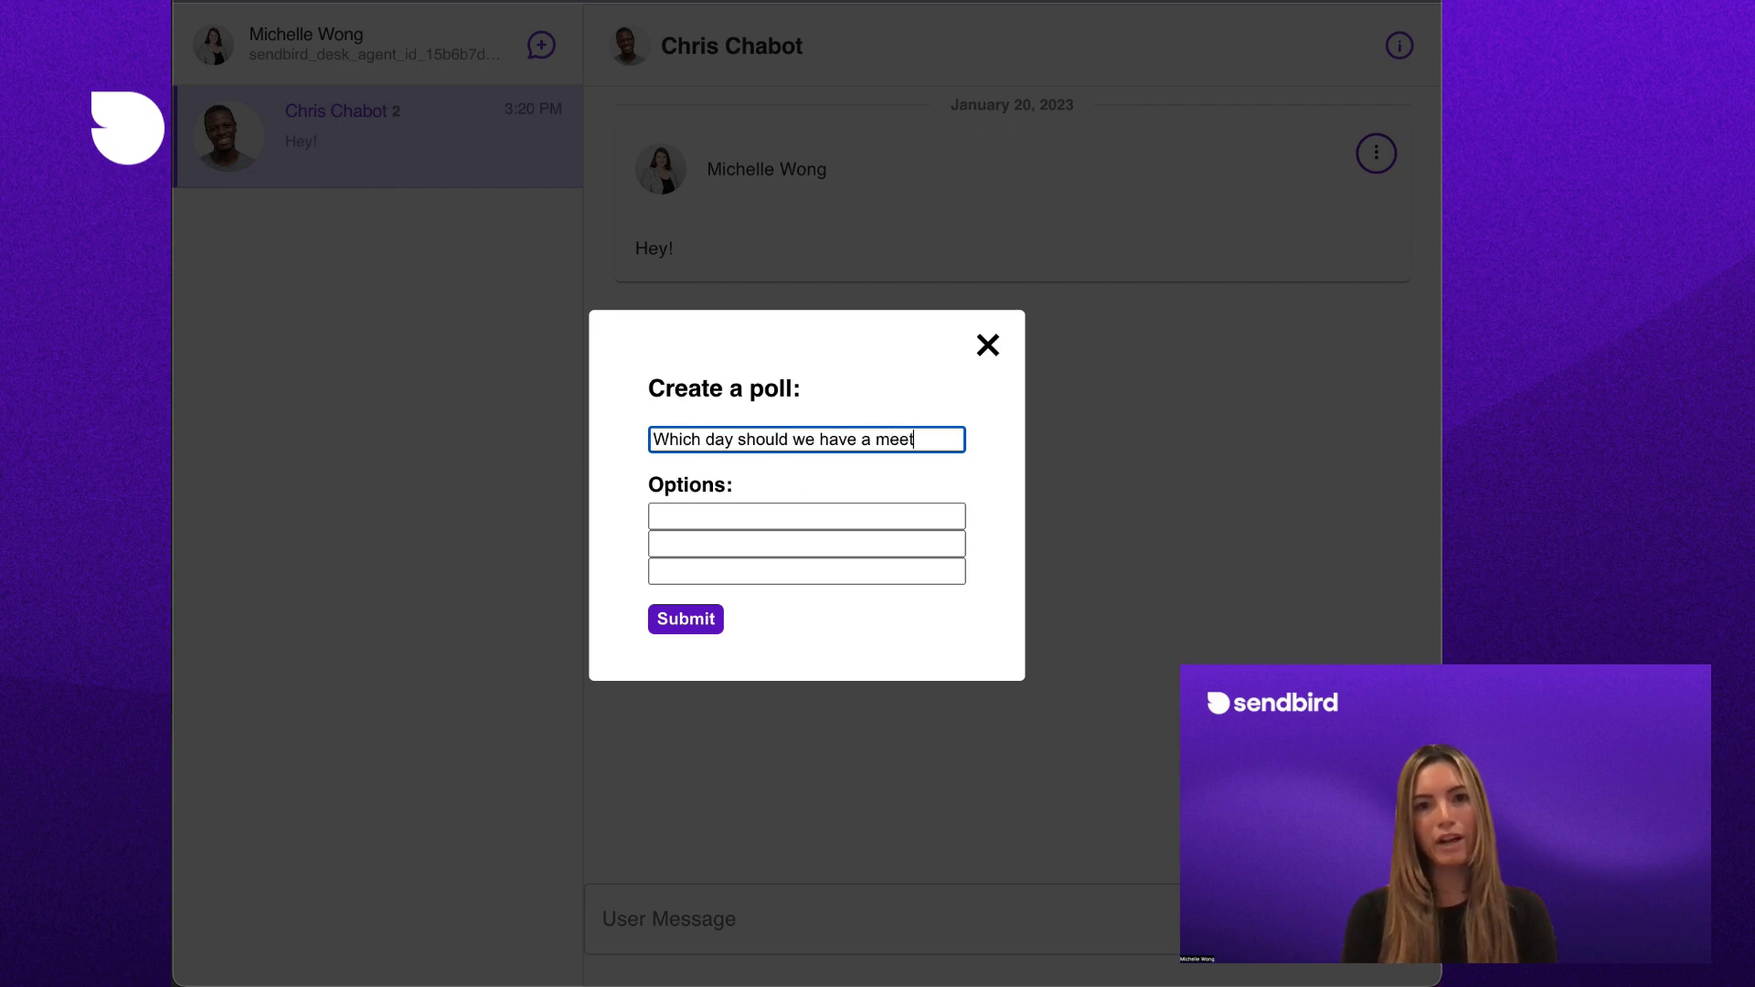
{"action": "type", "text": "Wedne"}
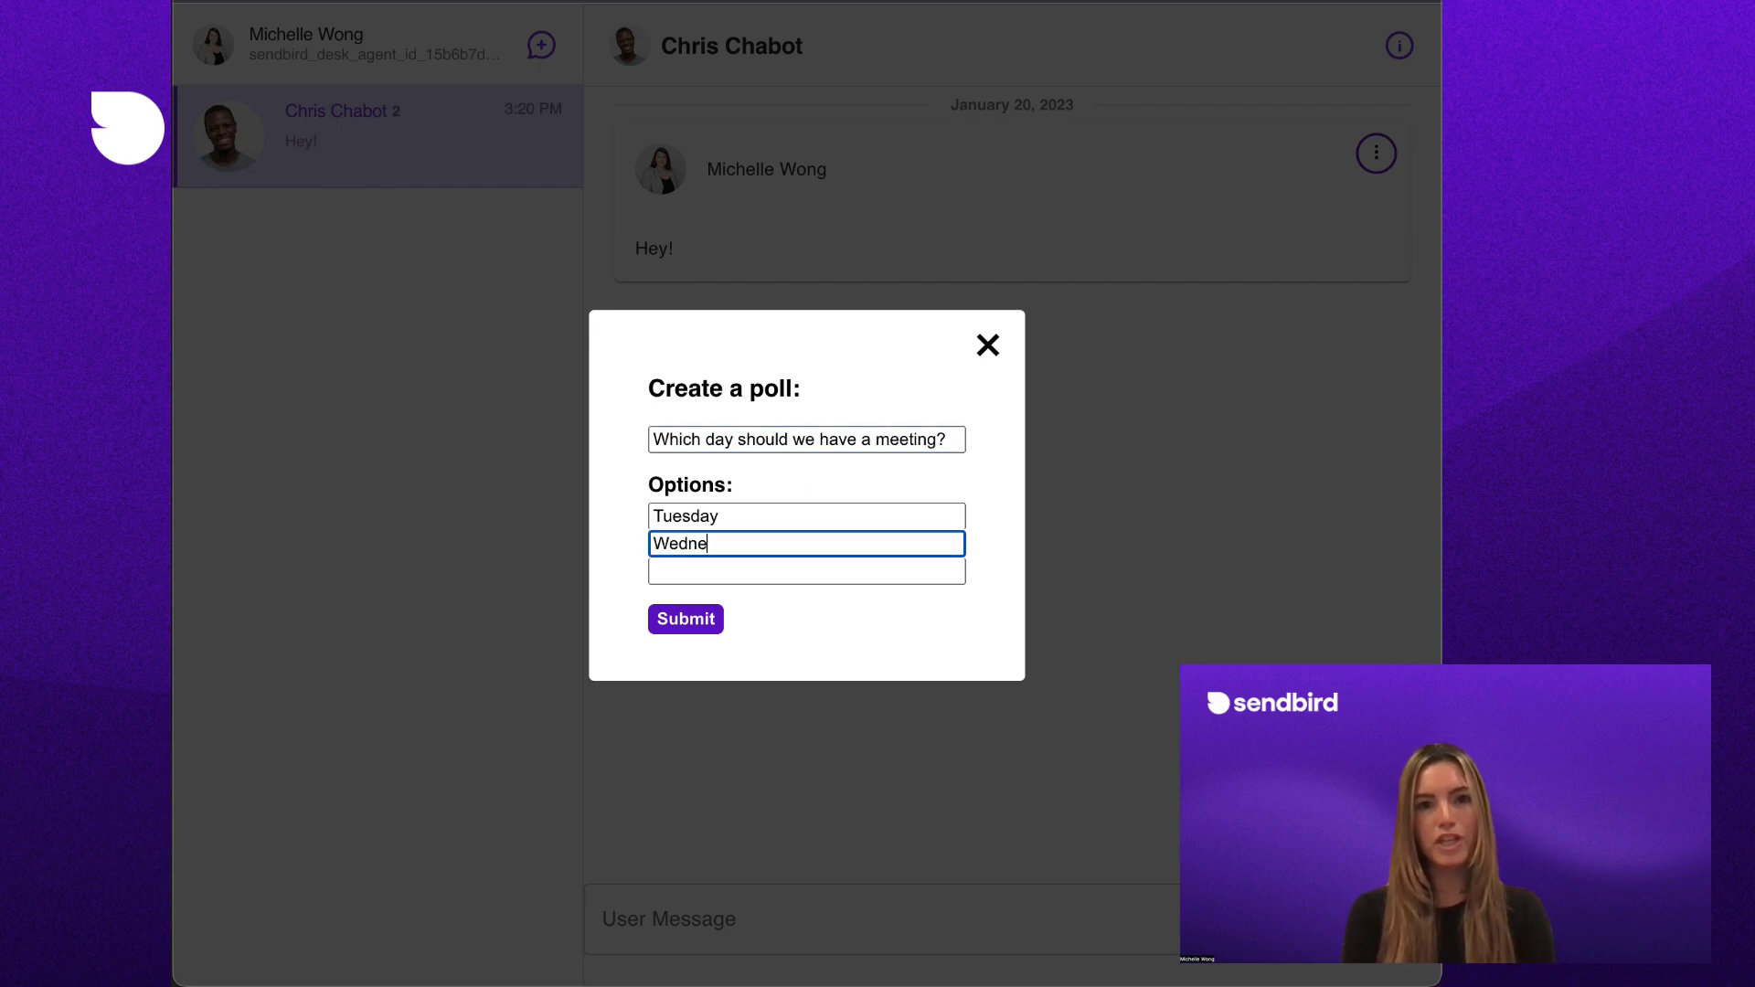
{"action": "left_click", "coordinate": [684, 619]}
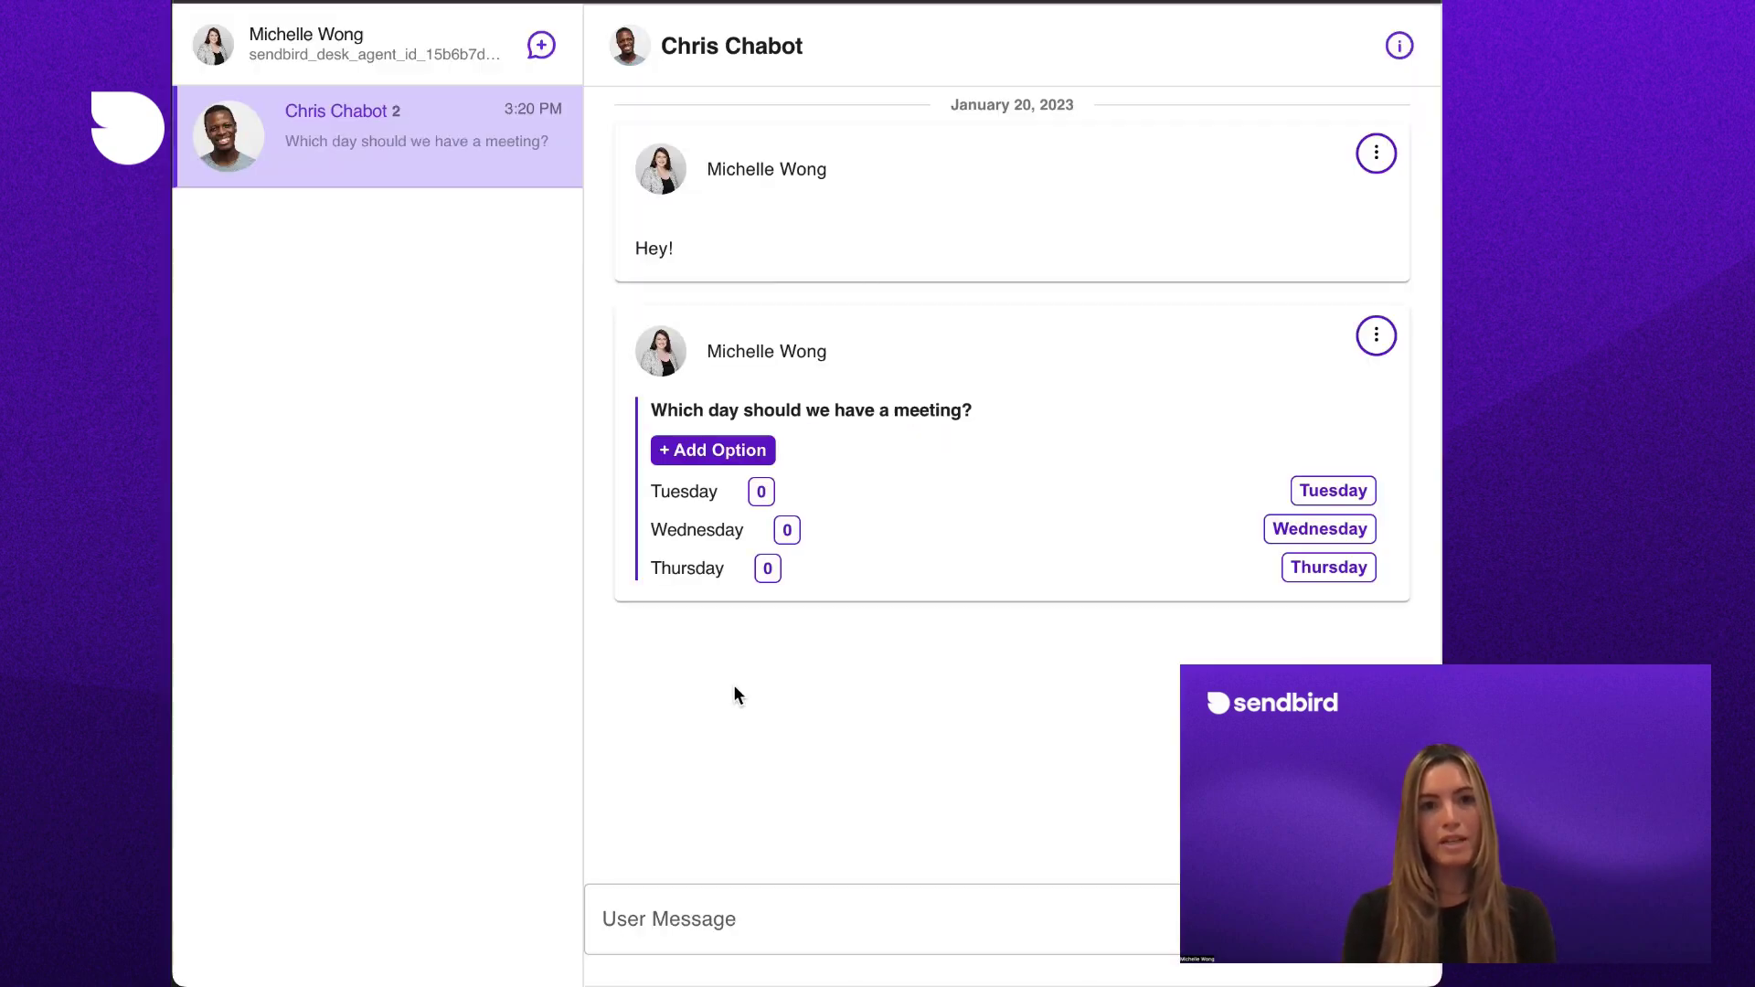
Add a Friday option, save a reworded poll title, and bring up option deletion
{"action": "left_click", "coordinate": [712, 449]}
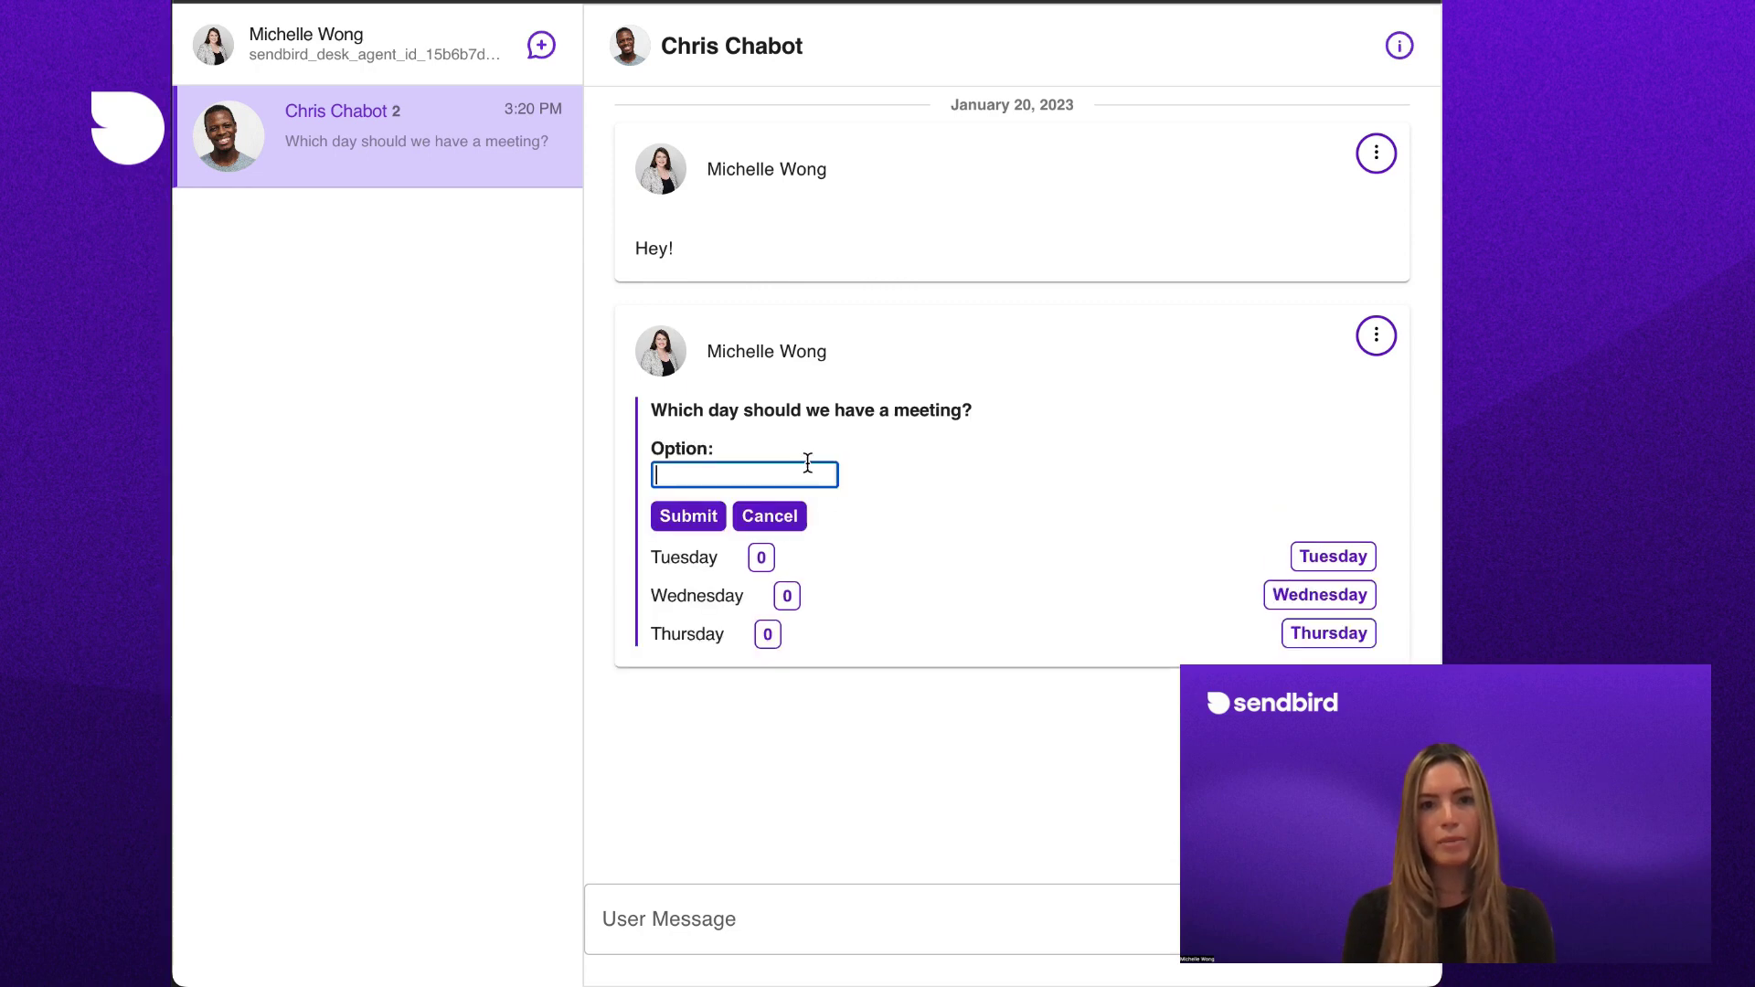
{"action": "left_click", "coordinate": [688, 516]}
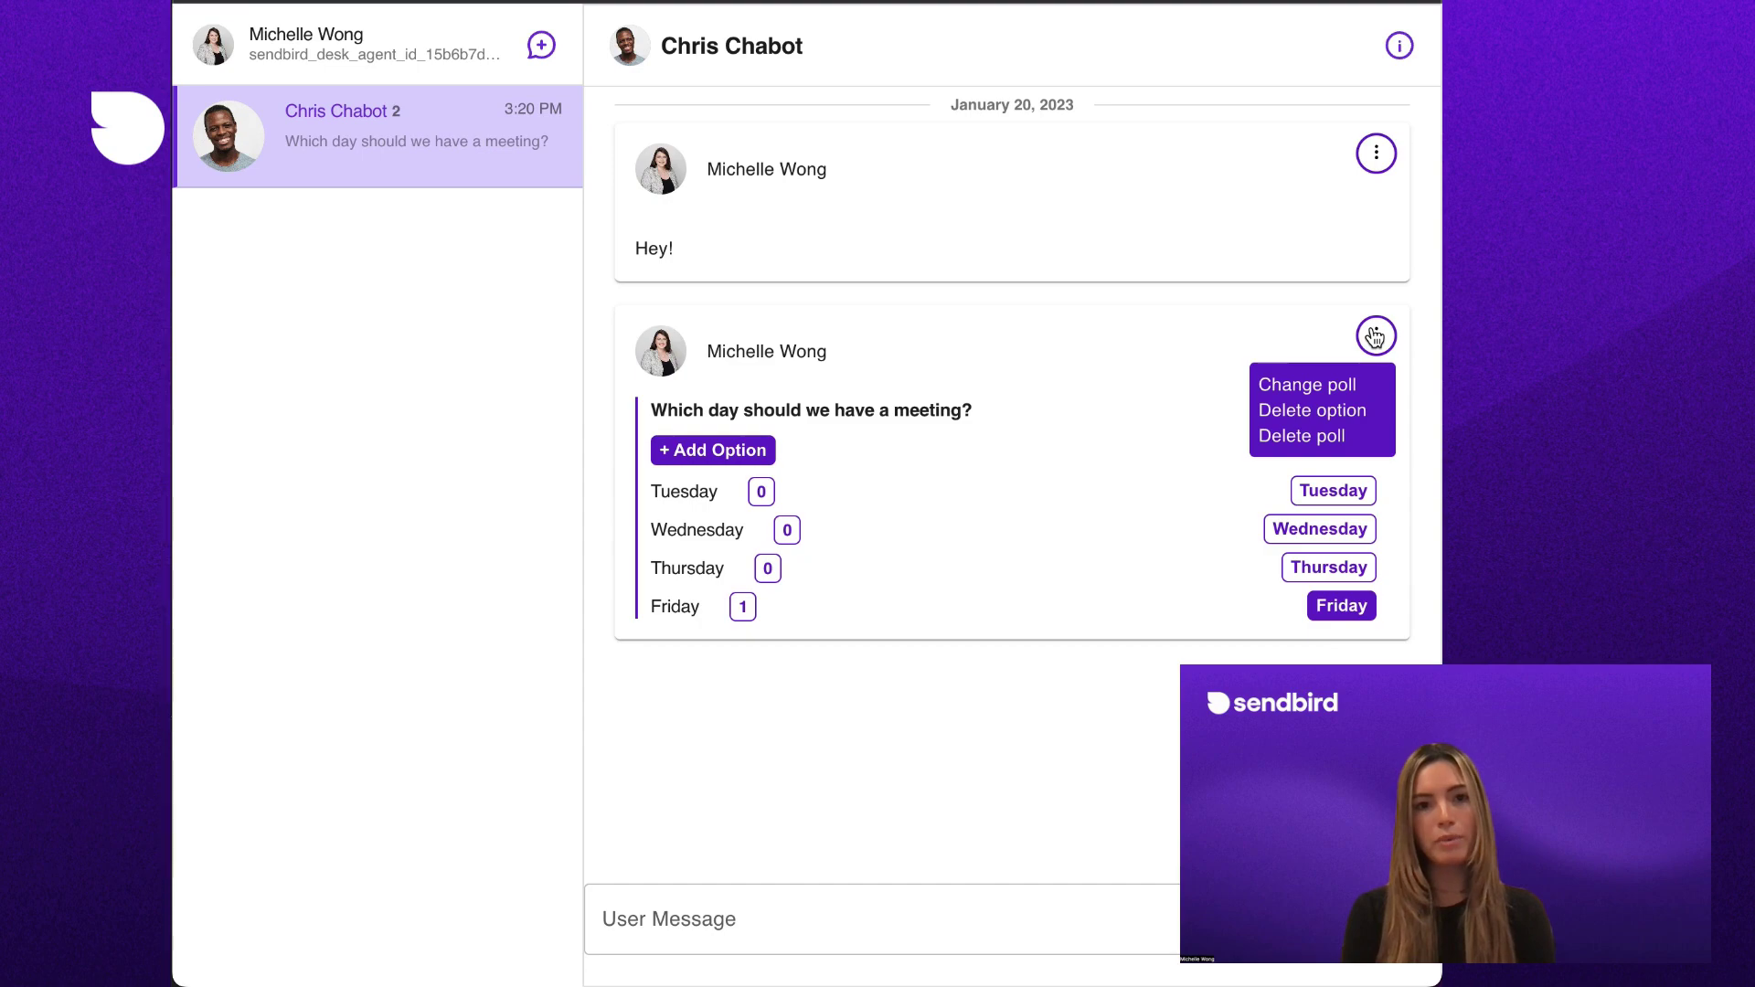
{"action": "left_click", "coordinate": [1307, 384]}
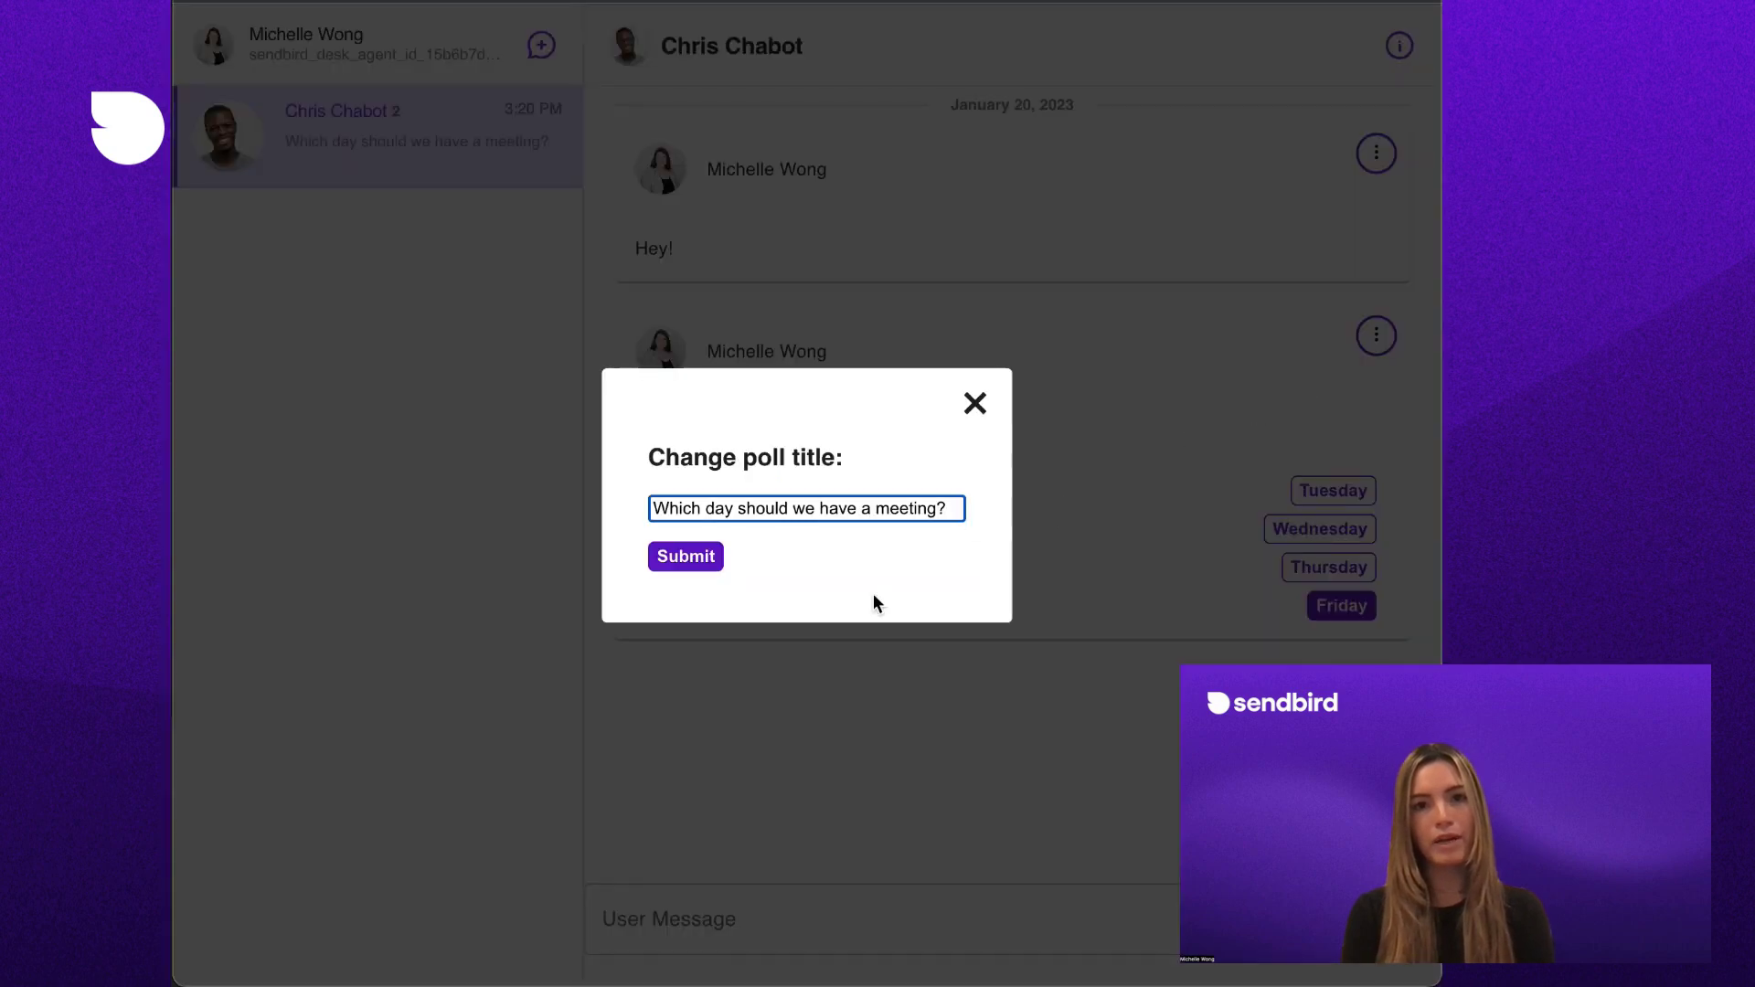
{"action": "left_click", "coordinate": [684, 556]}
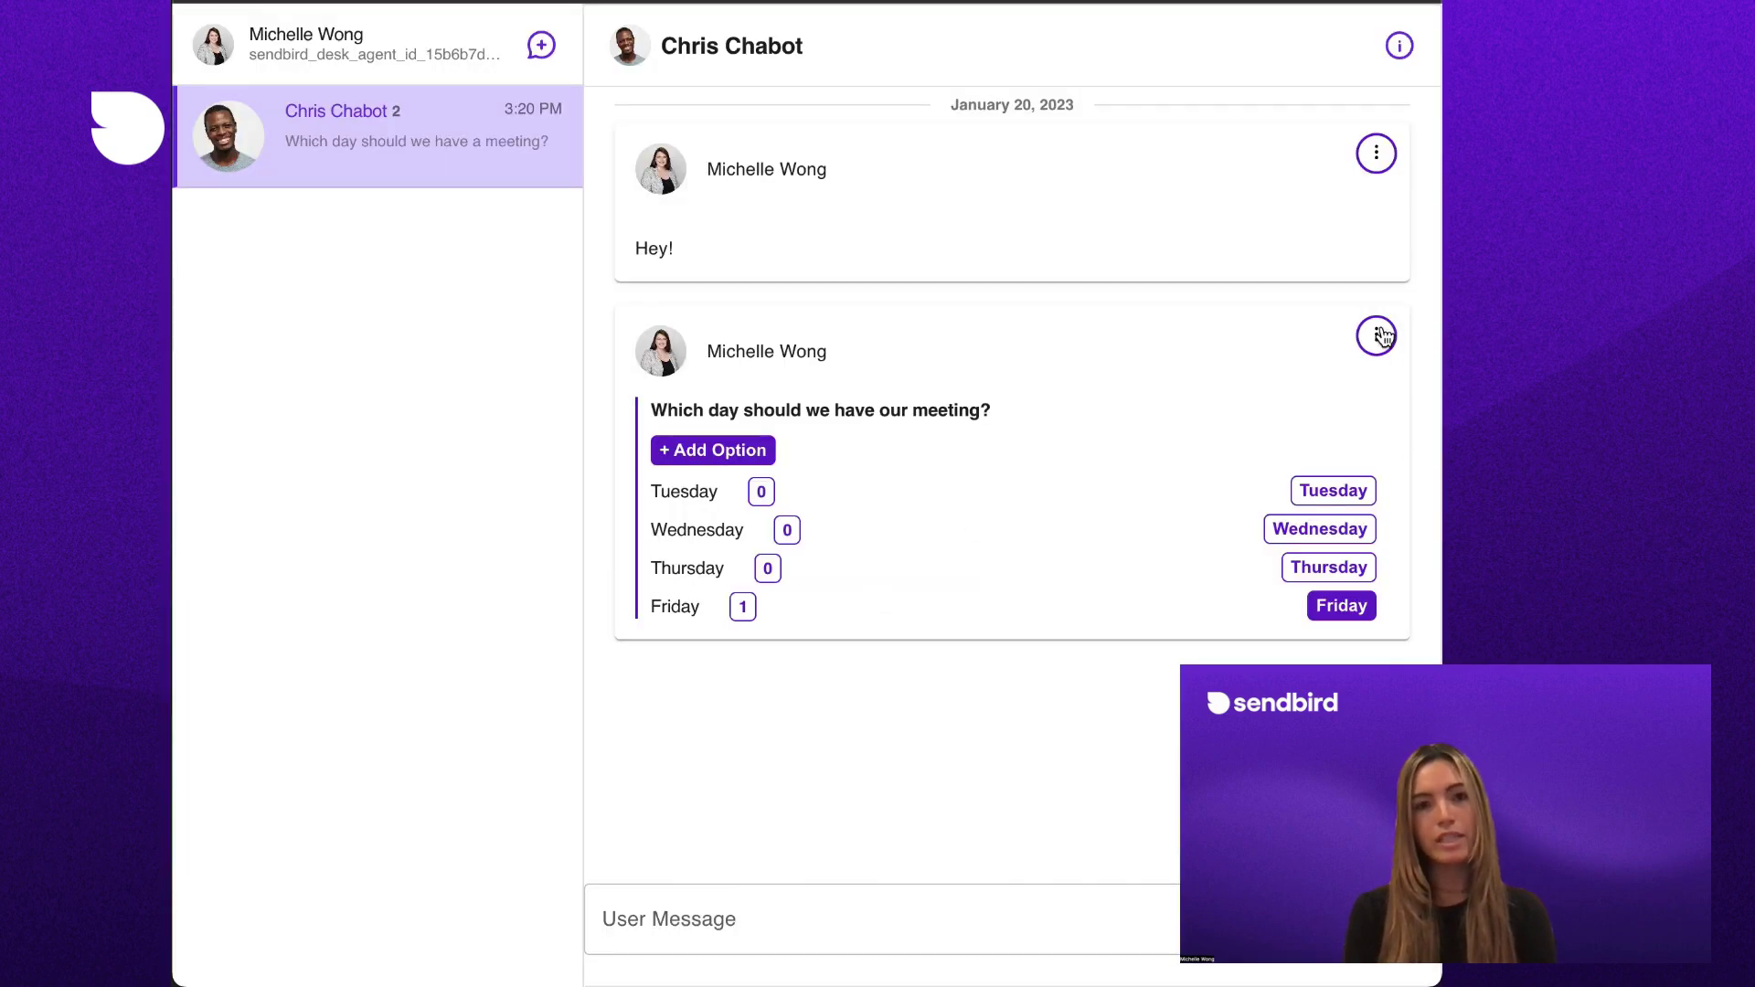
{"action": "left_click", "coordinate": [1376, 336]}
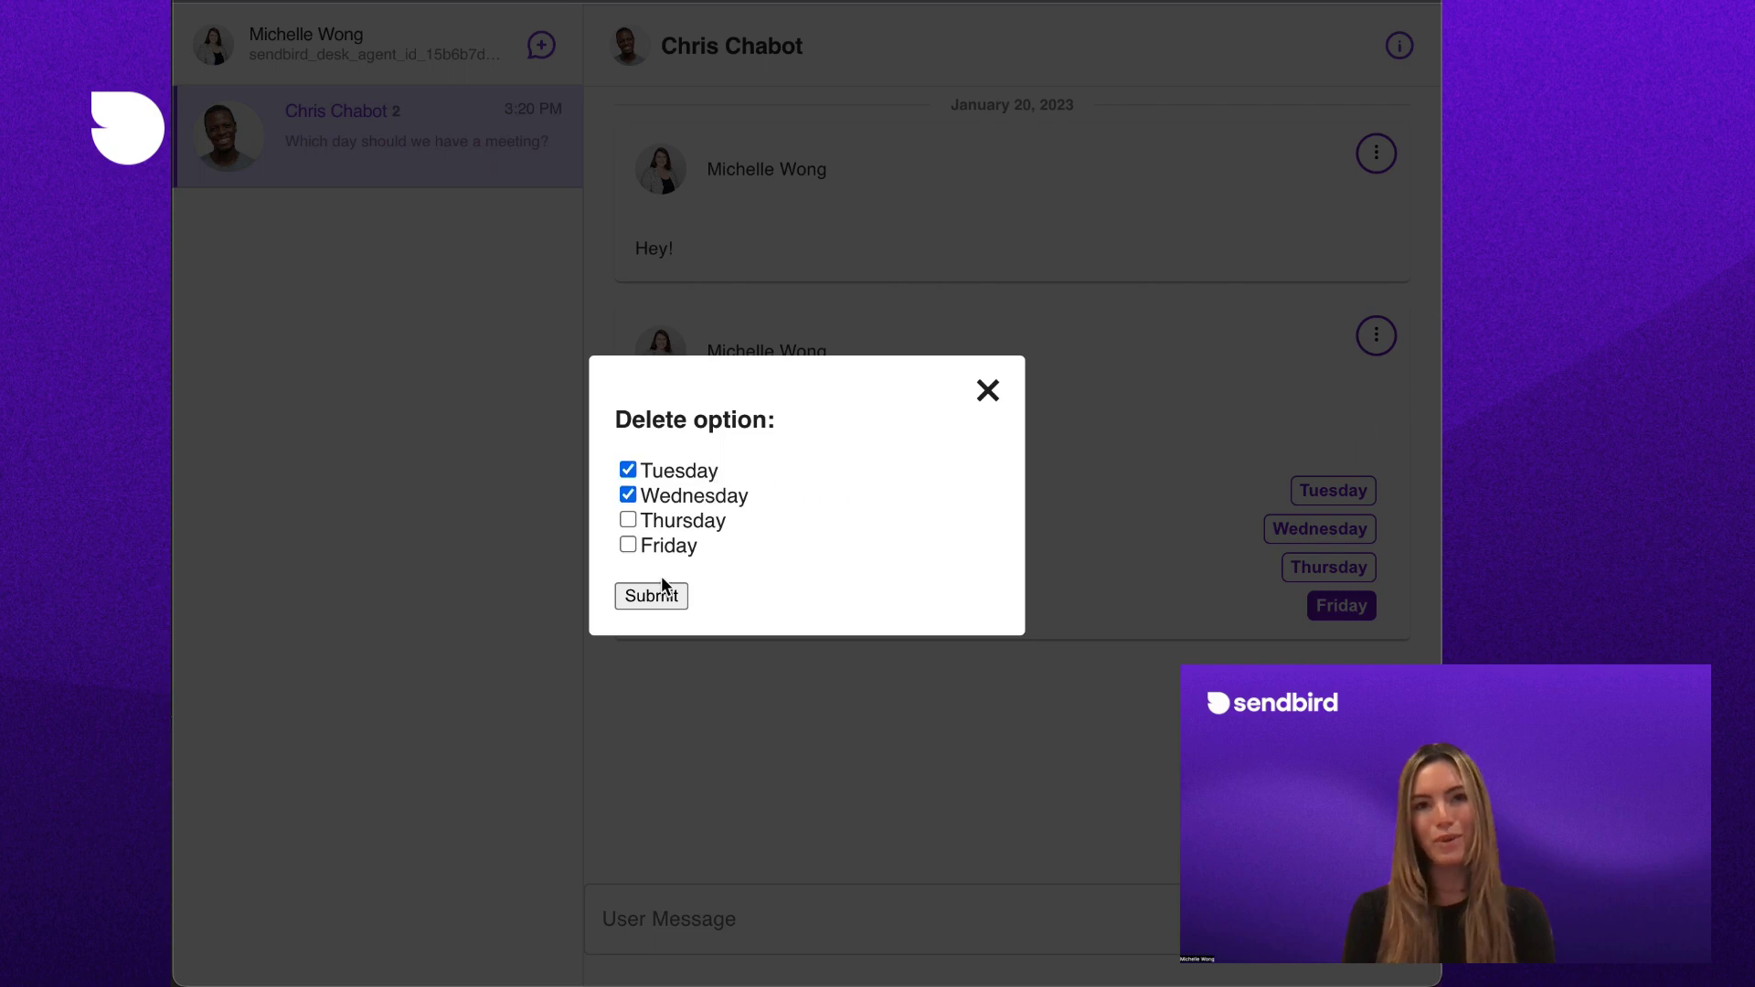